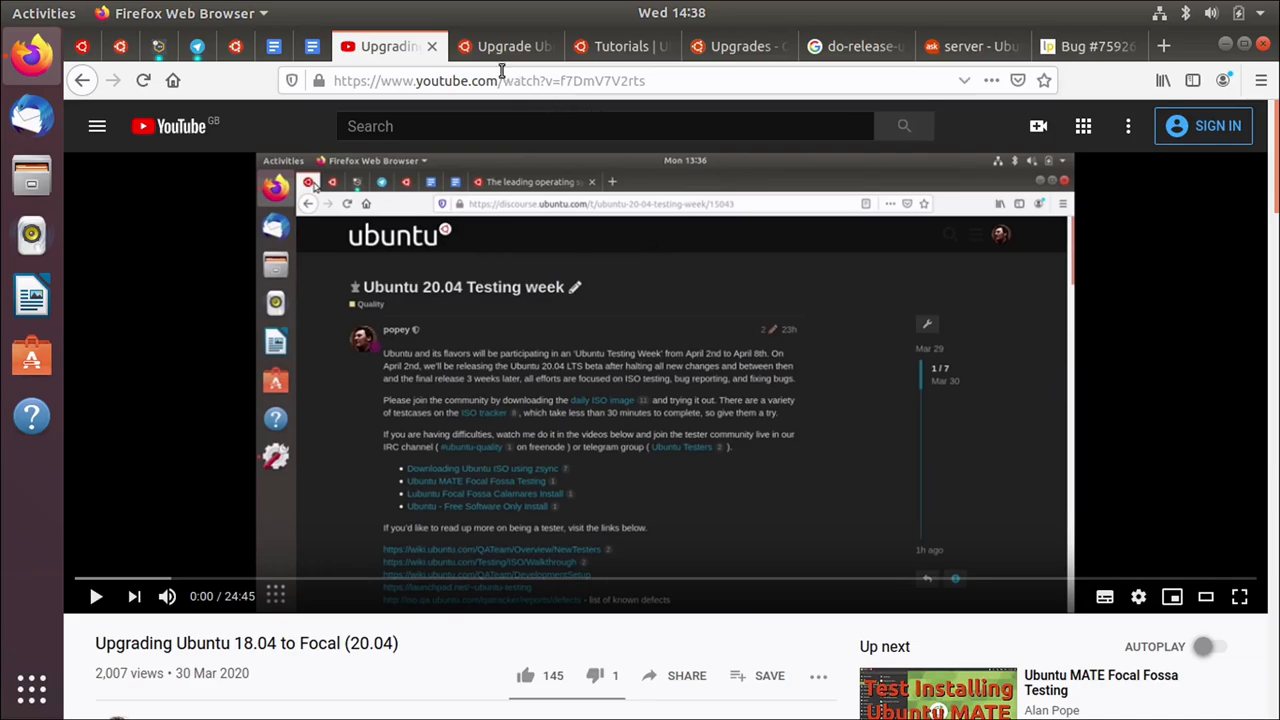
Step: View the tutorial's Launch the Software Updater step, then return to the upgrade video
left_click(505, 46)
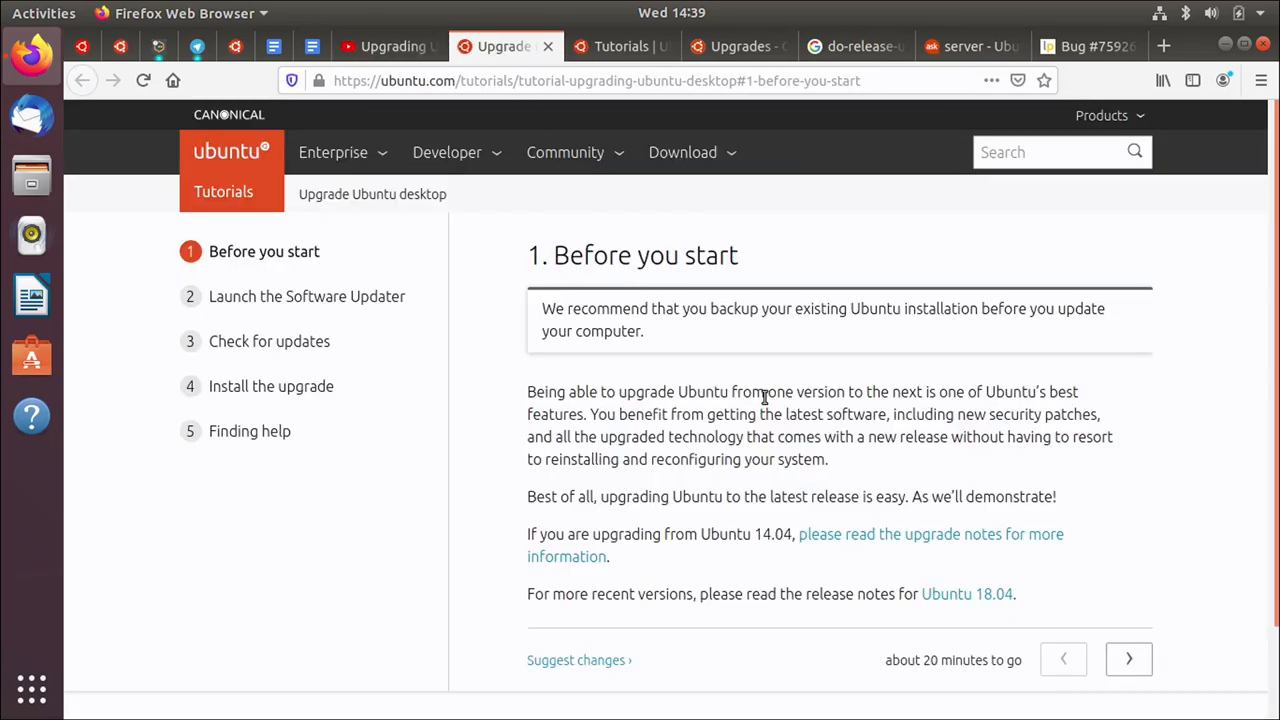
left_click(1128, 659)
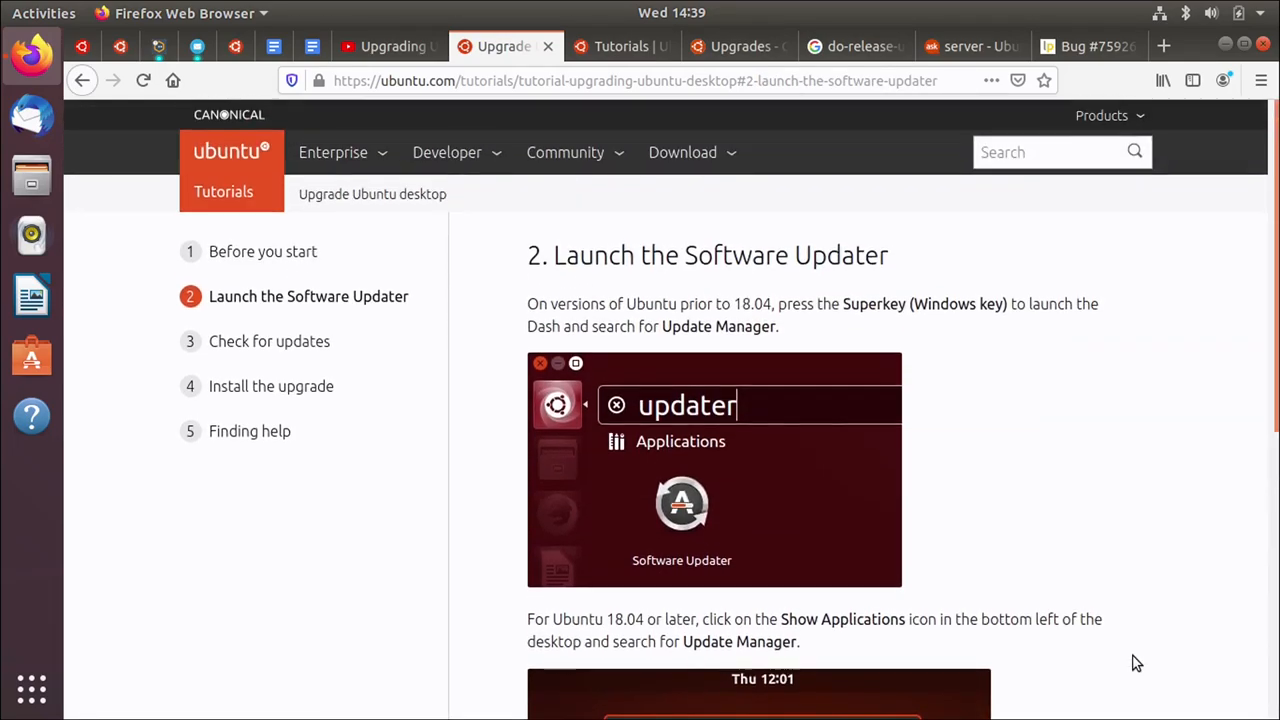
left_click(388, 46)
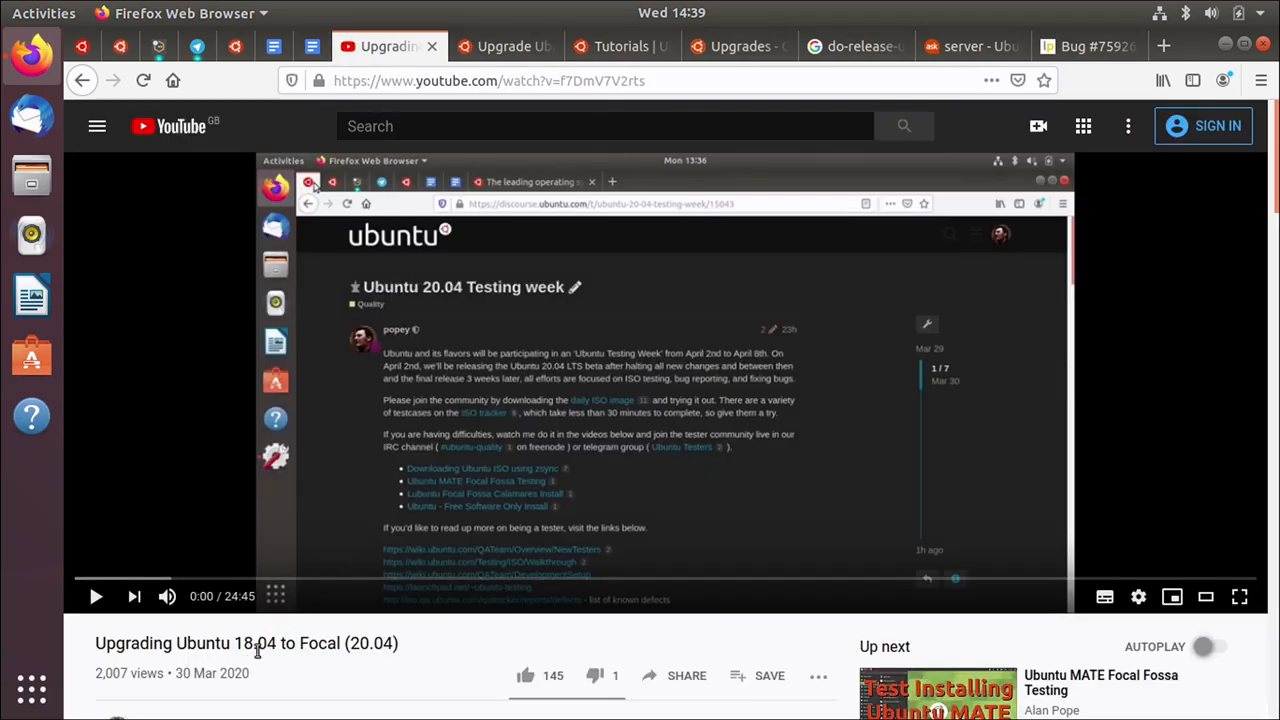
mouse_move(350, 695)
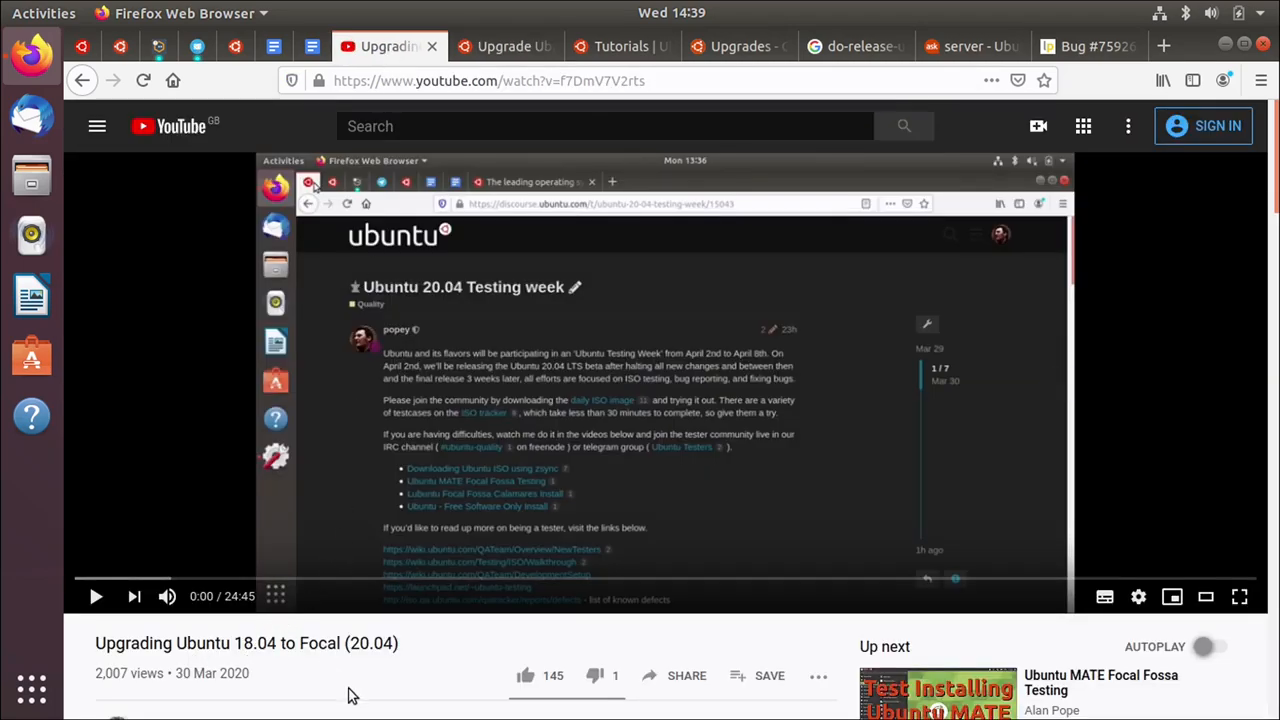
mouse_move(360, 675)
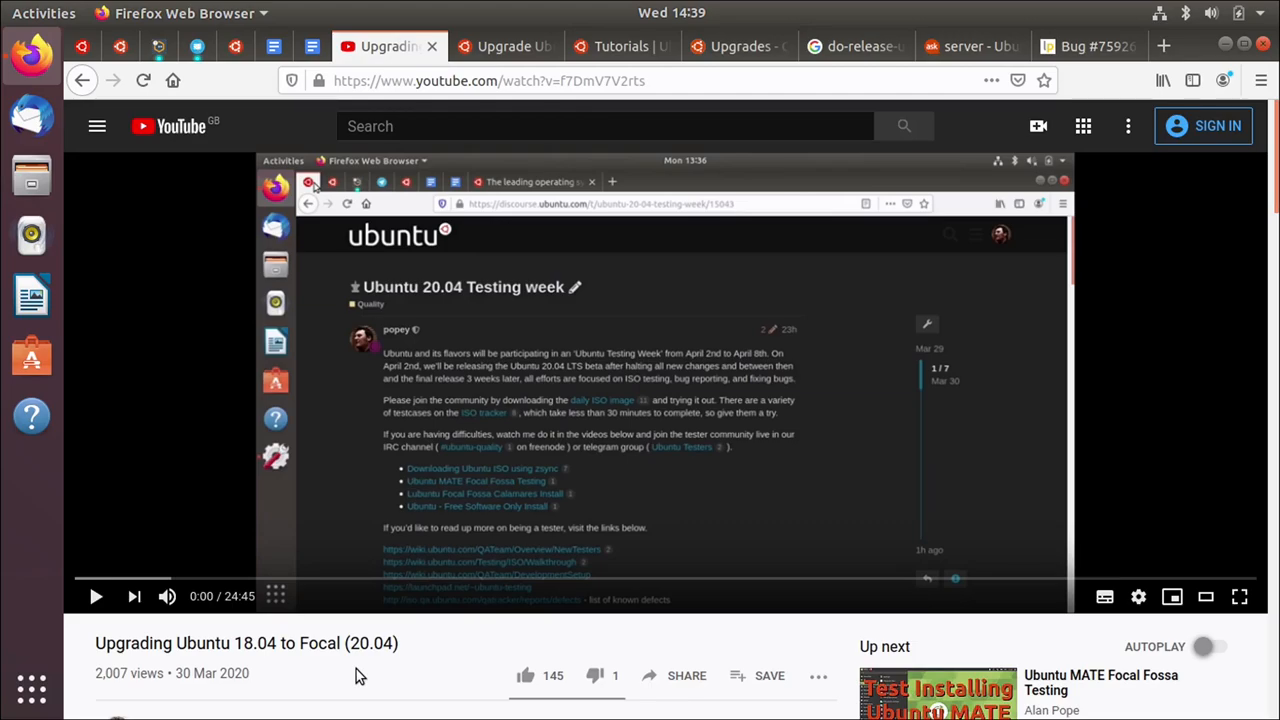
left_click(671, 12)
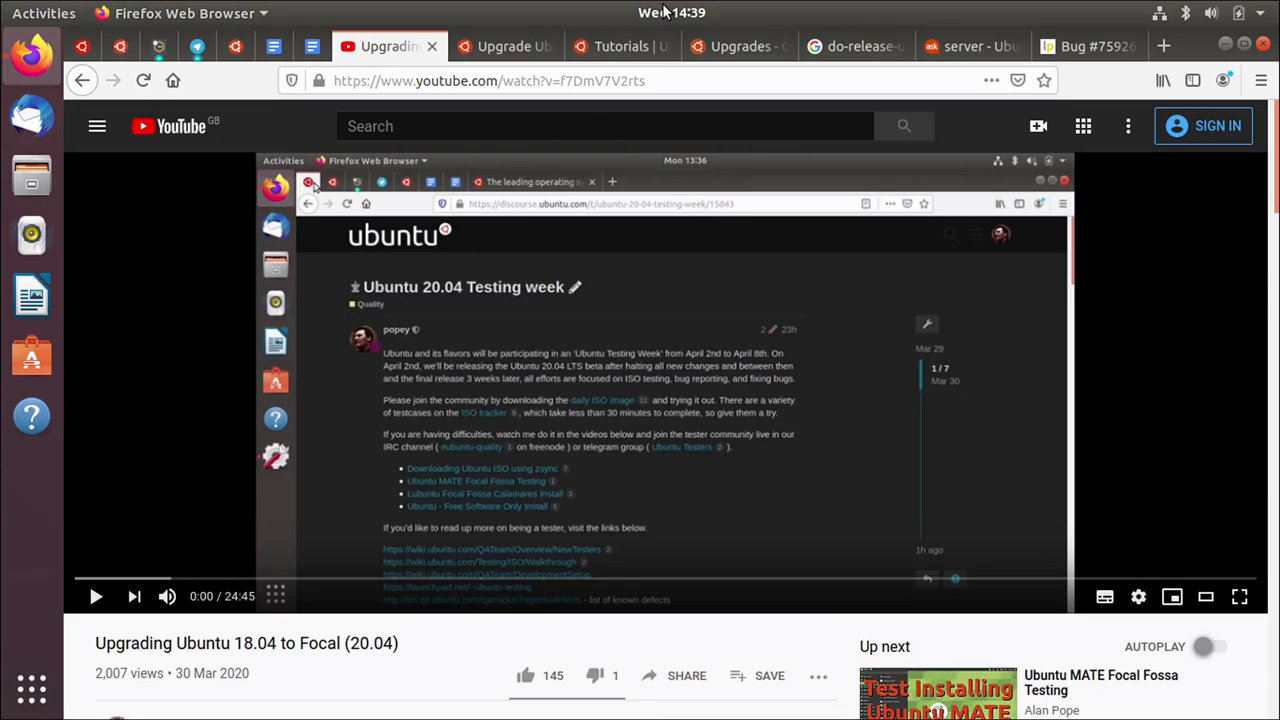
Step: Check the calendar and notifications, then return to the Upgrade Ubuntu tutorial tab
left_click(671, 12)
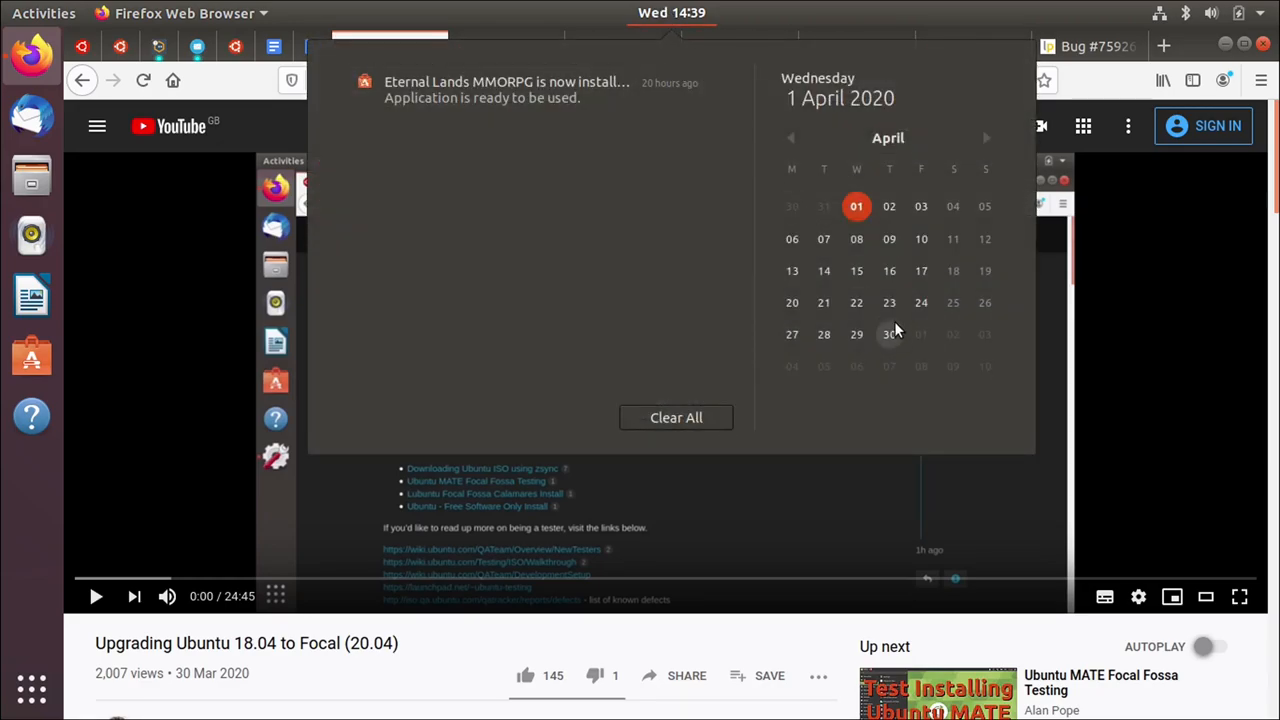
mouse_move(889, 302)
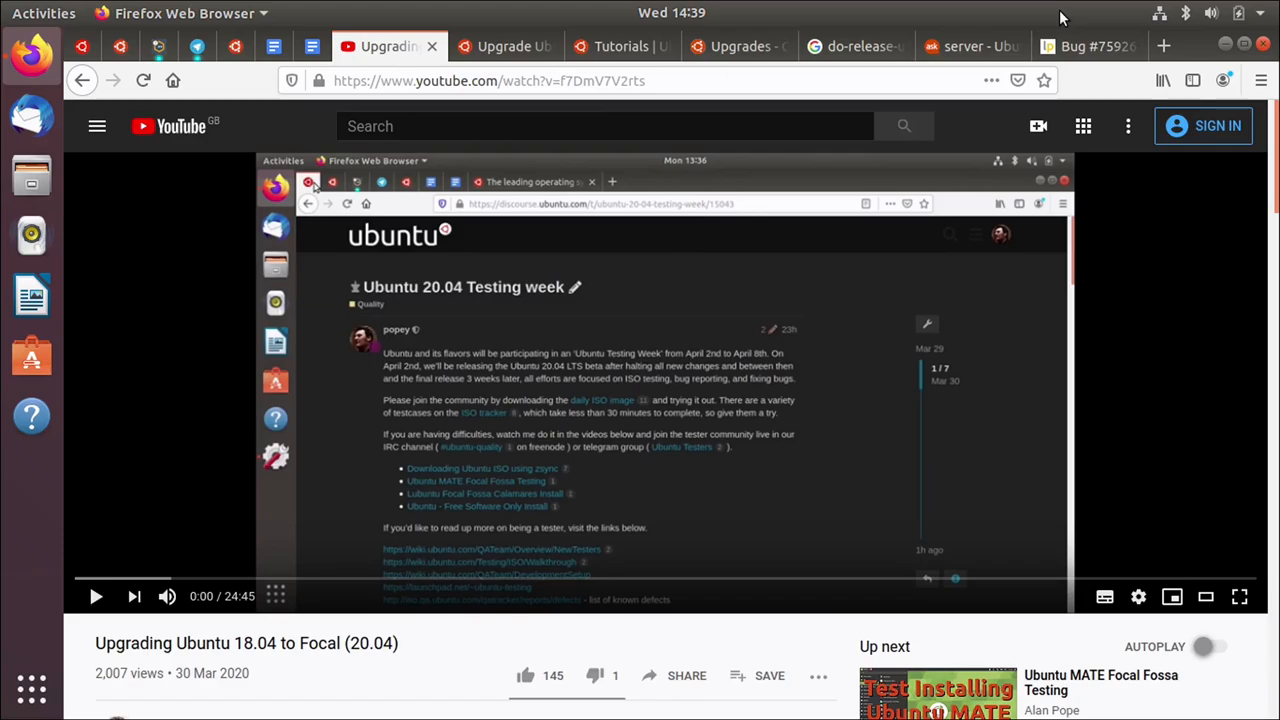
left_click(503, 46)
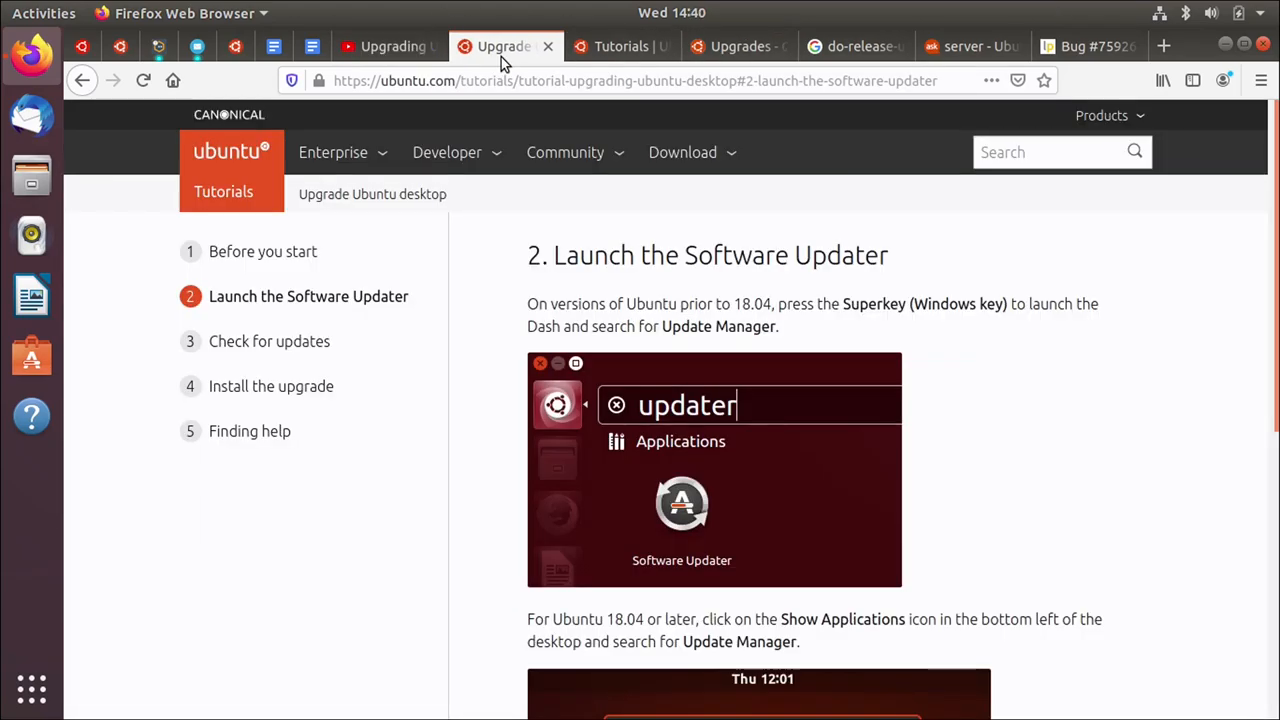
mouse_move(463, 484)
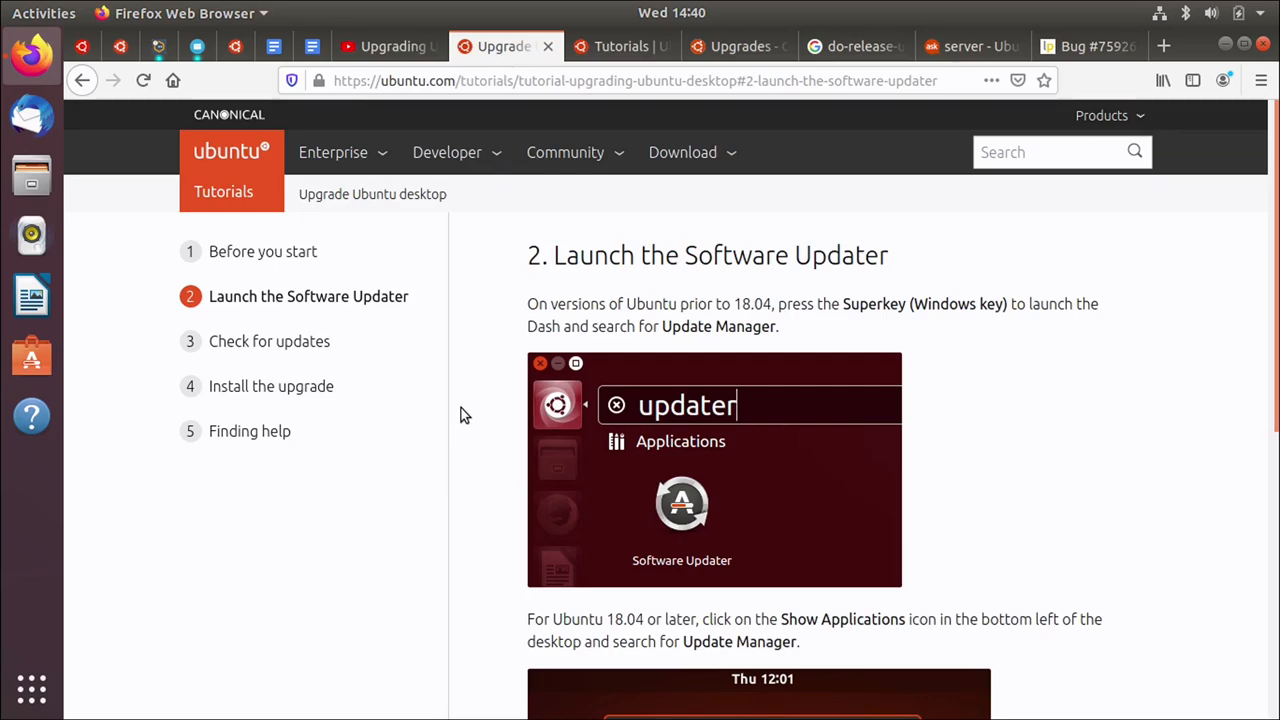
mouse_move(223, 192)
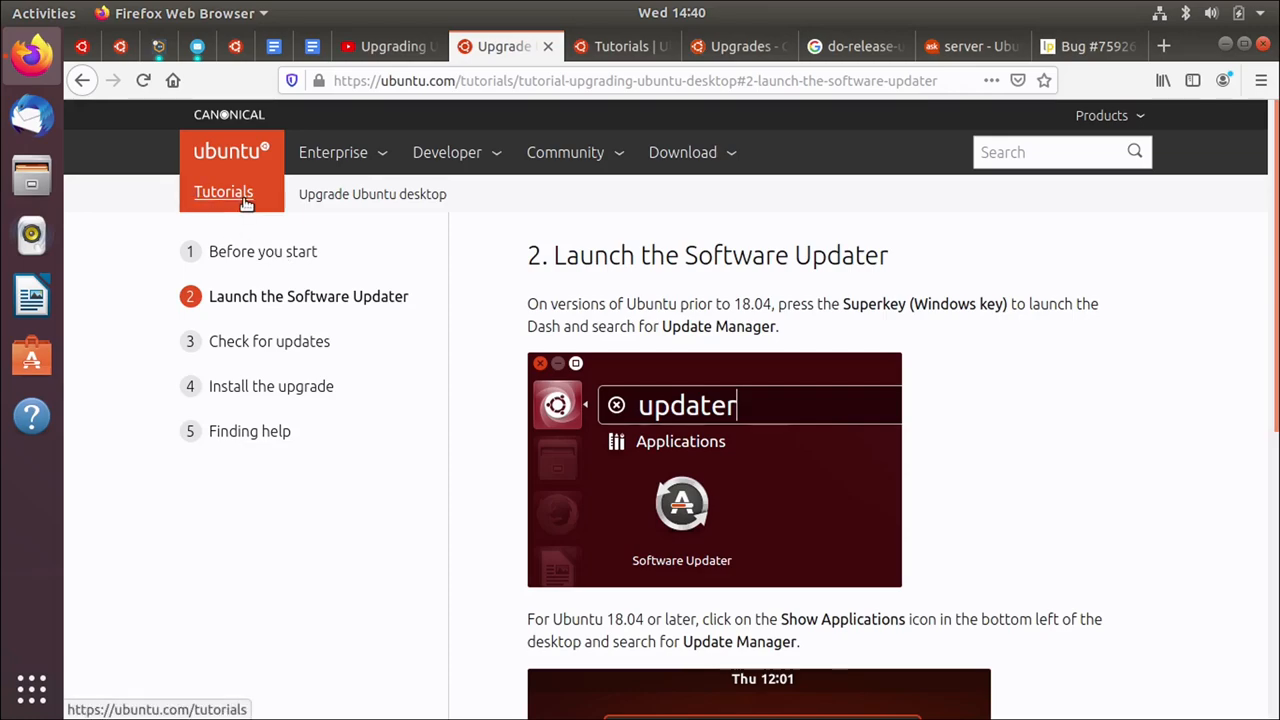
Step: Search the Ubuntu Tutorials site for 'do-release-upgrade' and scroll through the results
left_click(223, 191)
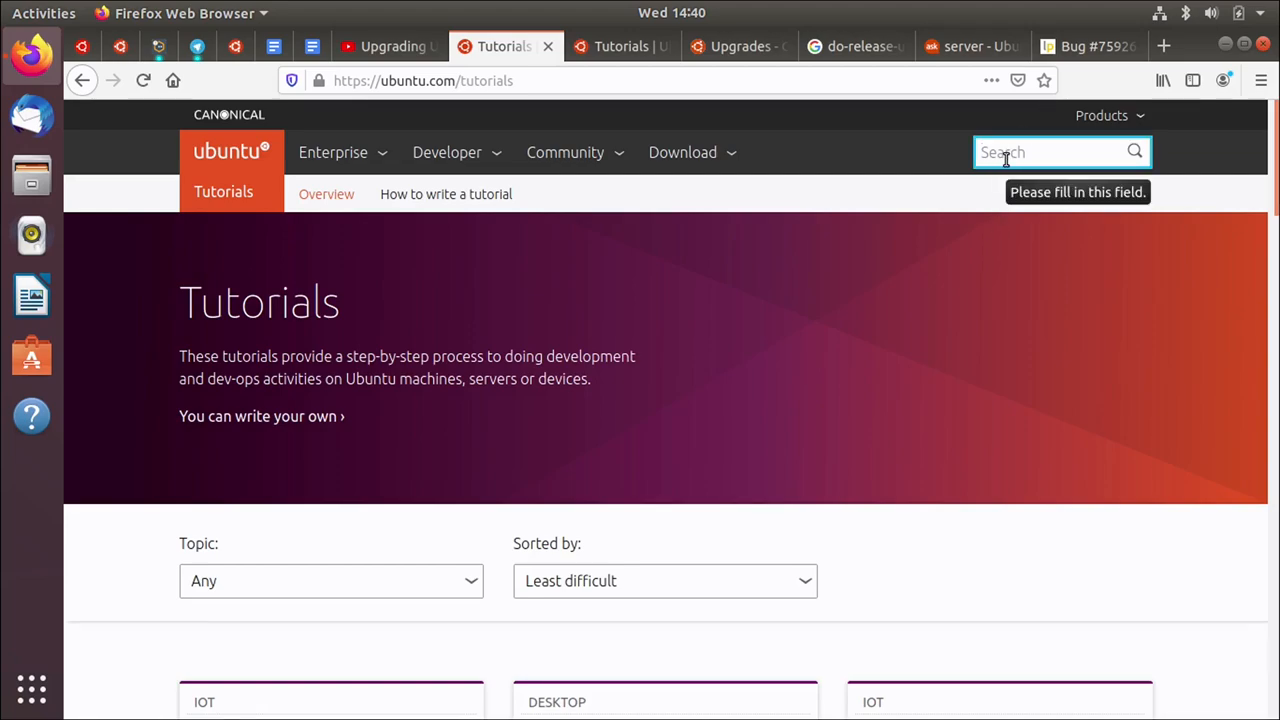
type("do-releas")
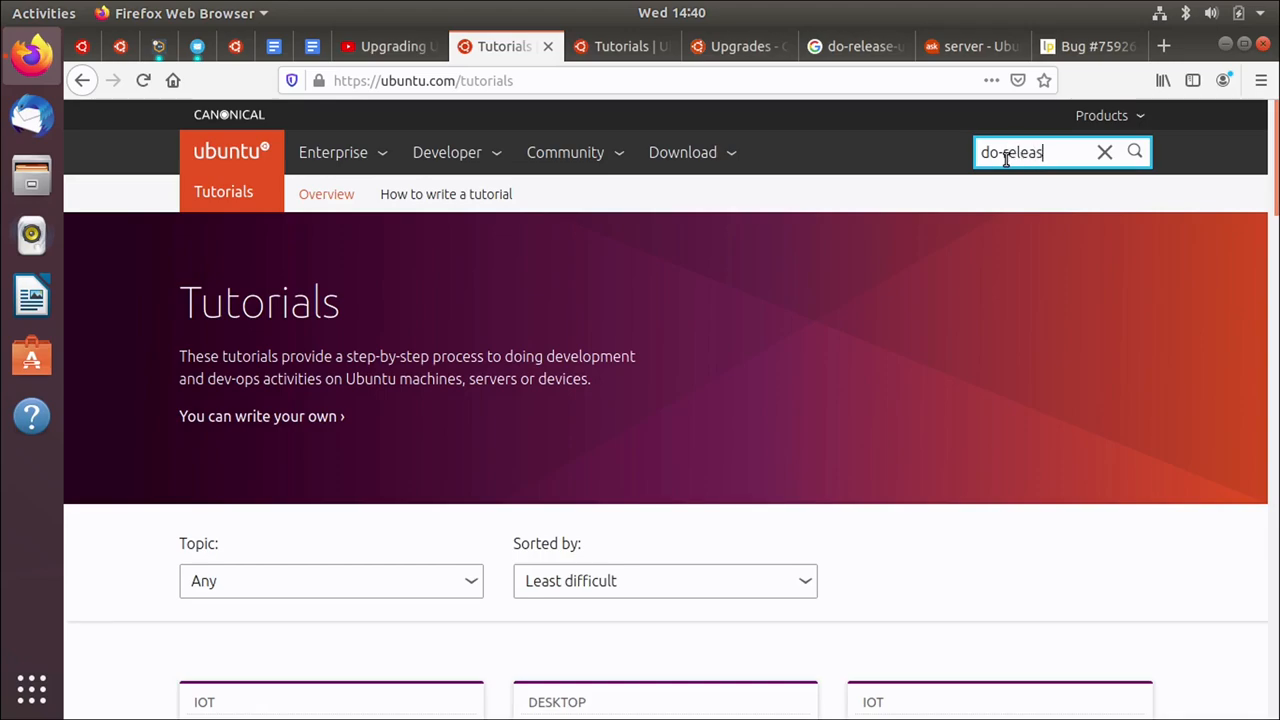
type("release-upgrade")
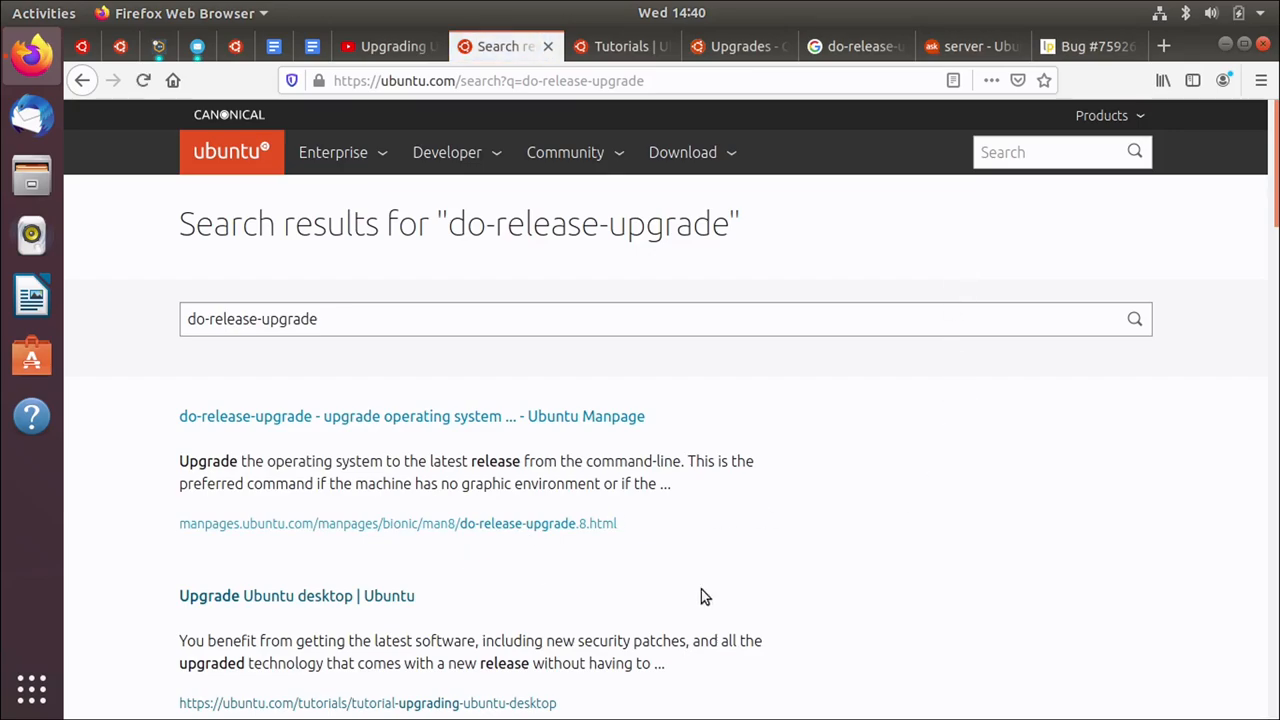
scroll("down", 3)
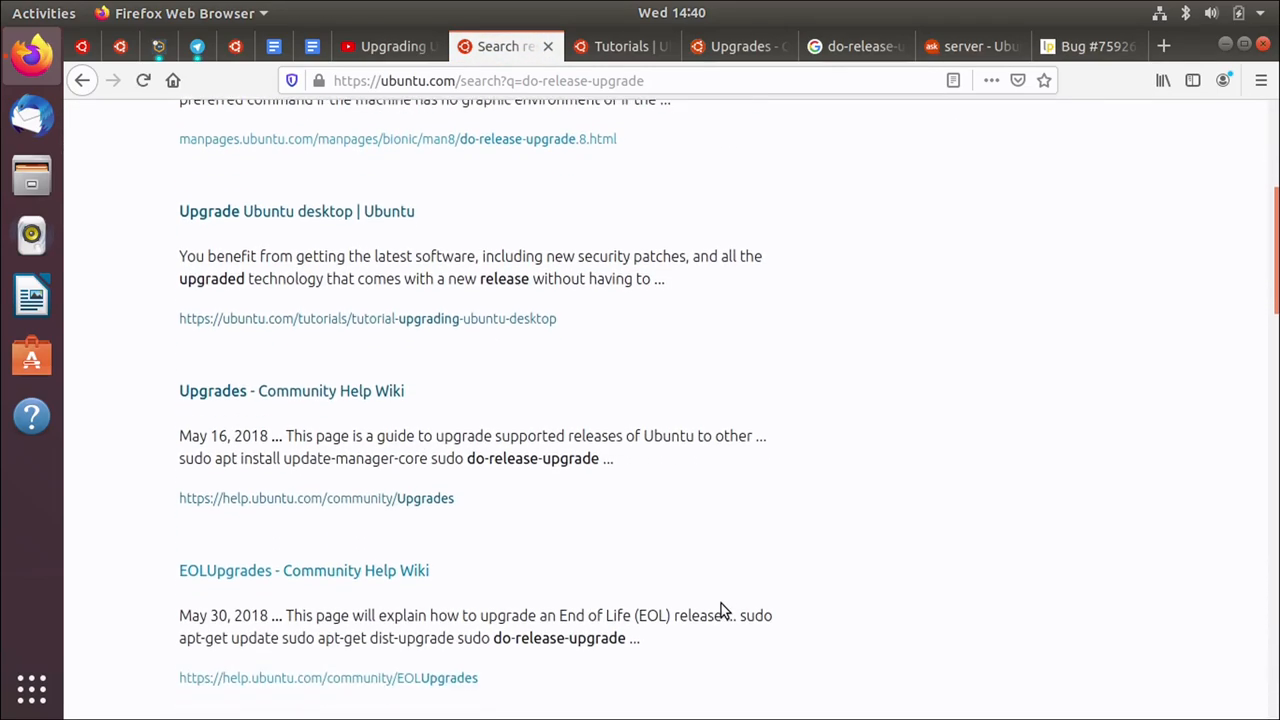
scroll("down", 3)
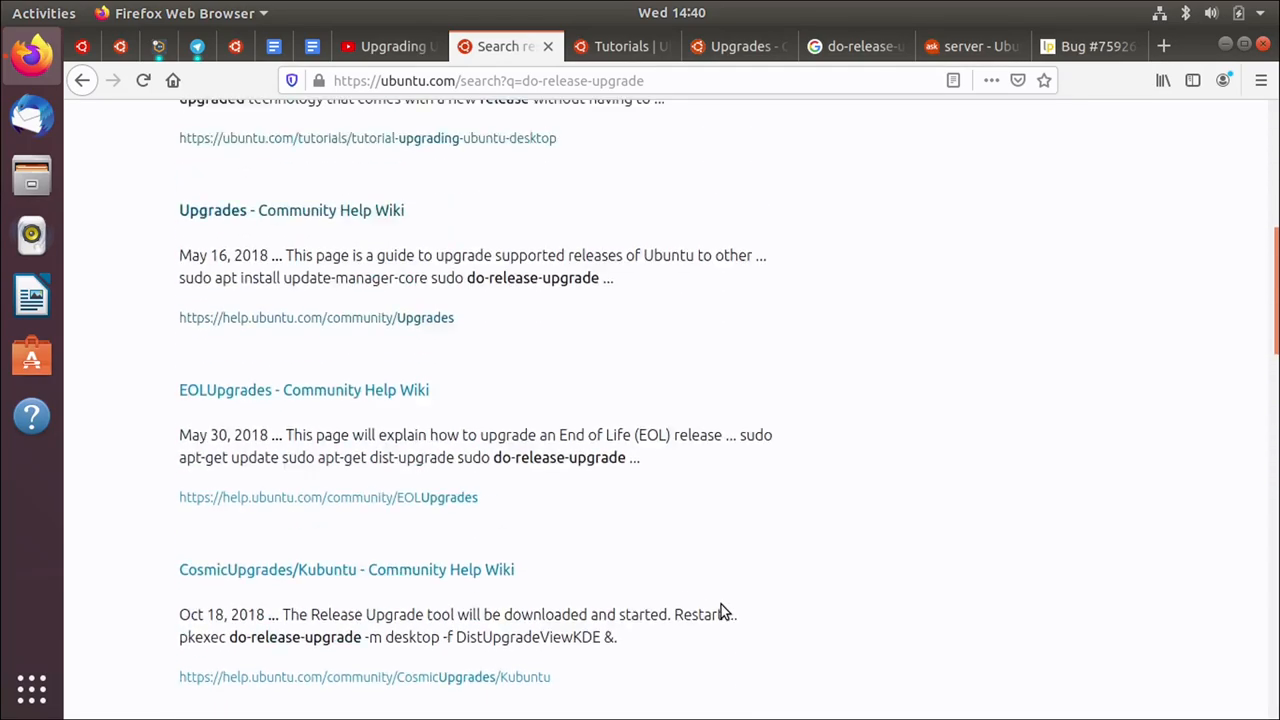
scroll("up", 3)
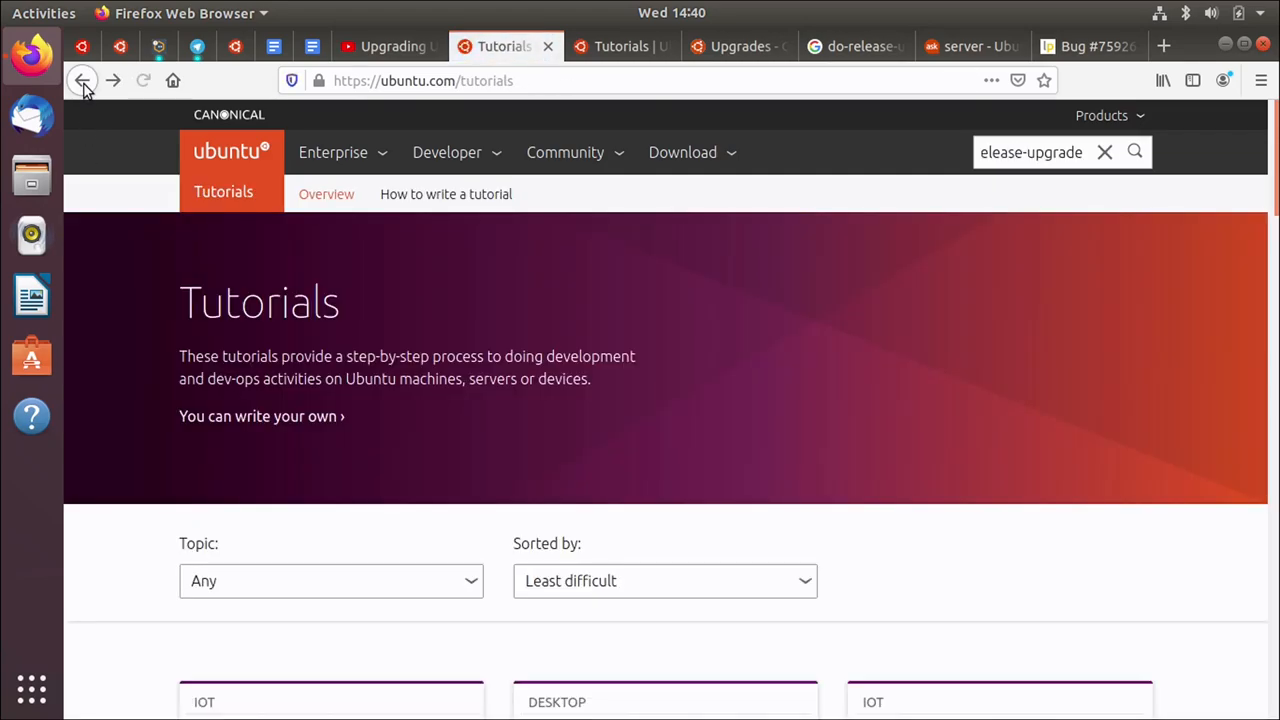
mouse_move(308, 435)
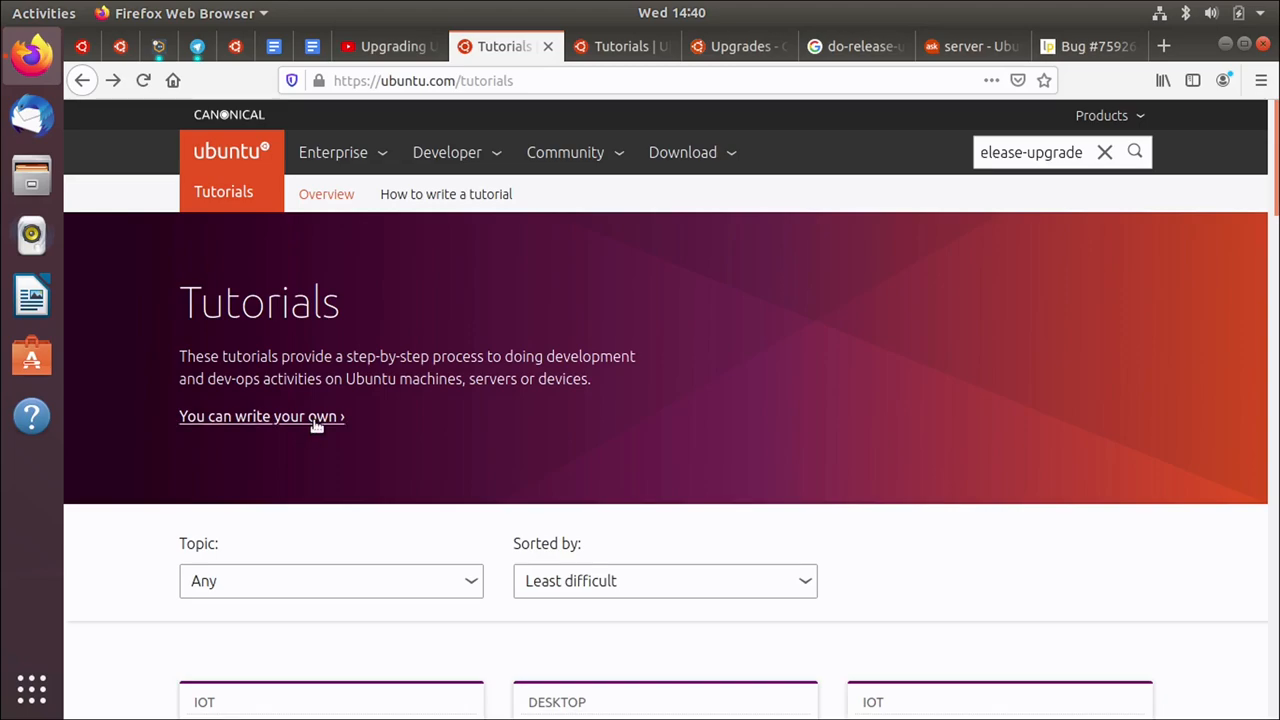
mouse_move(446, 194)
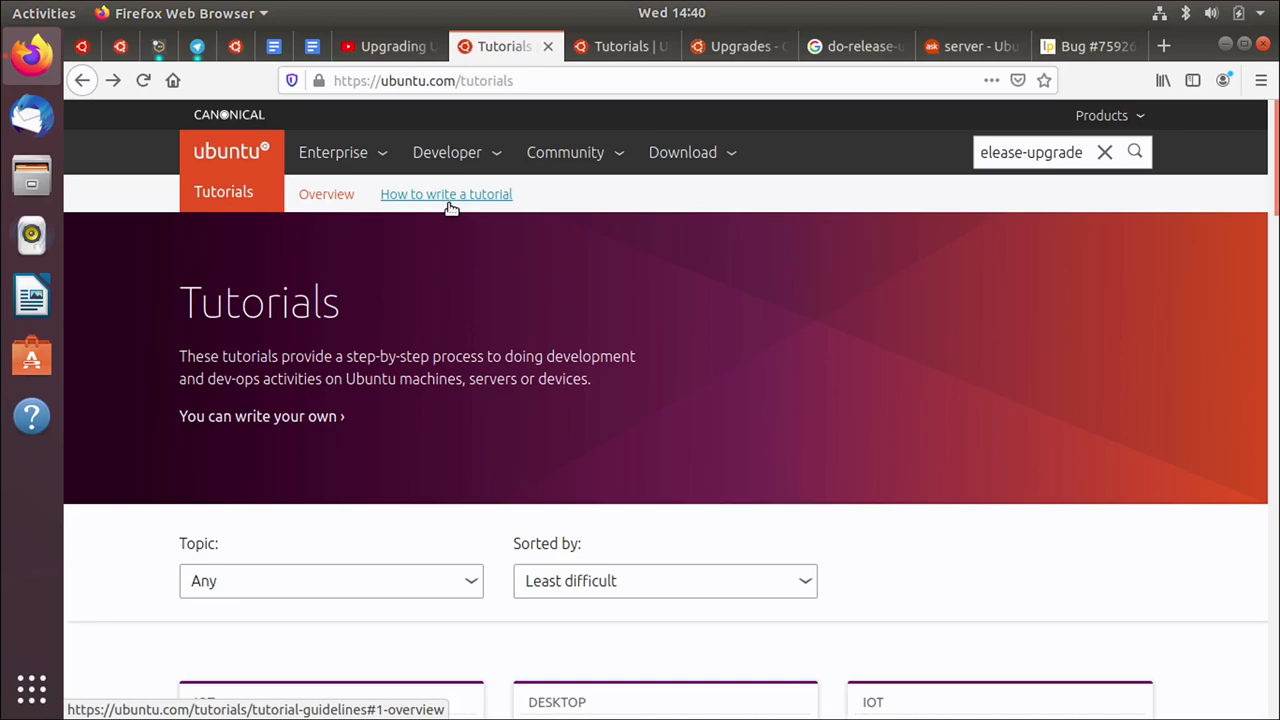
Step: Browse the Discourse Tutorials category in a new tab, then return to the tutorials overview
right_click(261, 416)
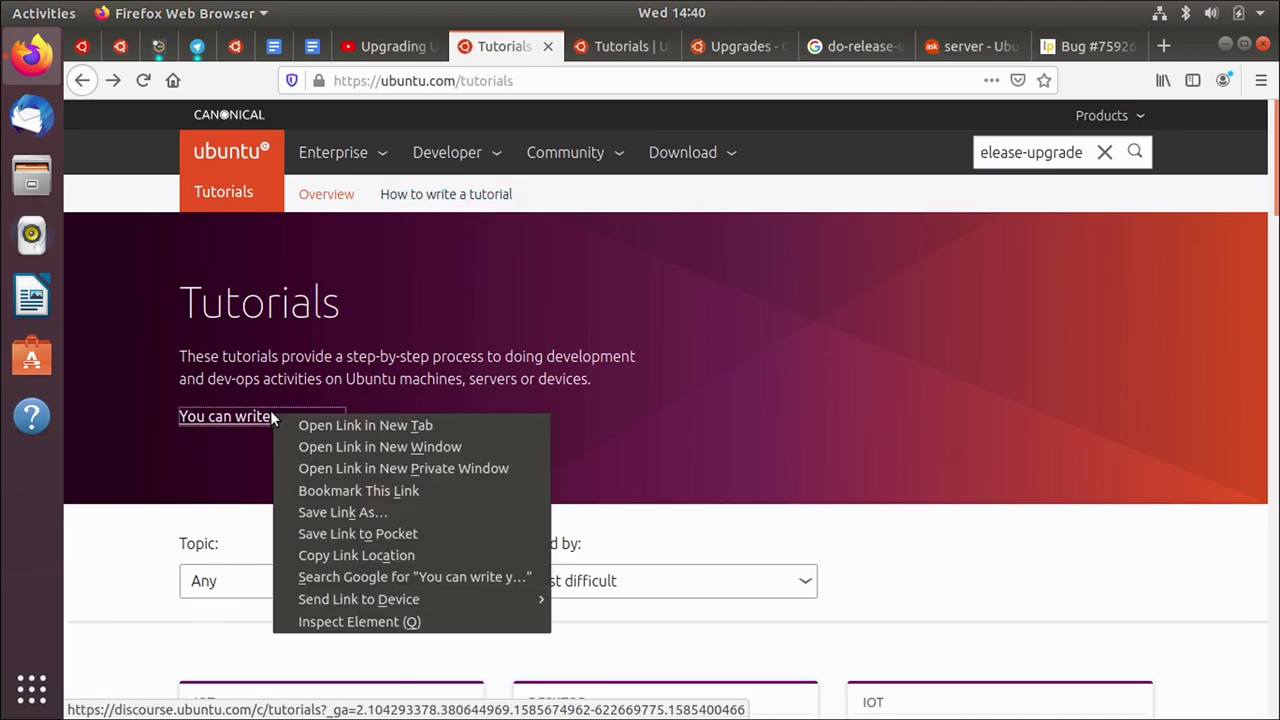
left_click(365, 425)
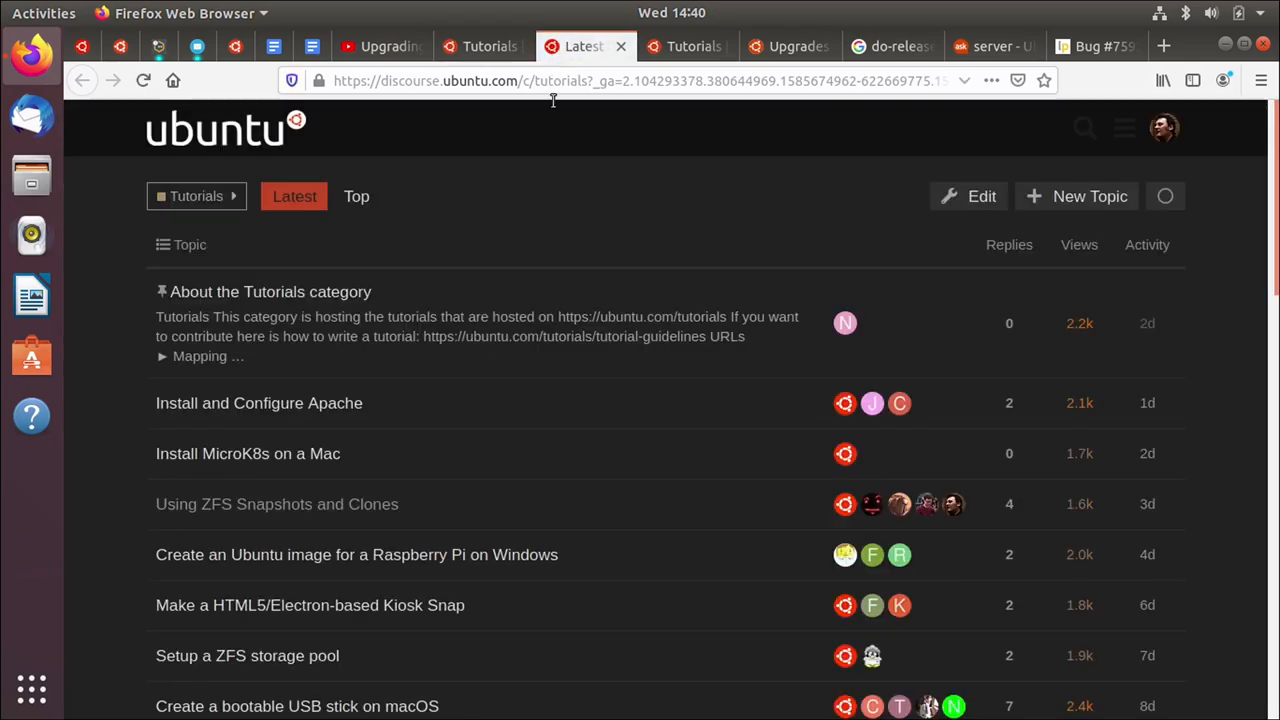
mouse_move(628, 643)
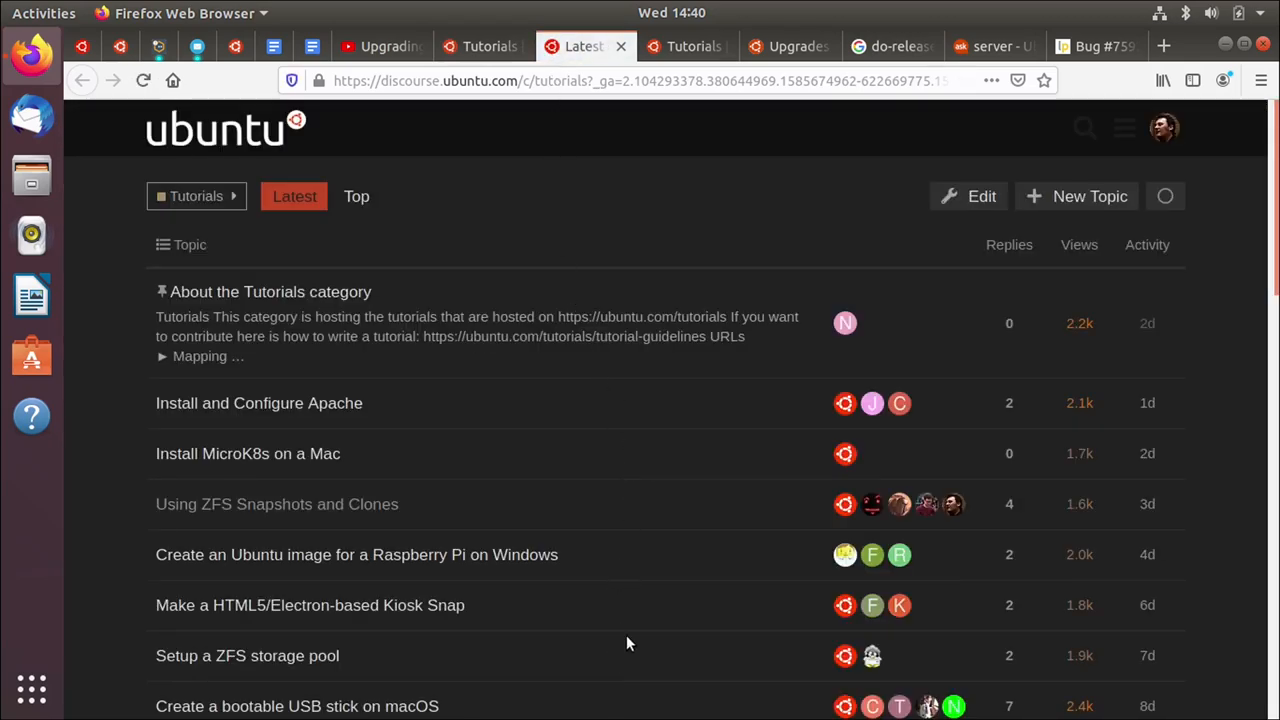
scroll("down", 3)
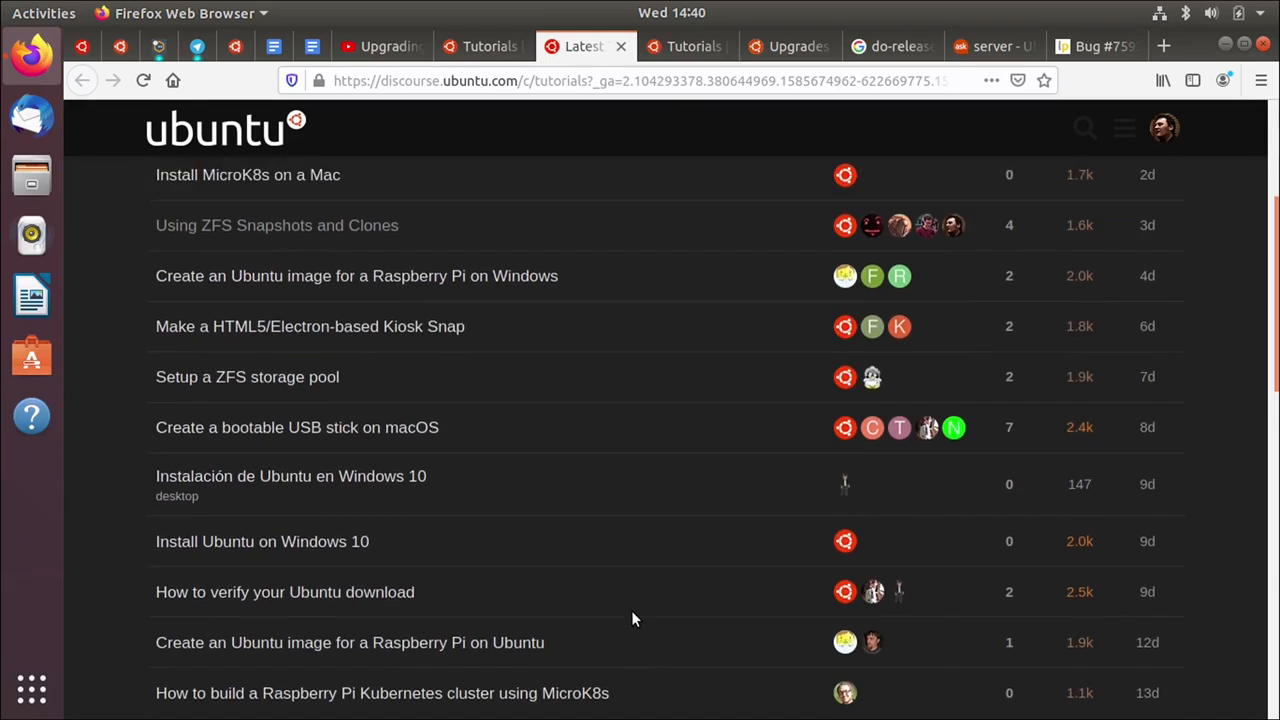
left_click(483, 46)
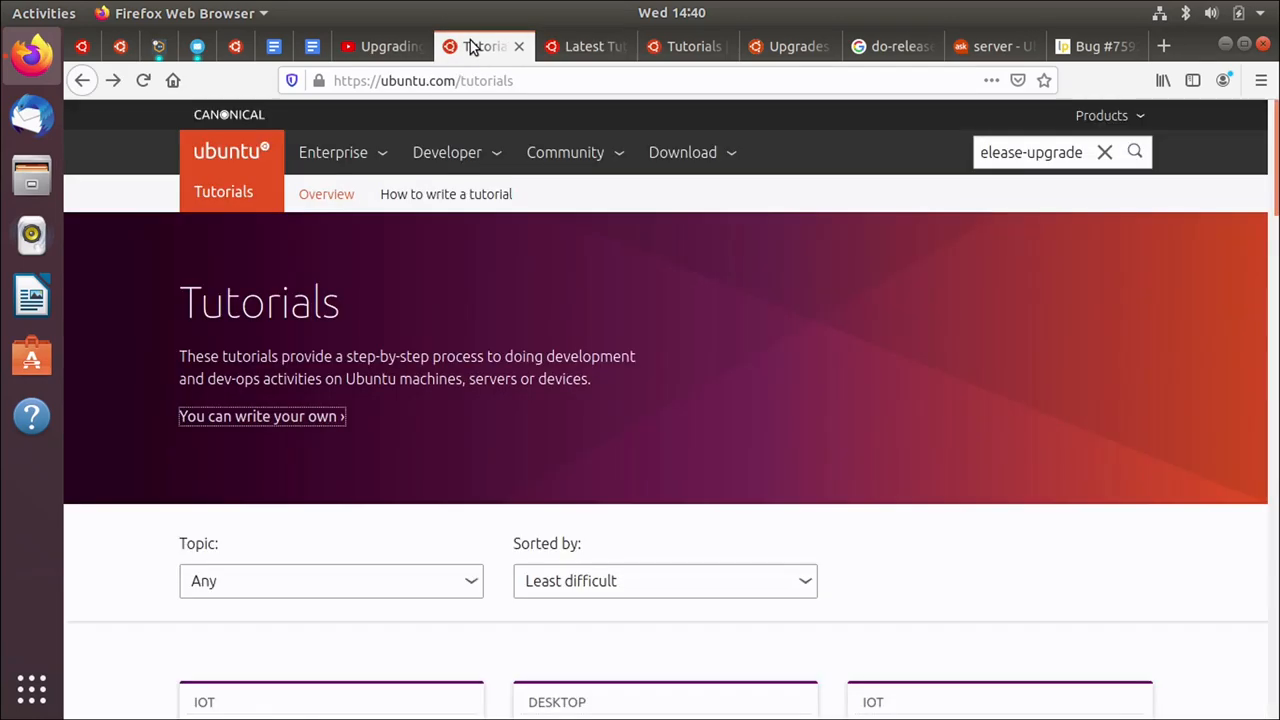
mouse_move(730, 366)
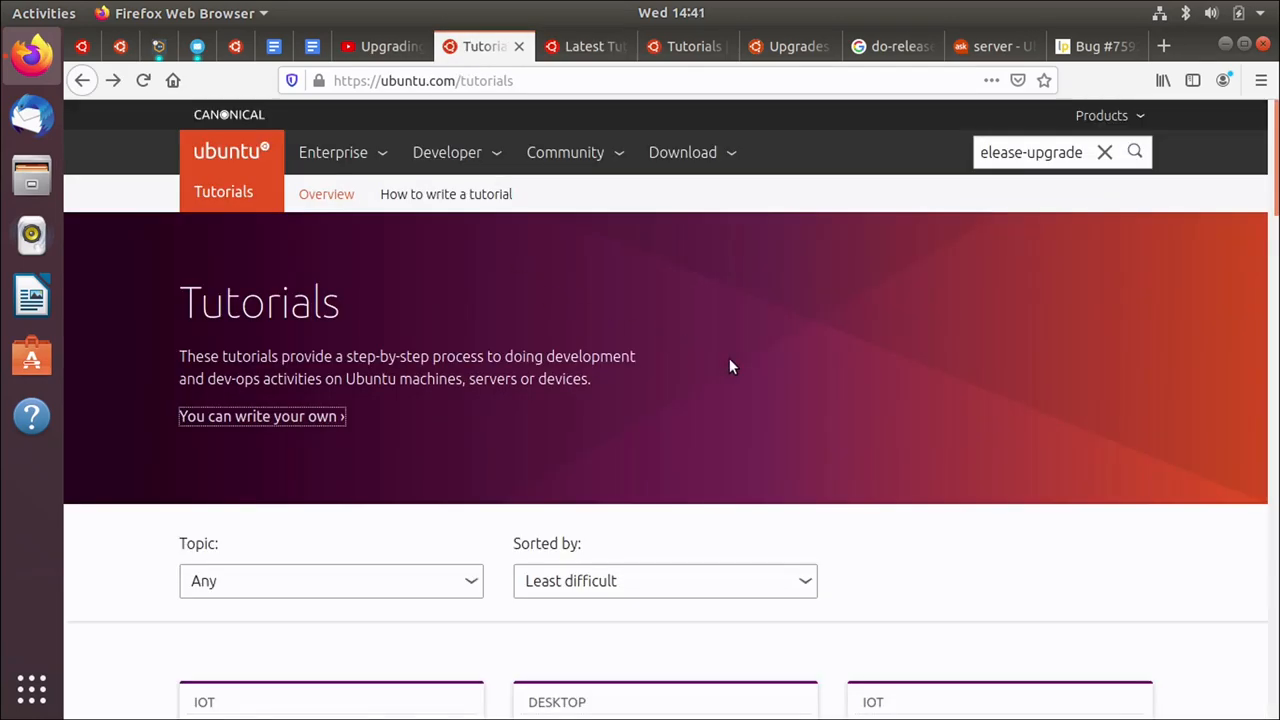
mouse_move(990, 184)
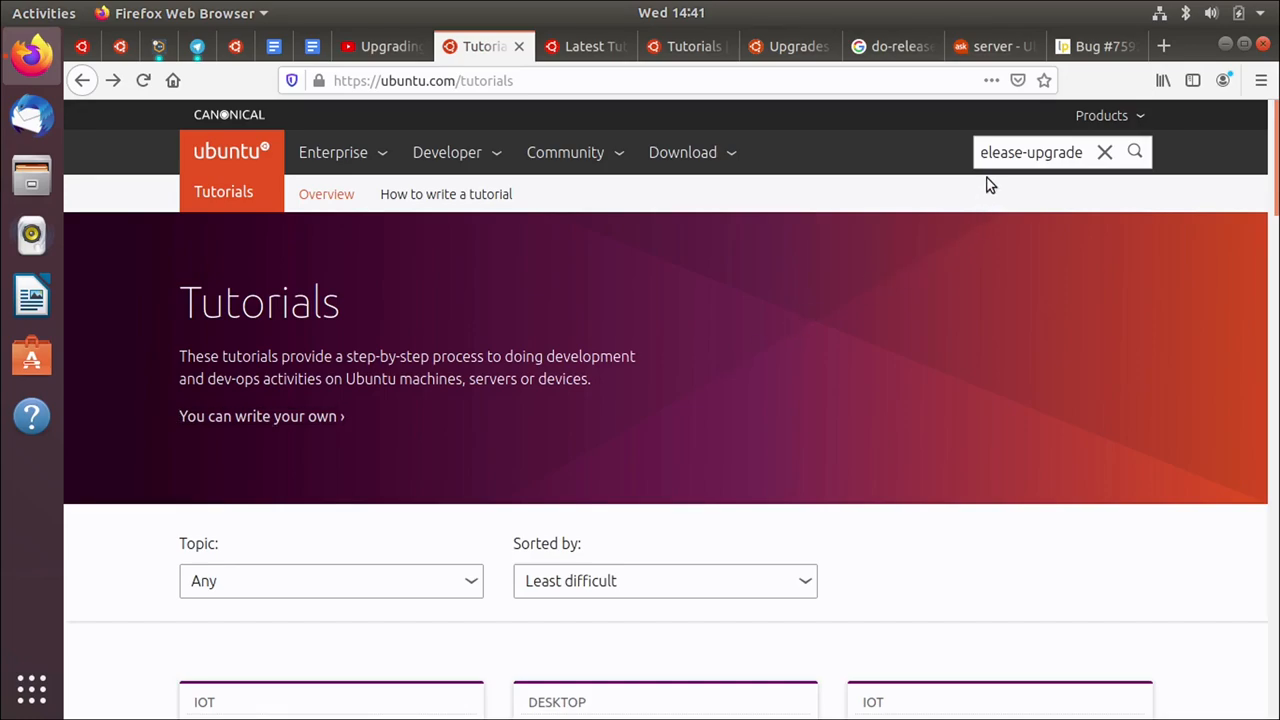
mouse_move(958, 293)
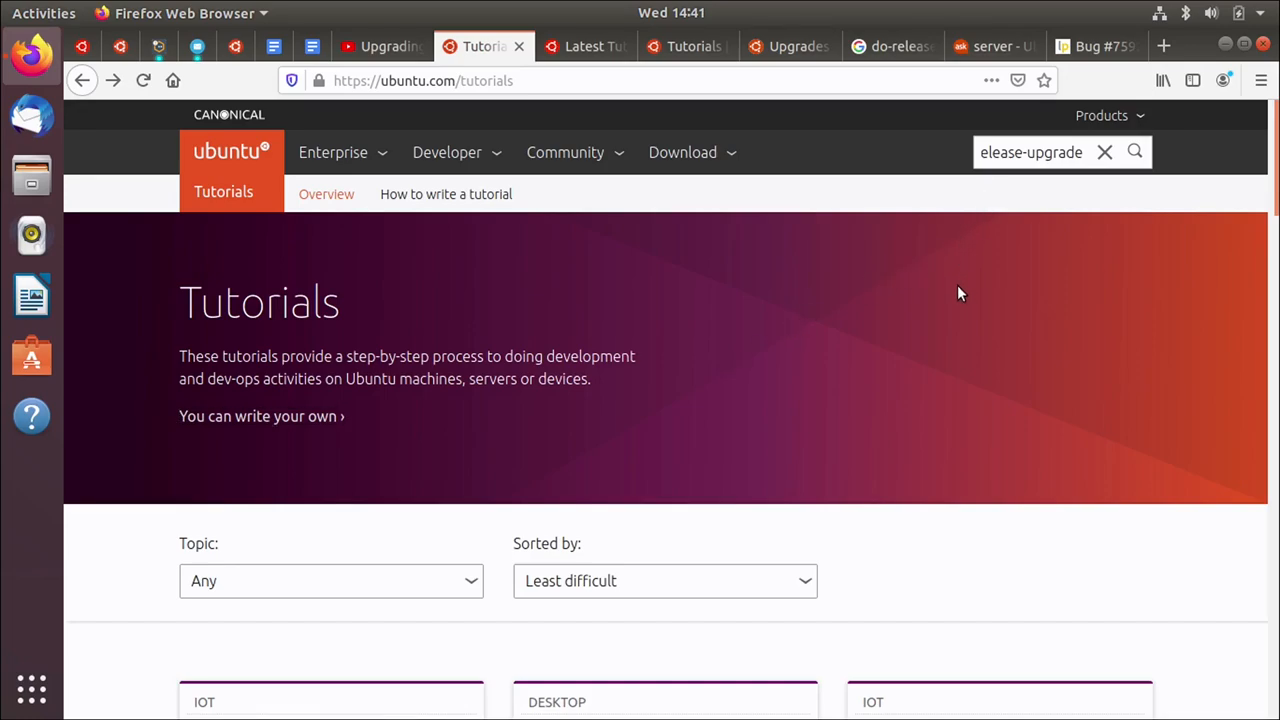
mouse_move(850, 460)
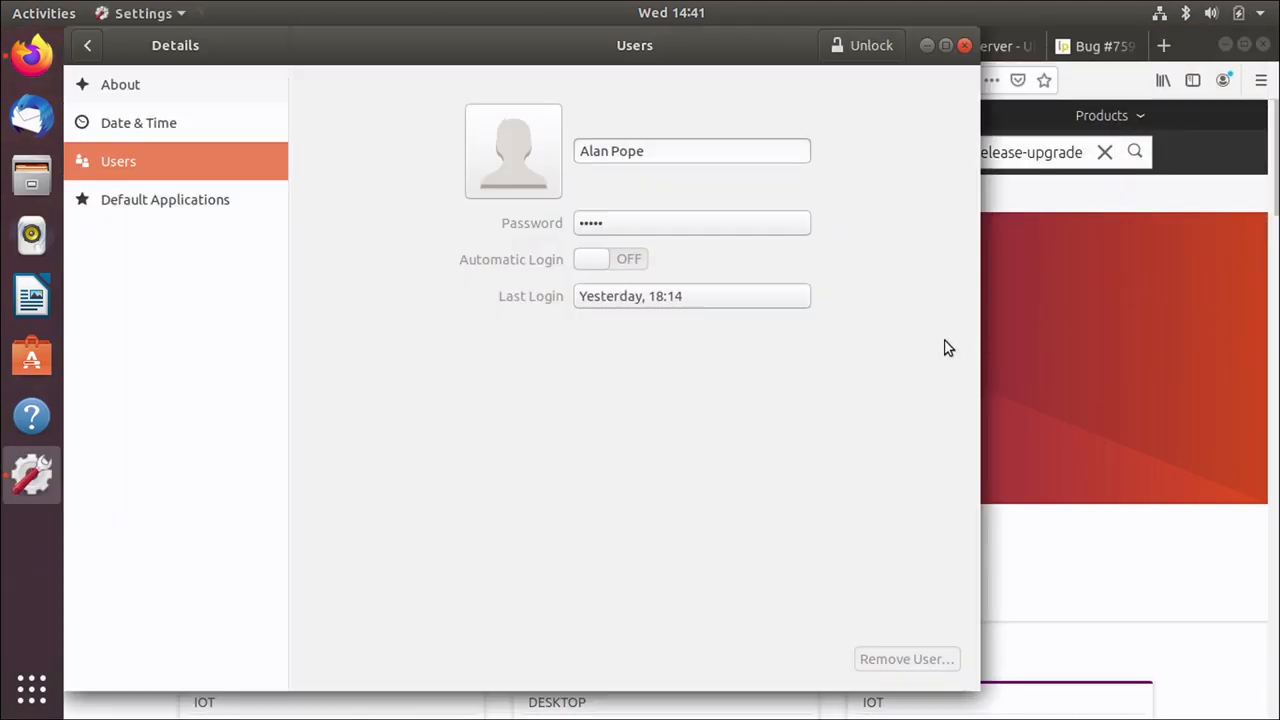
Step: Show the Settings About panel reporting Ubuntu 18.04.3 LTS
left_click(120, 84)
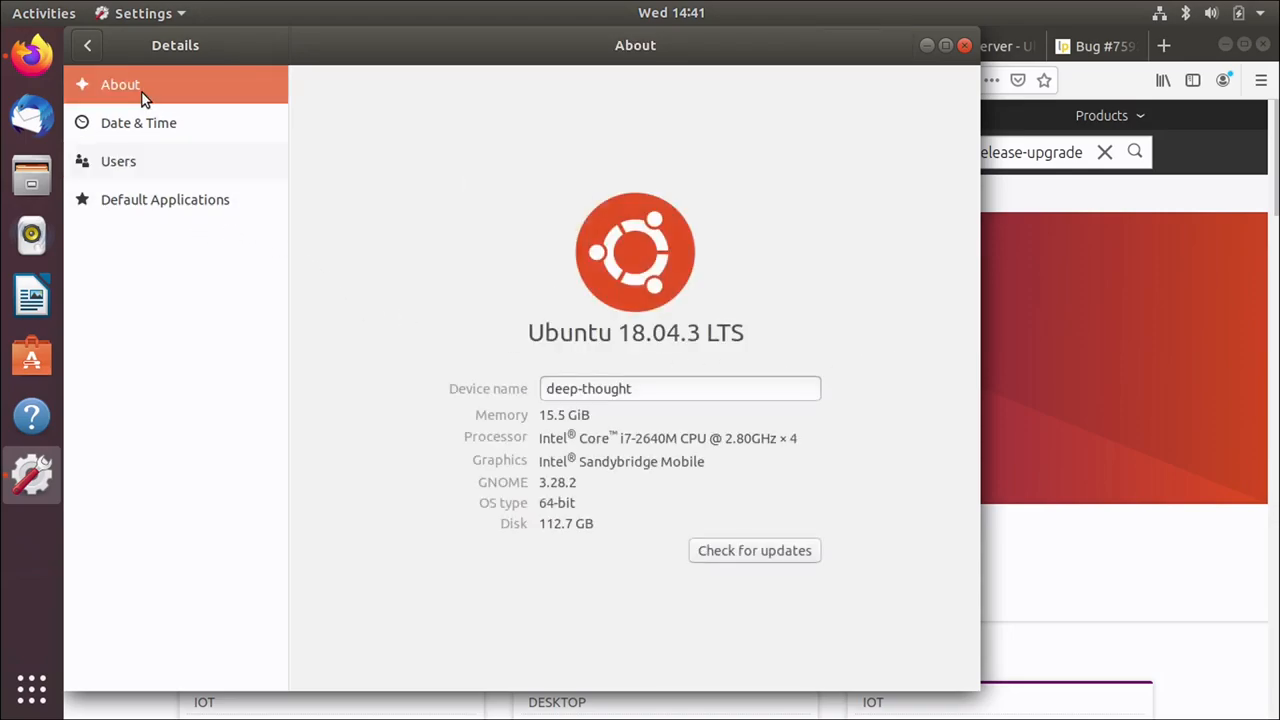
left_click_drag(560, 332, 744, 332)
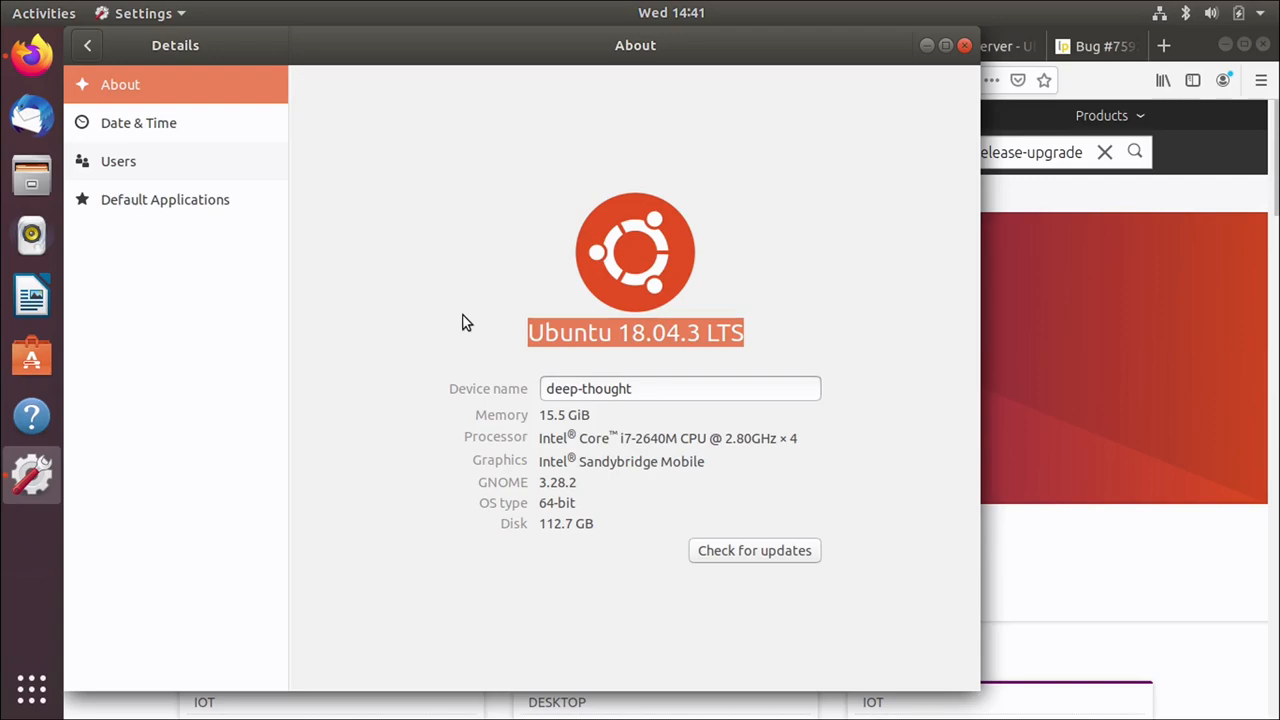
left_click(31, 175)
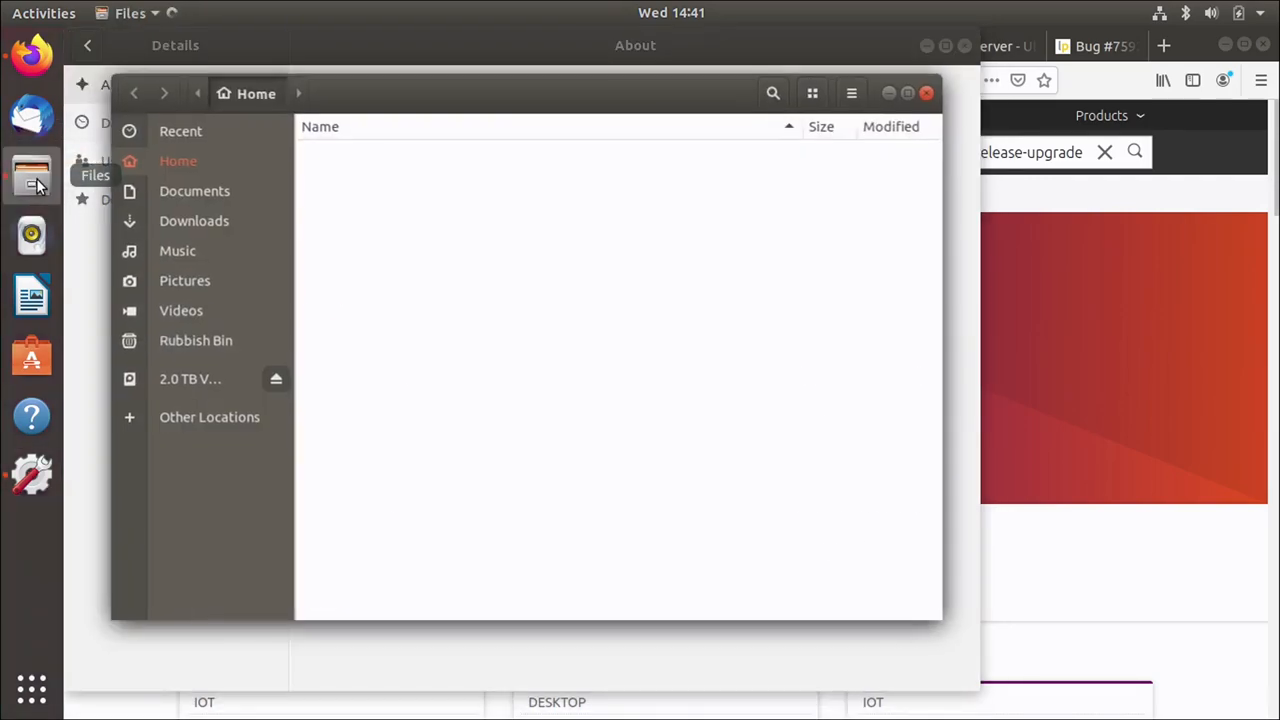
left_click(189, 378)
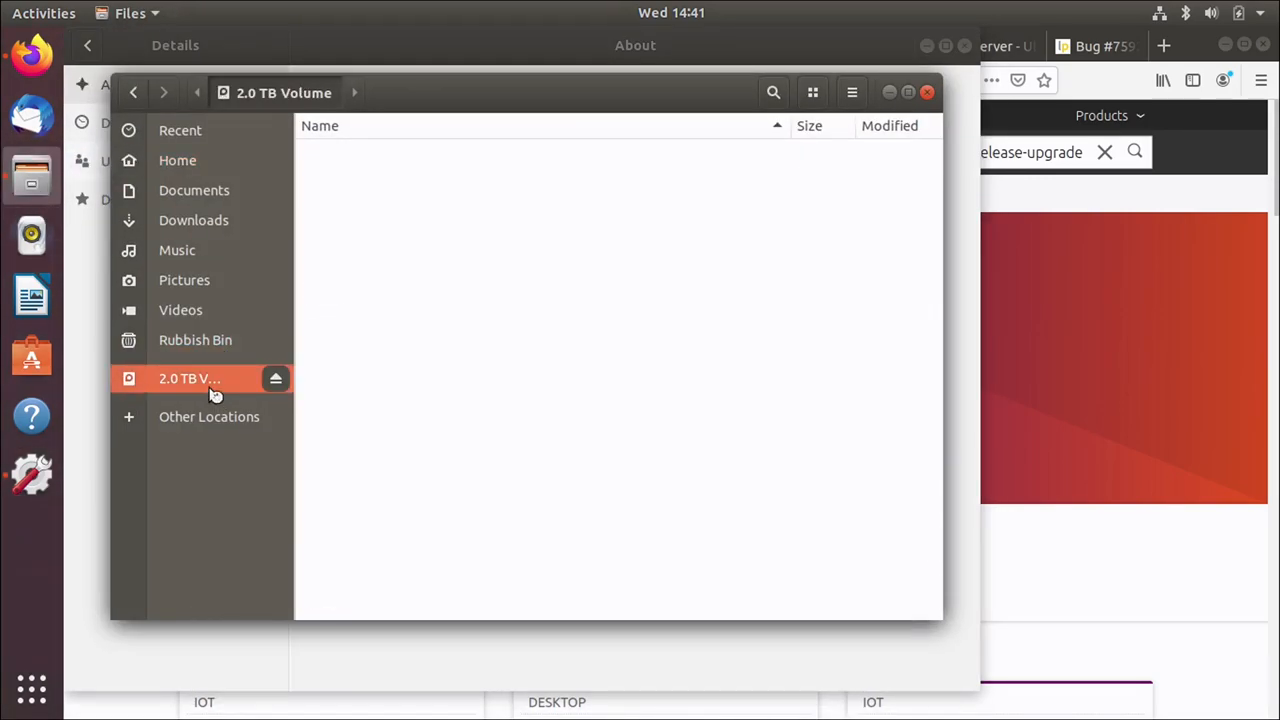
double_click(189, 378)
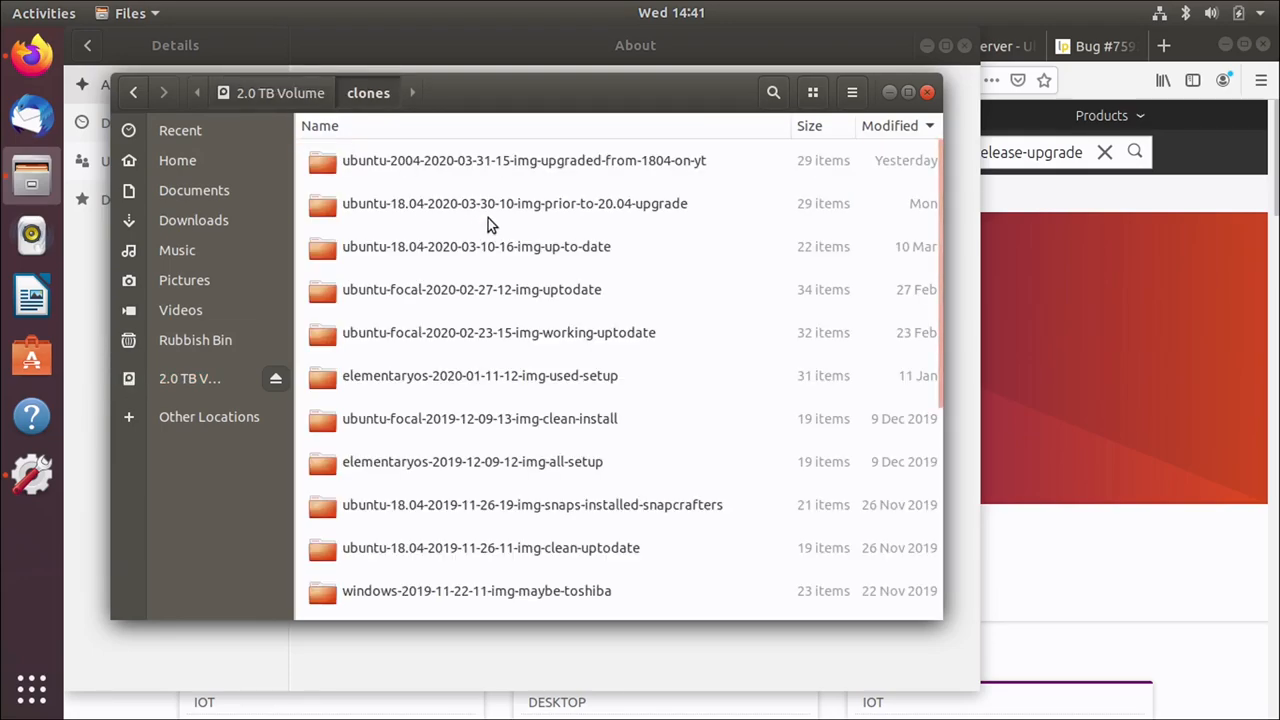
left_click(514, 203)
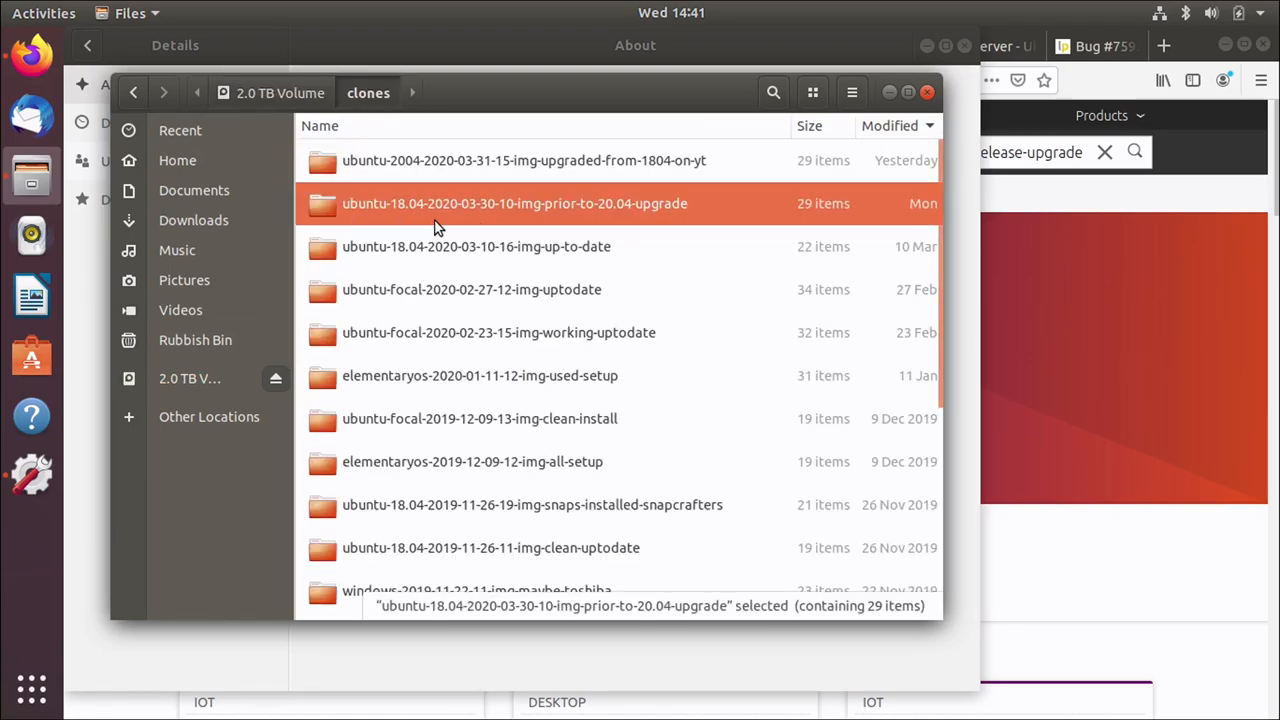
mouse_move(605, 217)
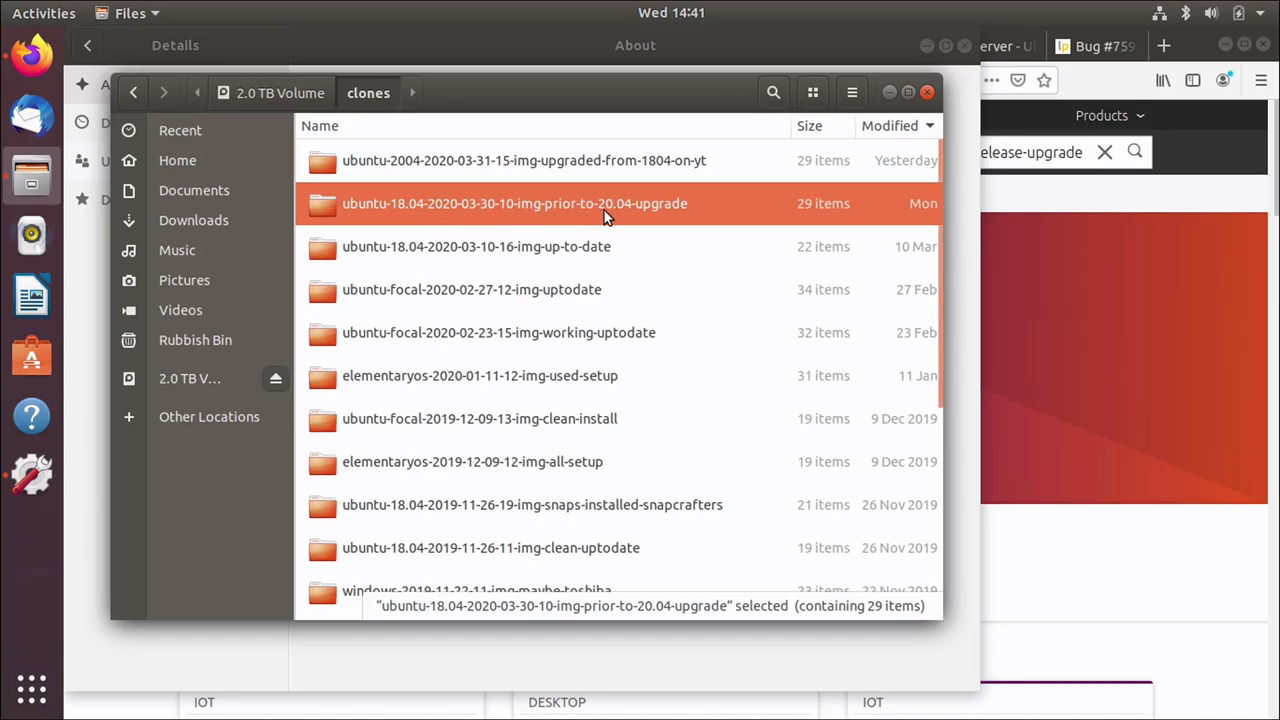
mouse_move(620, 210)
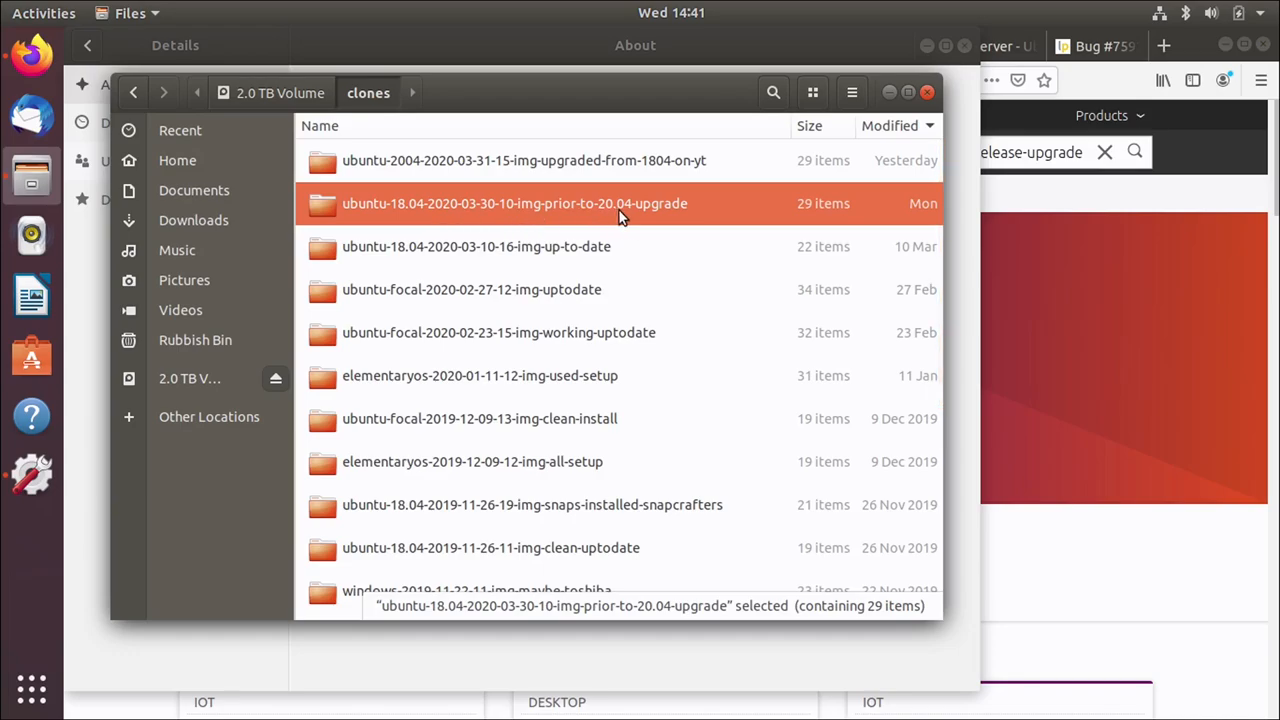
mouse_move(370, 170)
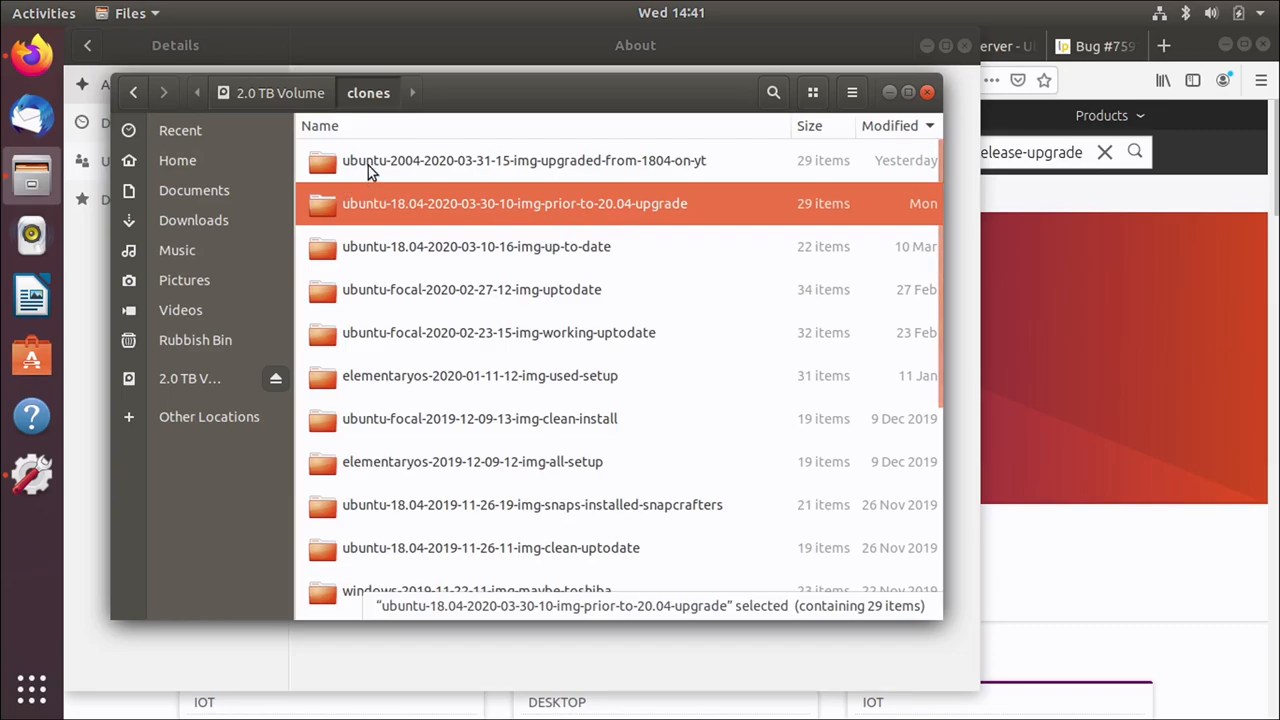
left_click(523, 160)
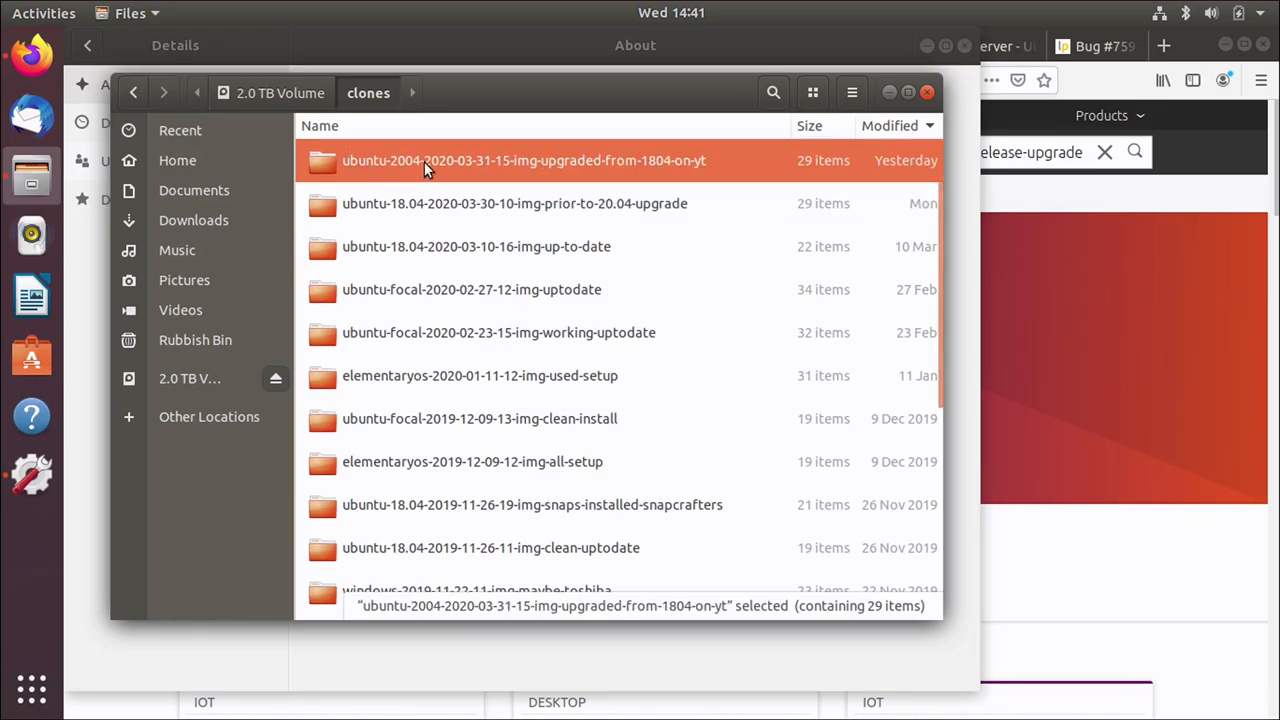
mouse_move(921, 93)
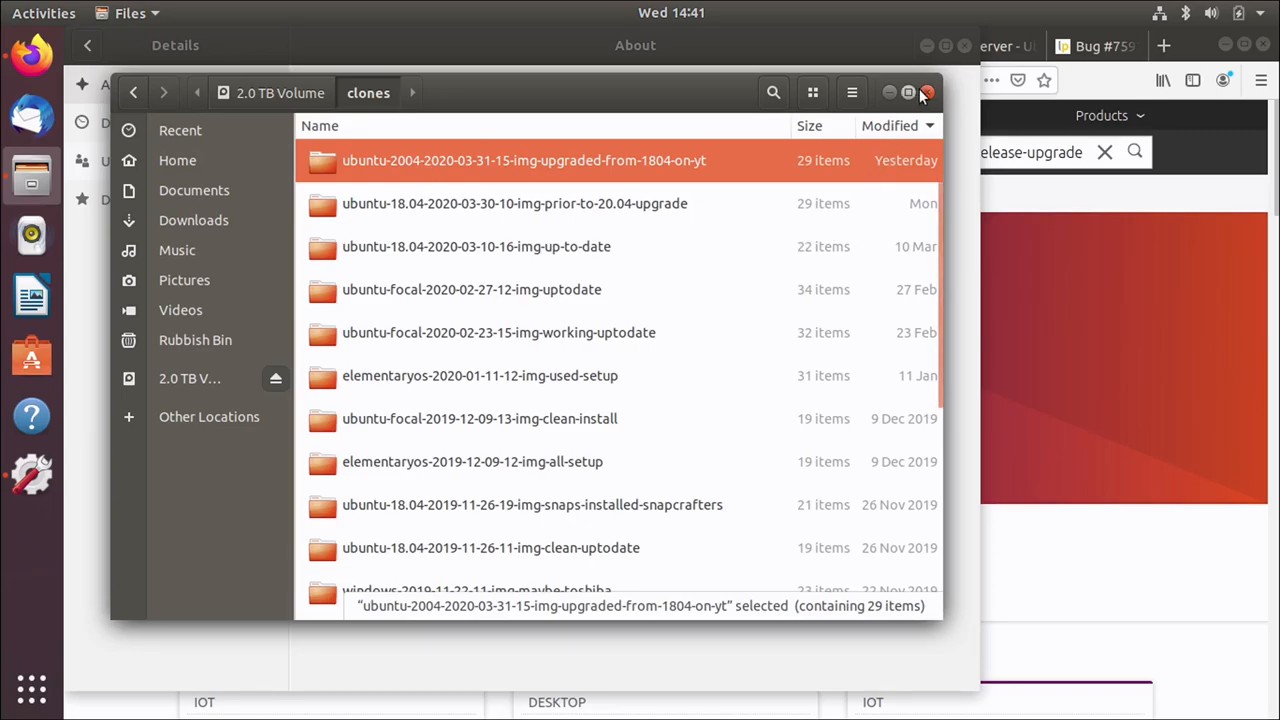
left_click(514, 203)
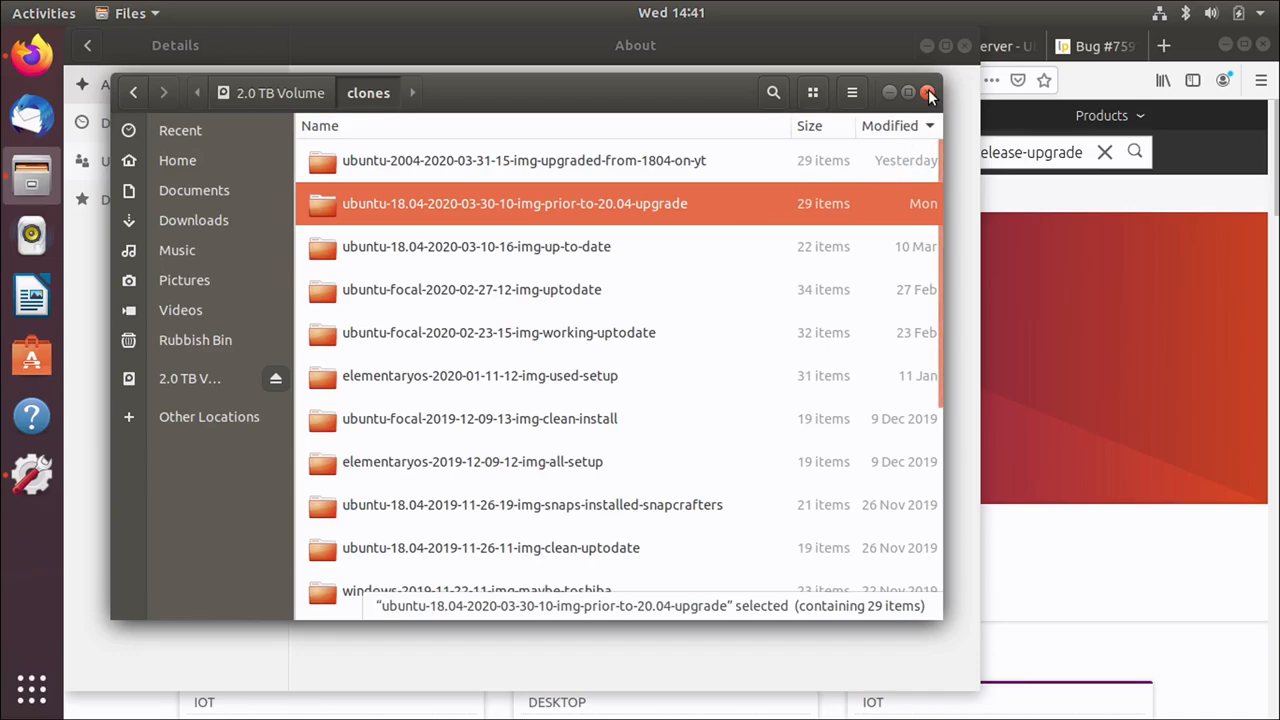
left_click(928, 92)
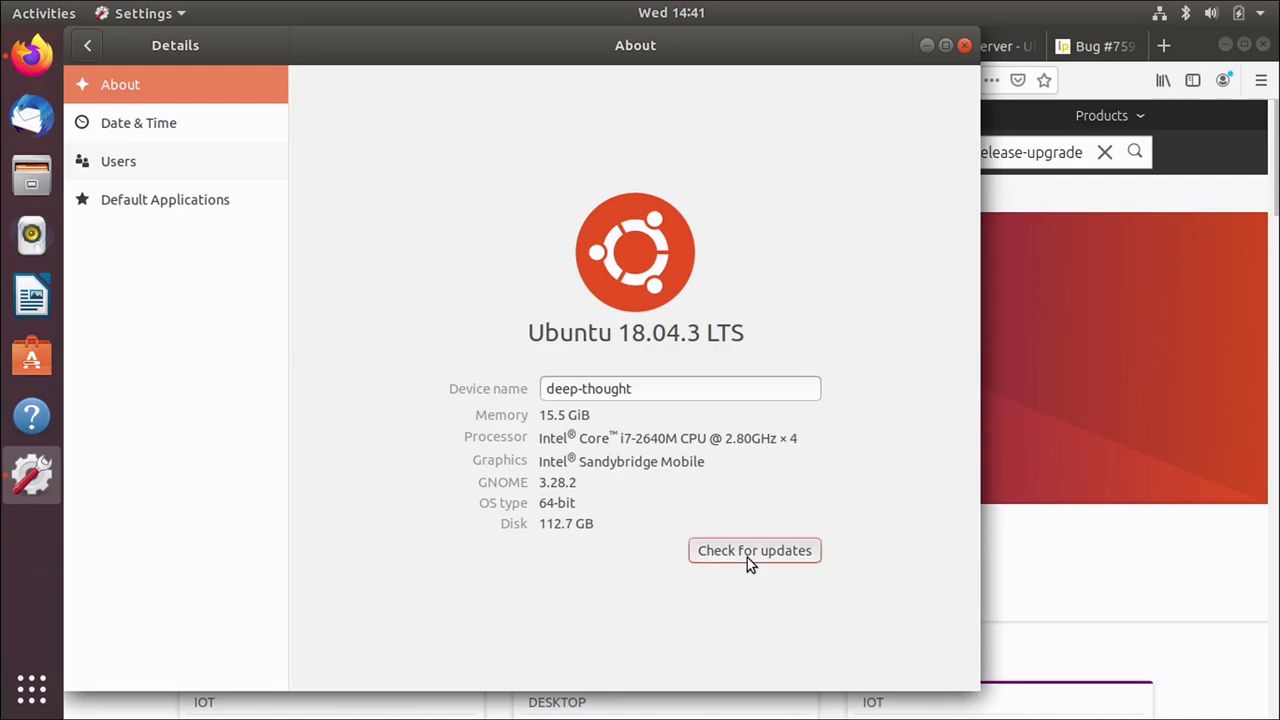
Step: Launch Software Updater, choose Install Now, and authenticate with the password to download updates
left_click(754, 550)
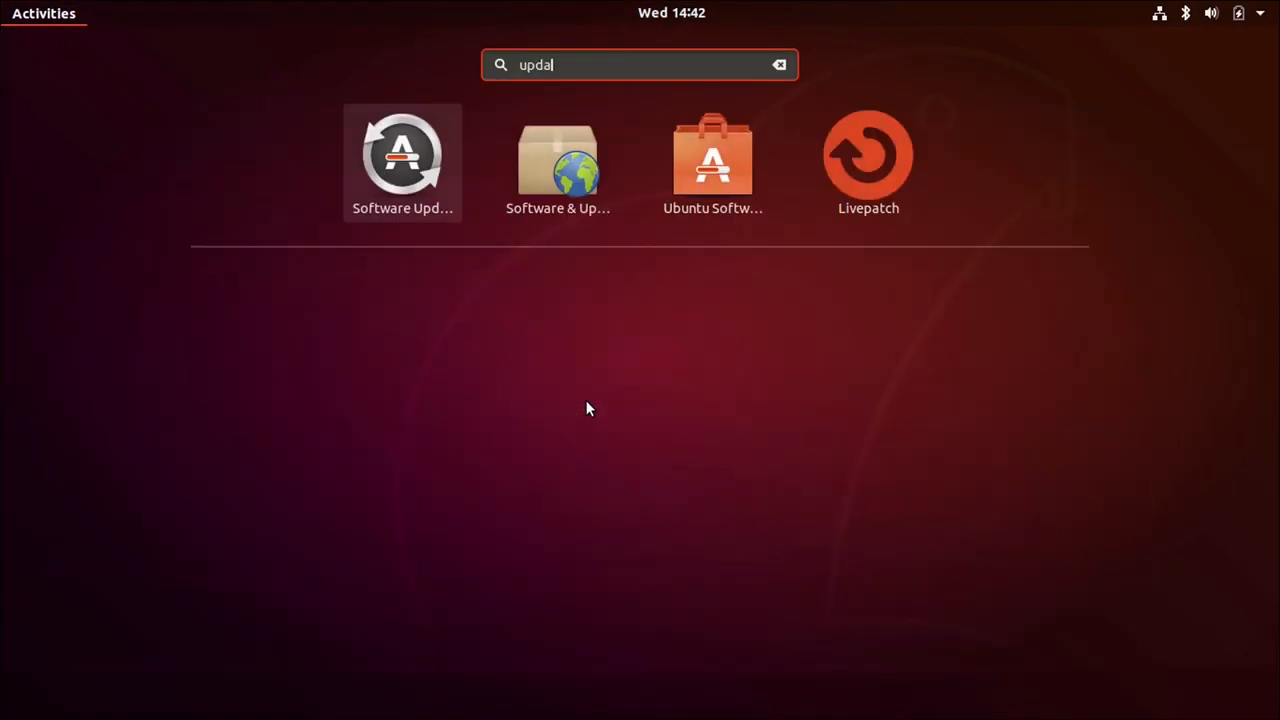
left_click(402, 155)
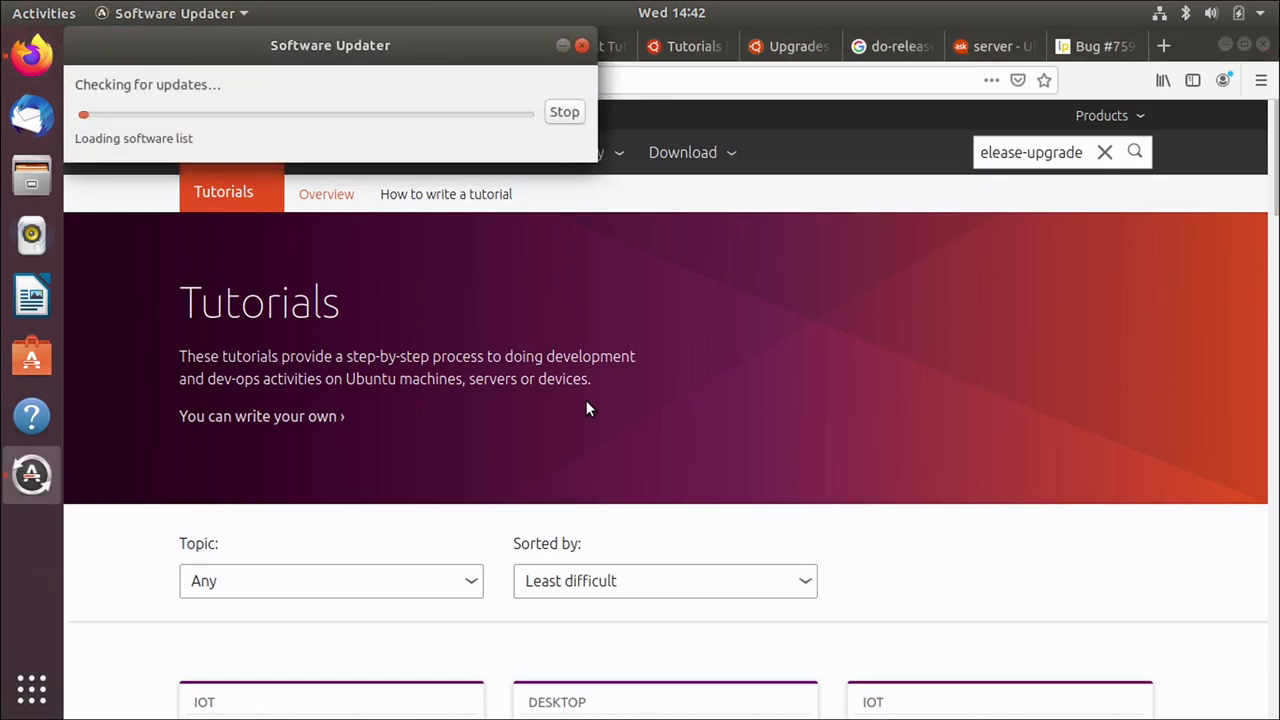
mouse_move(643, 400)
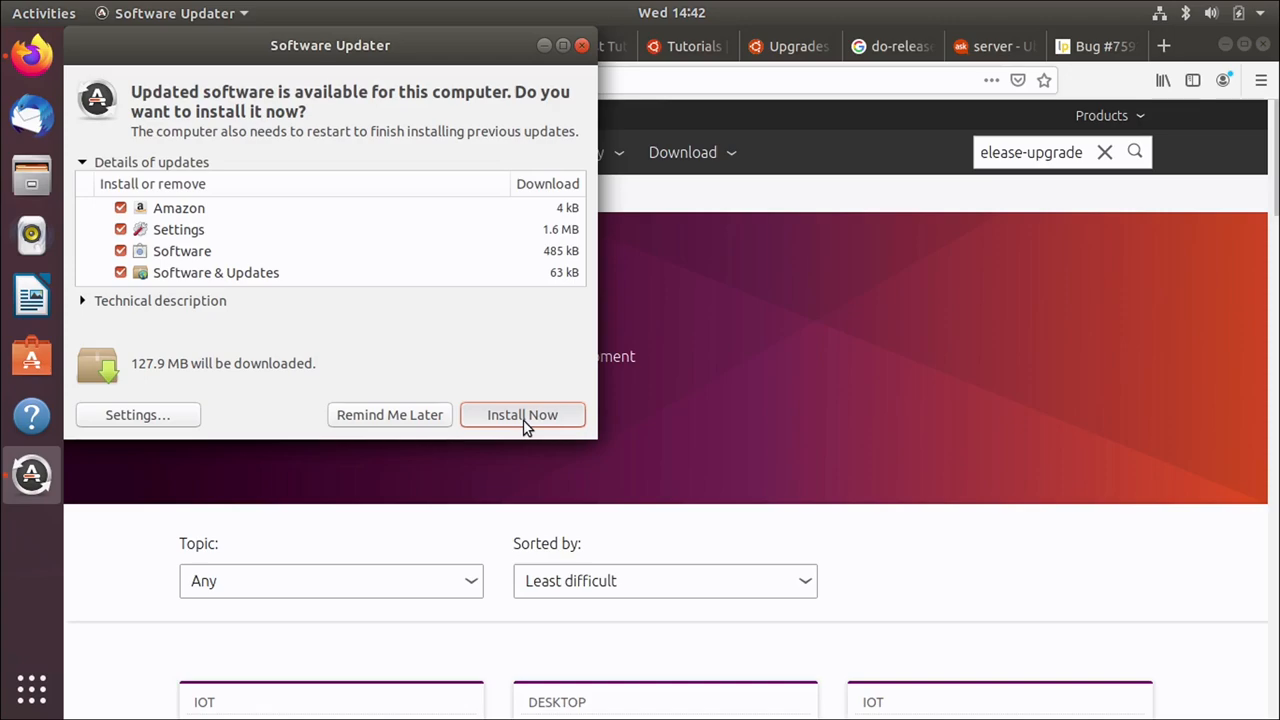
left_click(522, 414)
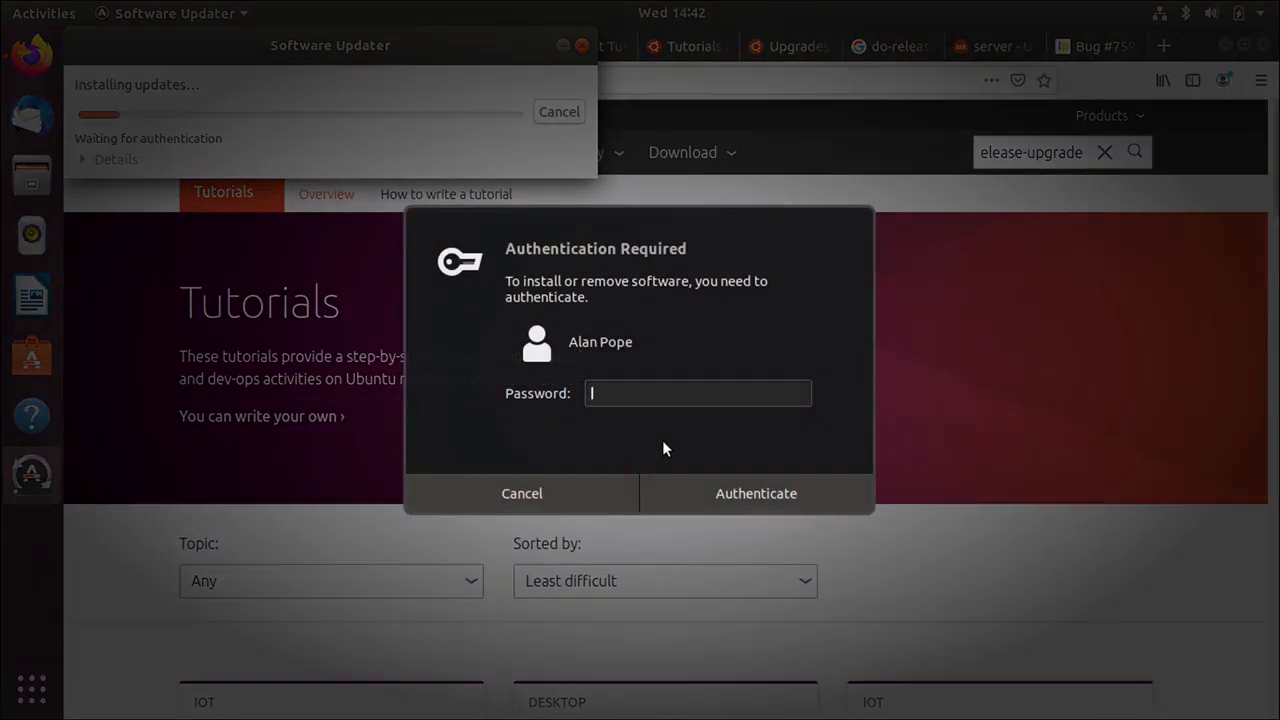
type("password")
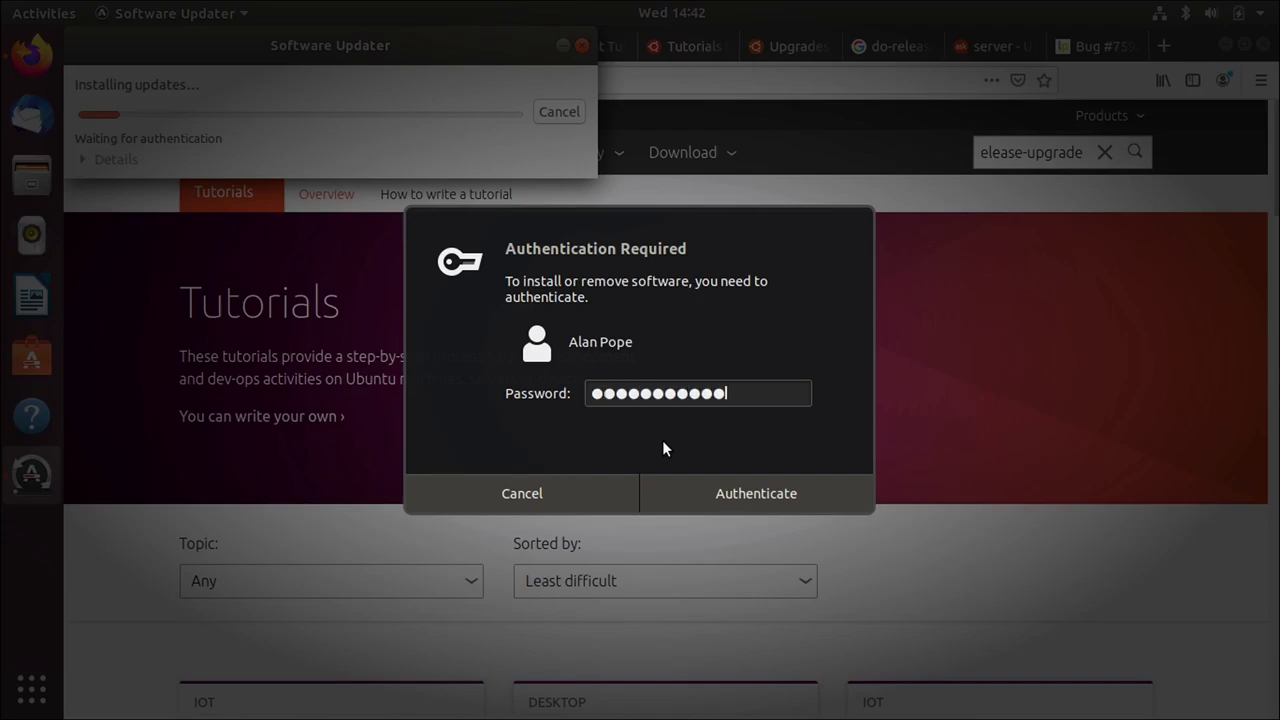
left_click(756, 493)
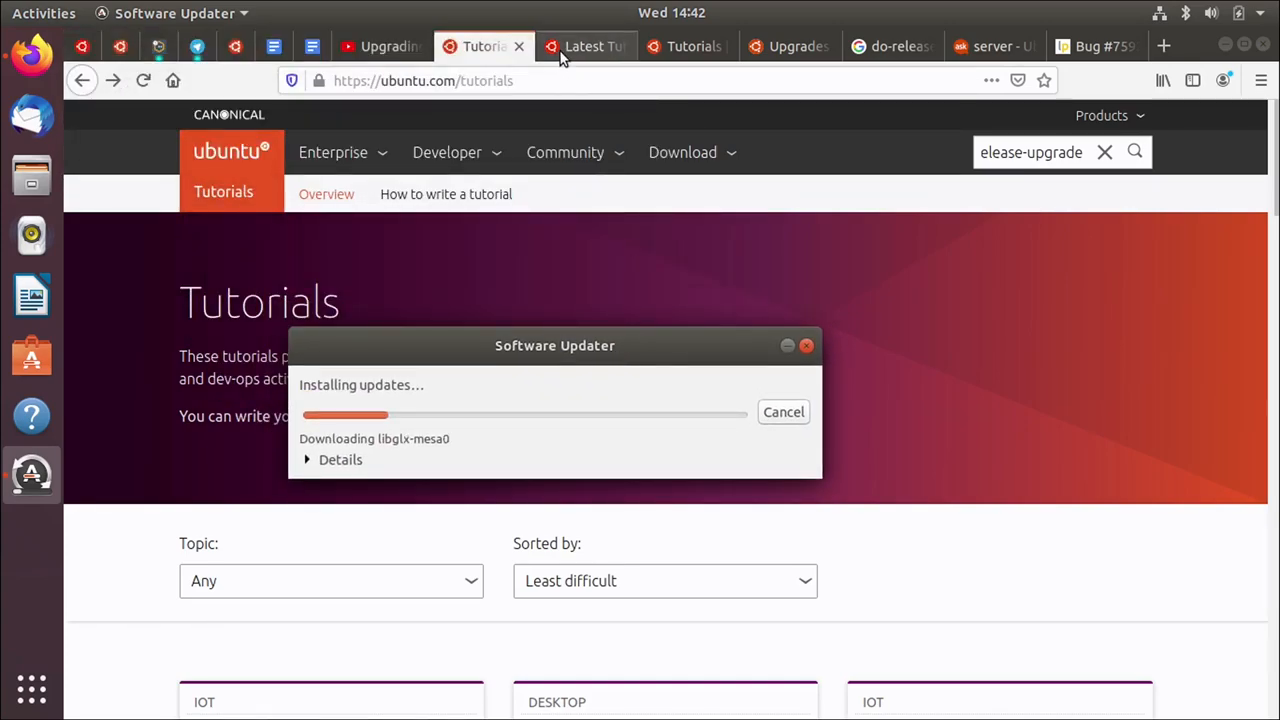
Step: Search ubuntu.com for do-release-upgrade and open its Ubuntu Manpage result
left_click(583, 46)
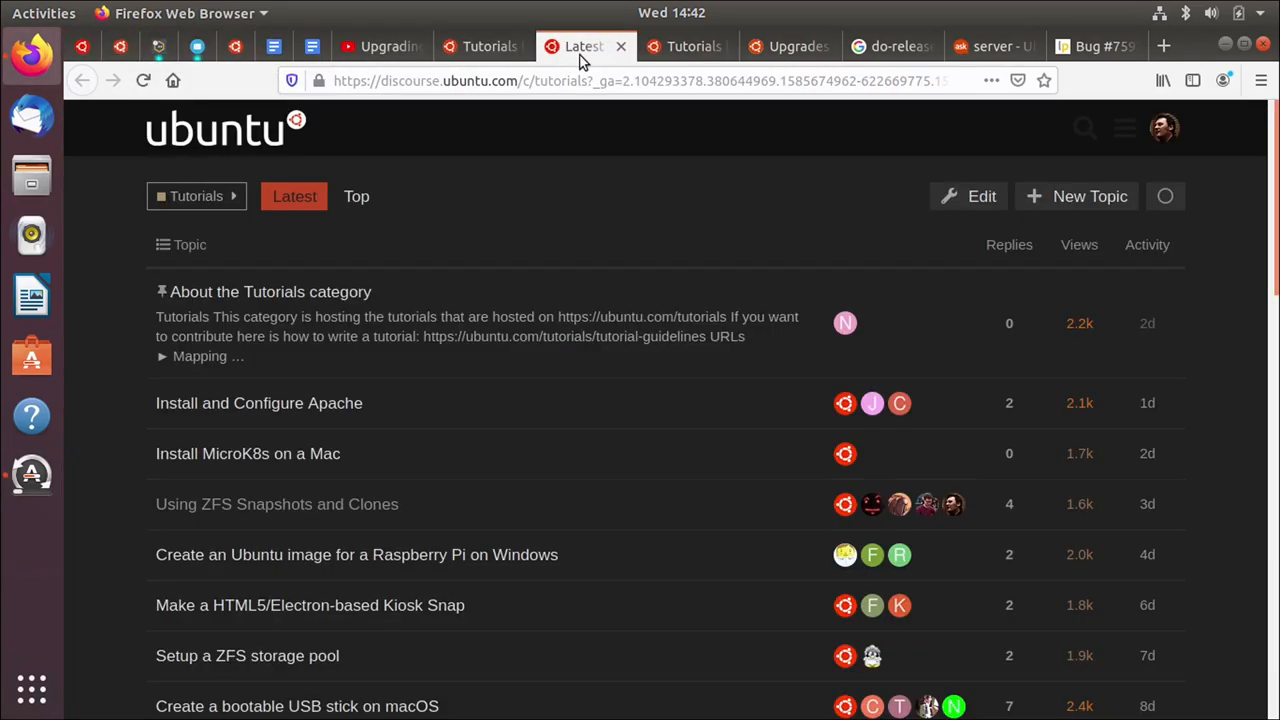
left_click(688, 46)
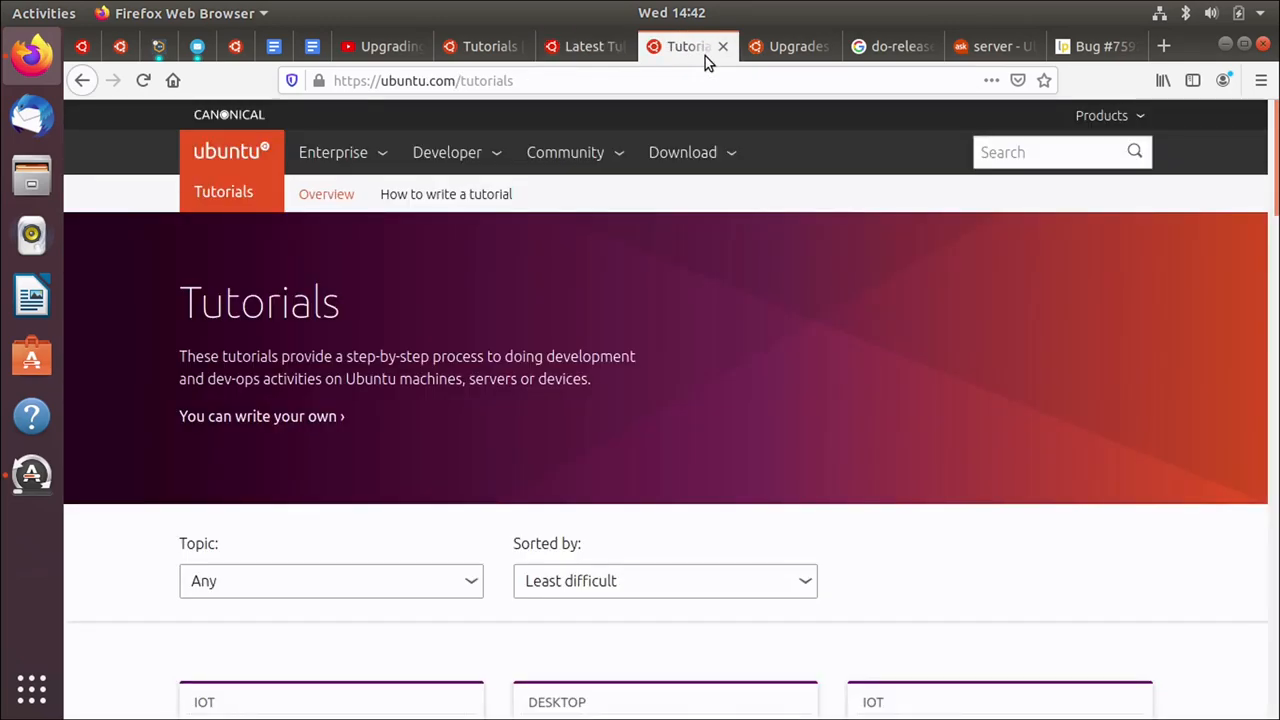
left_click(1050, 152)
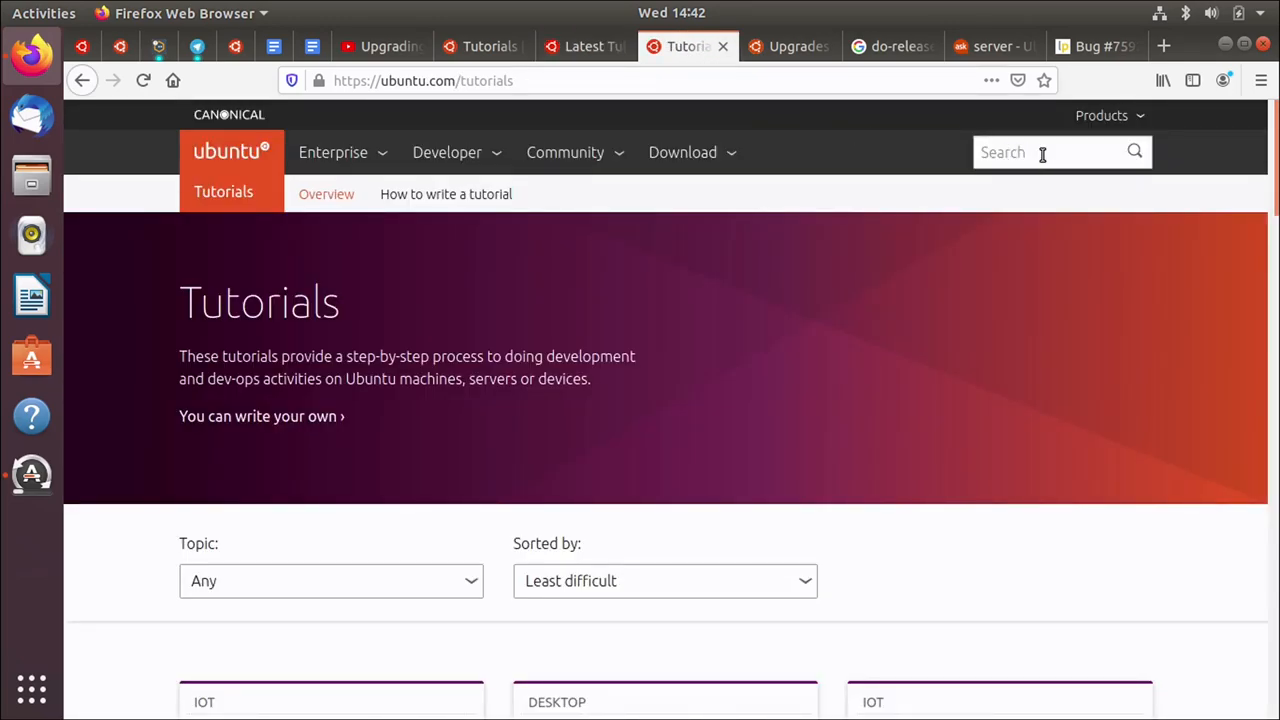
type("d")
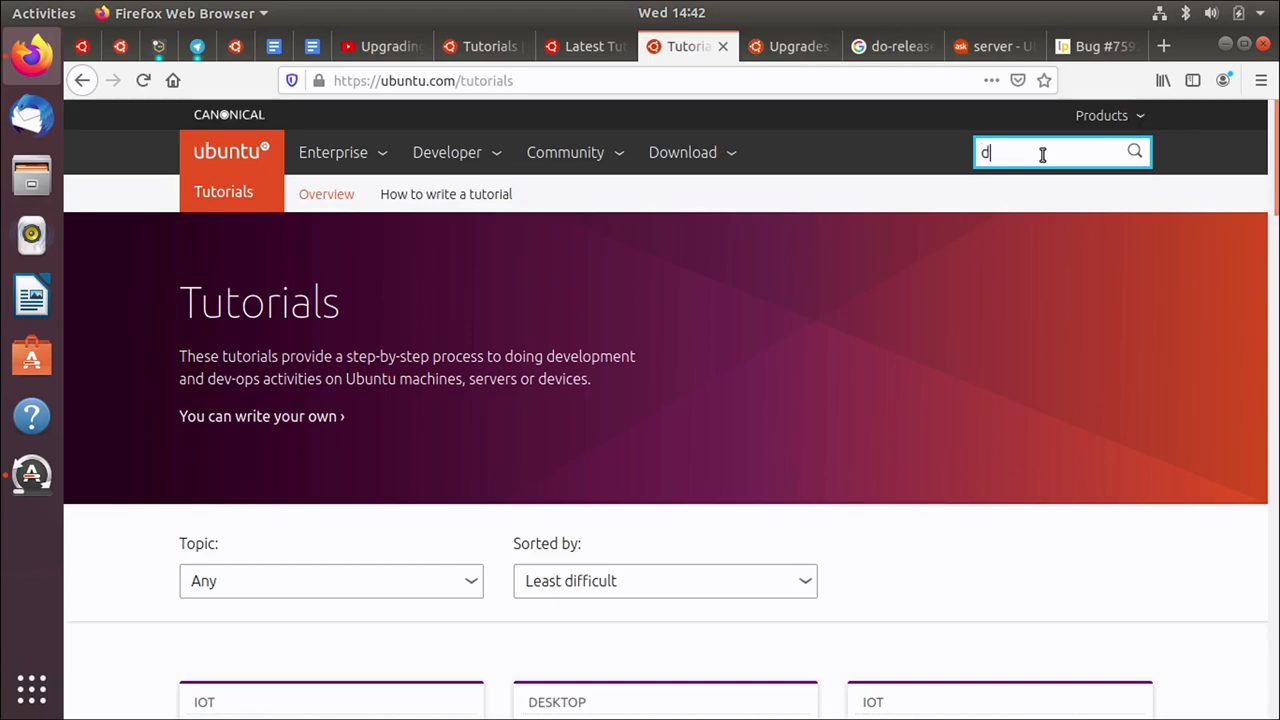
type("o-")
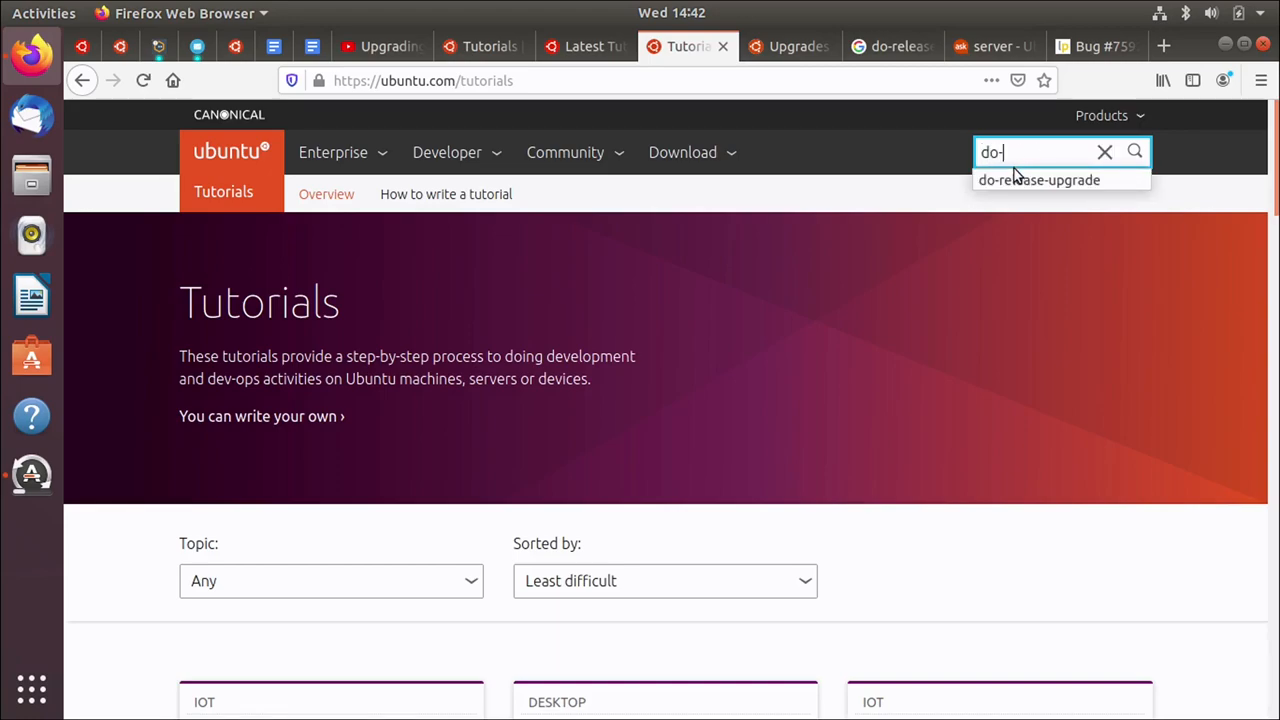
left_click(1038, 180)
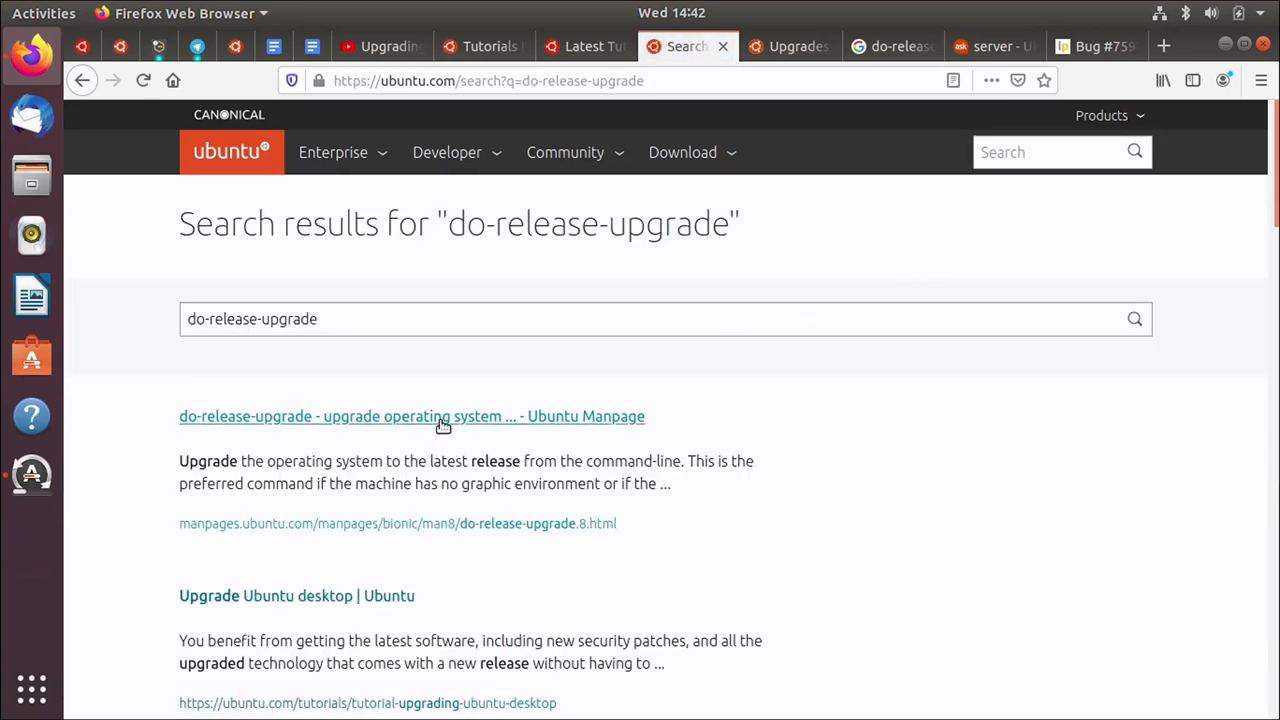
left_click(411, 416)
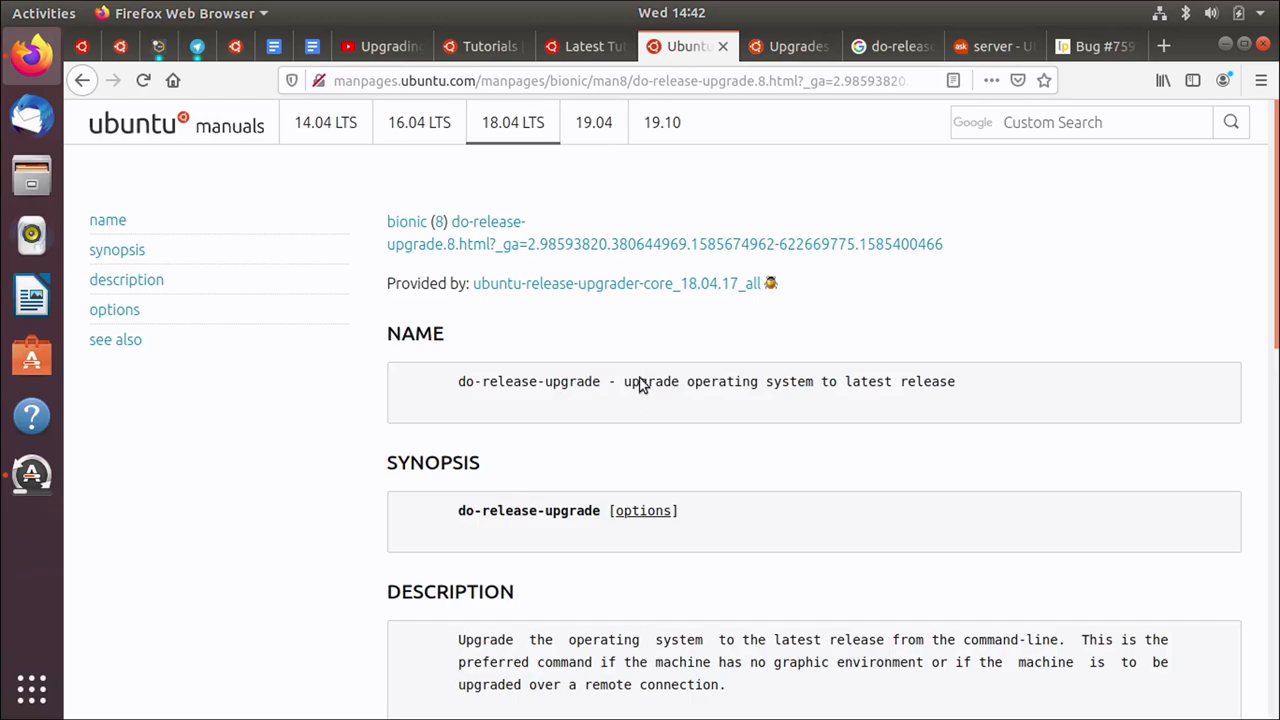
left_click(31, 534)
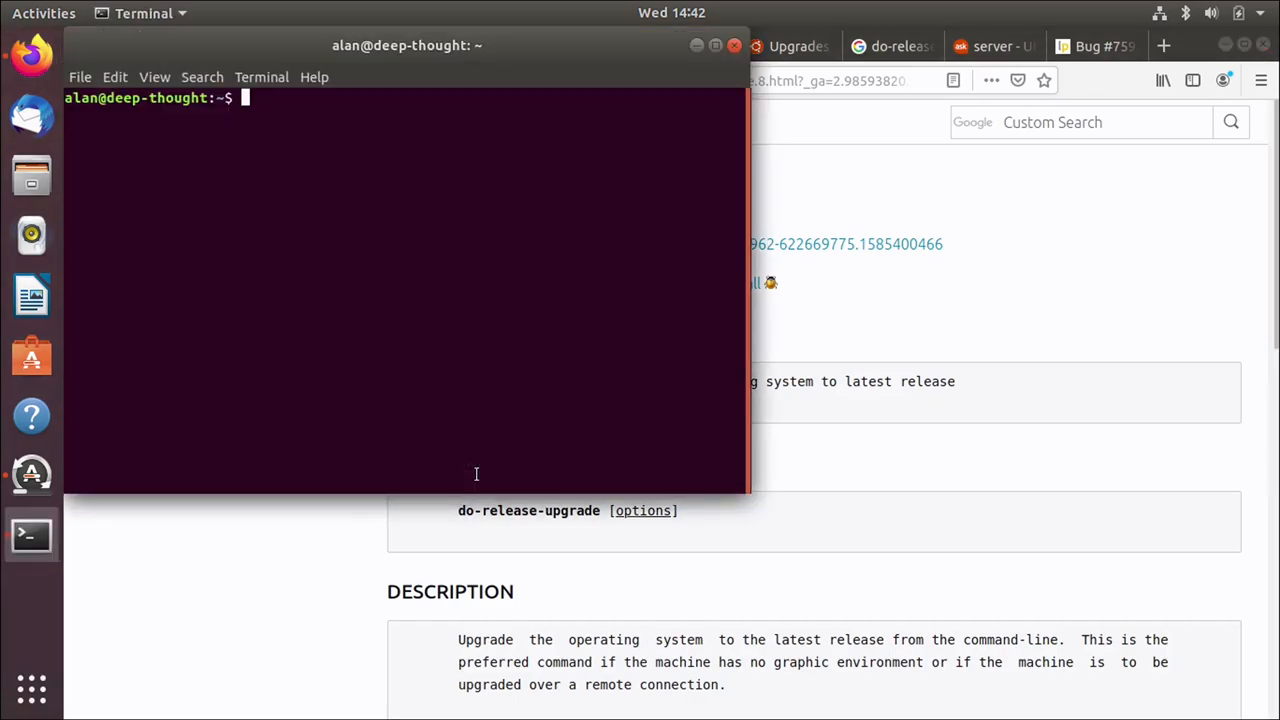
type("man do-rele")
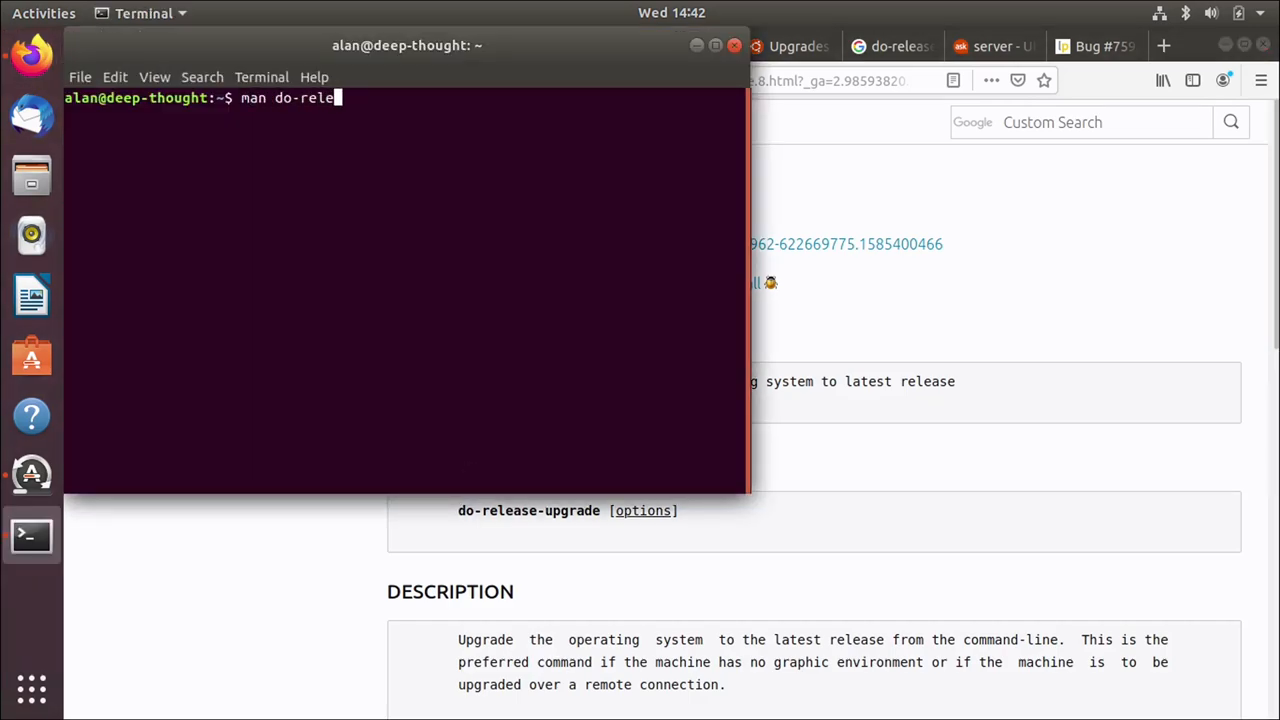
key("Return")
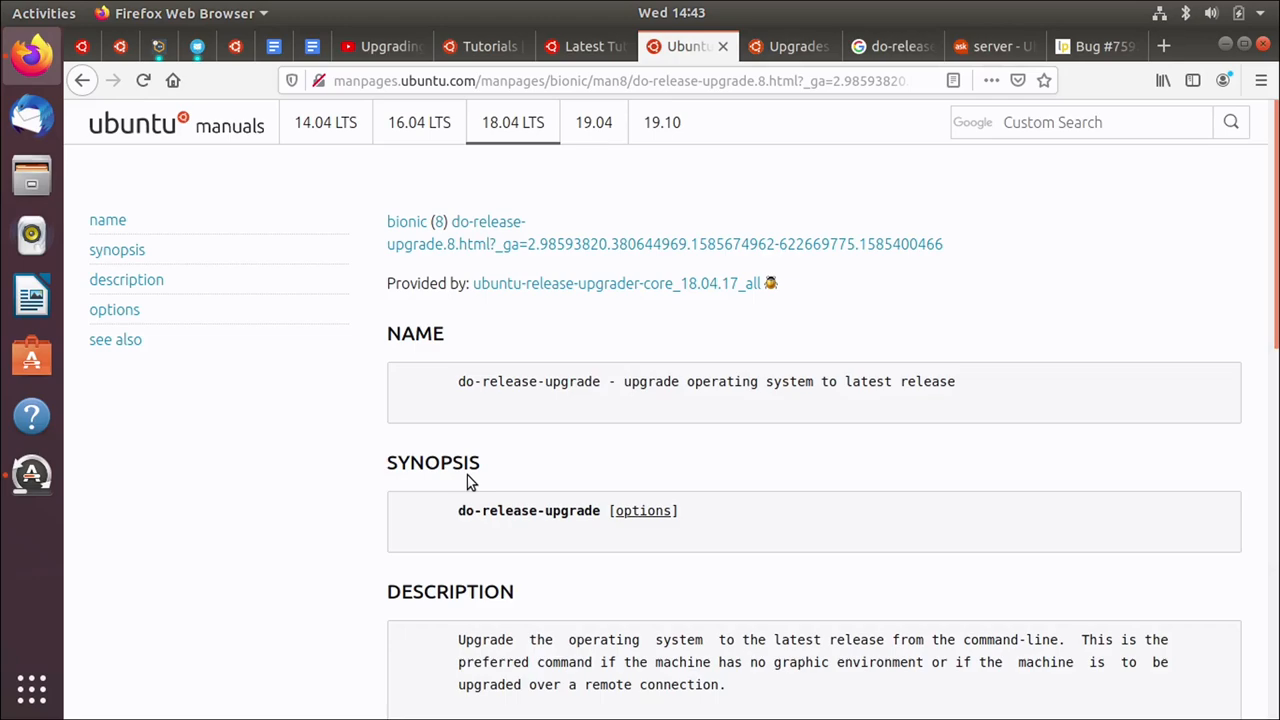
mouse_move(640, 400)
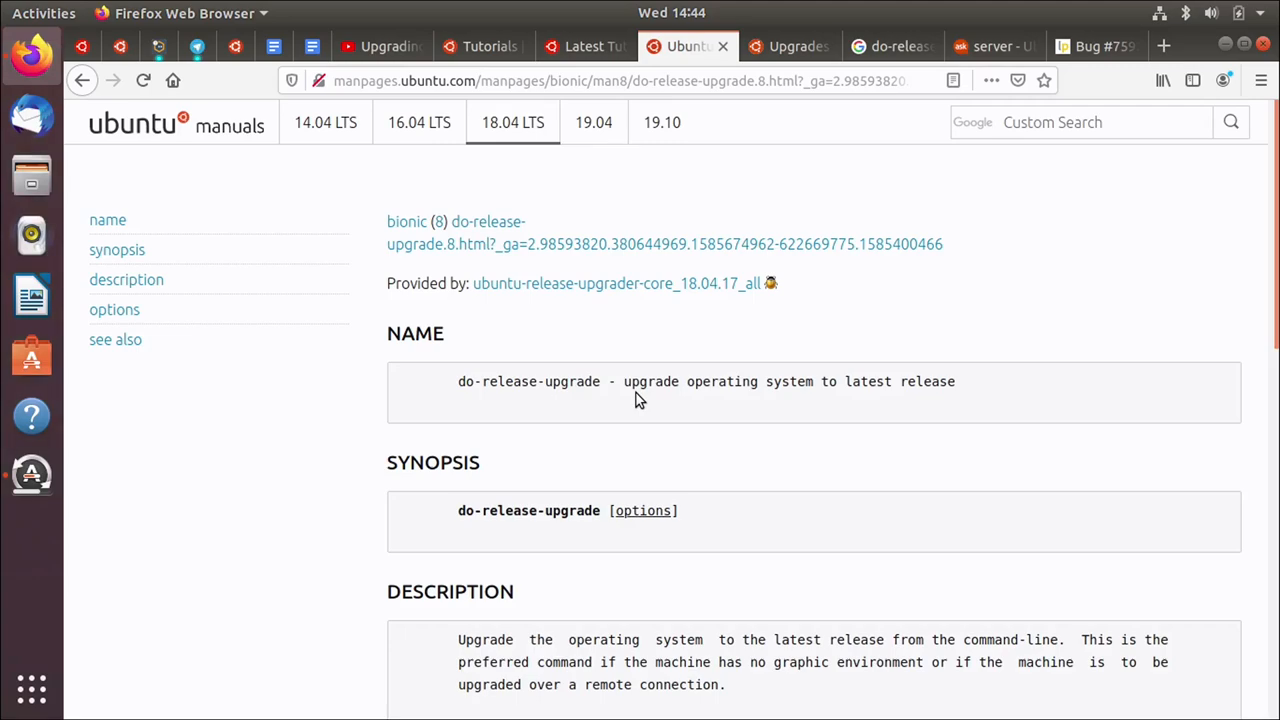
mouse_move(1114, 419)
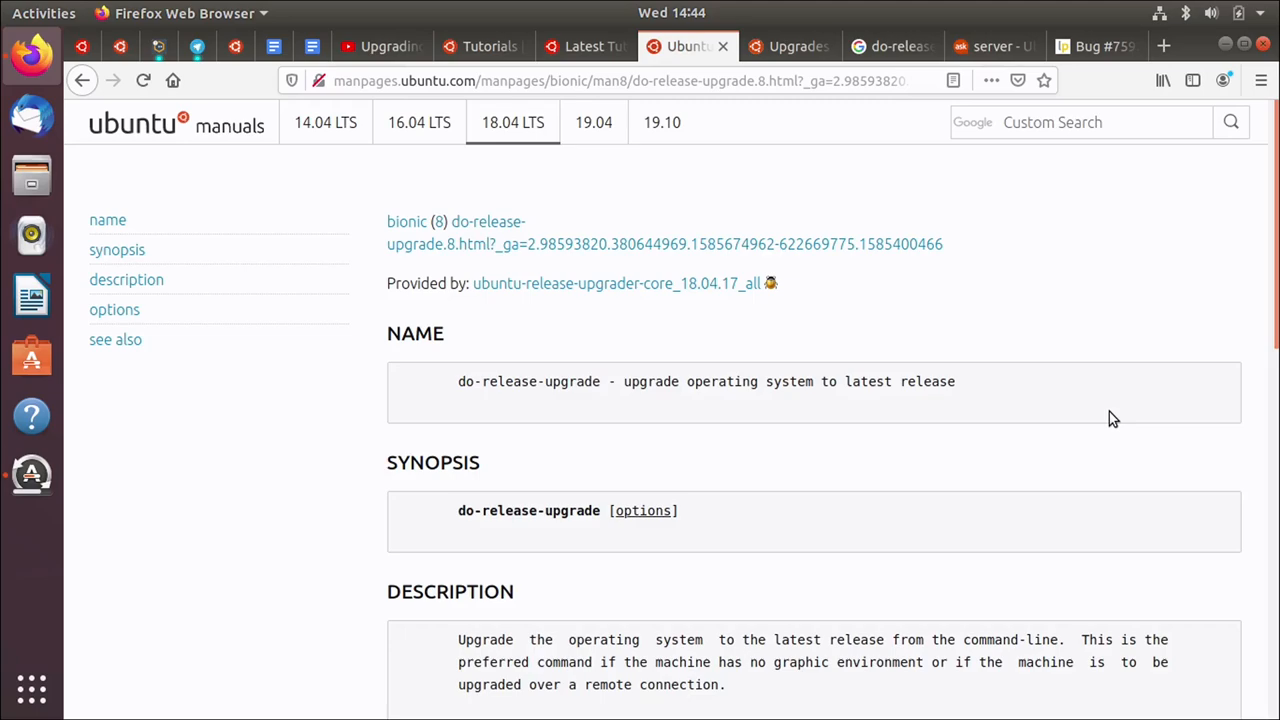
mouse_move(843, 510)
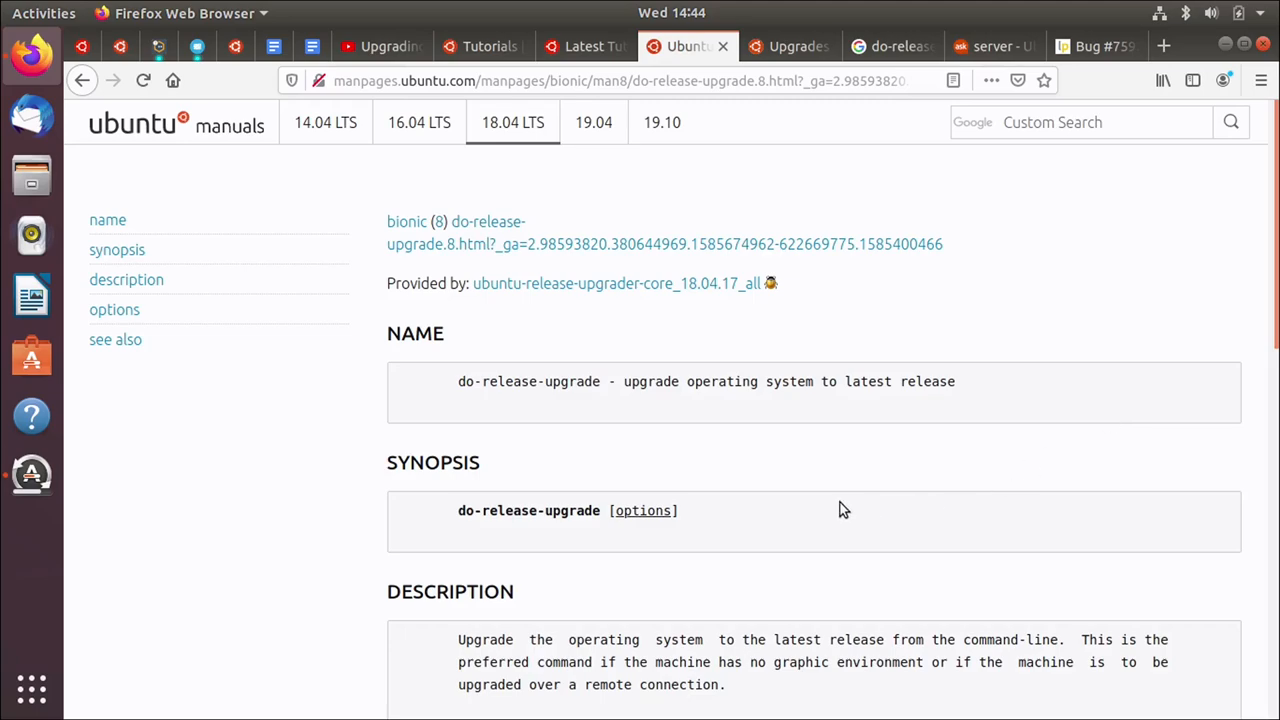
scroll("down", 3)
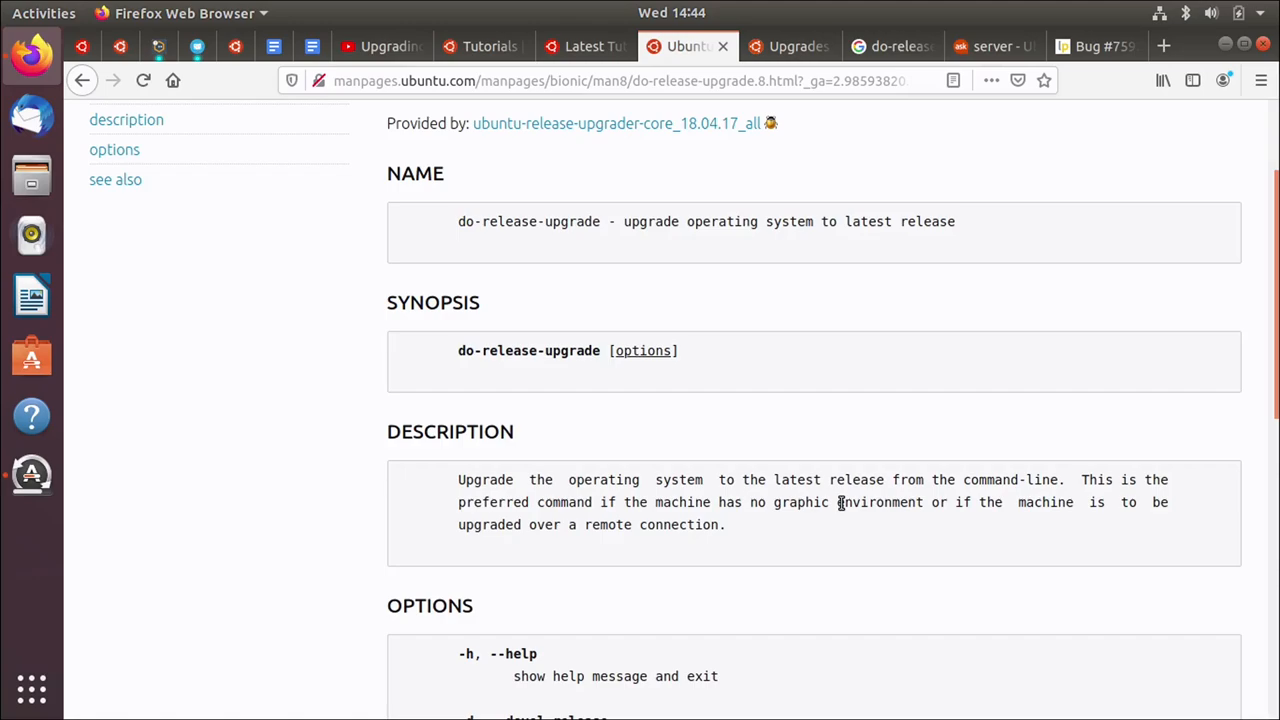
scroll("down", 3)
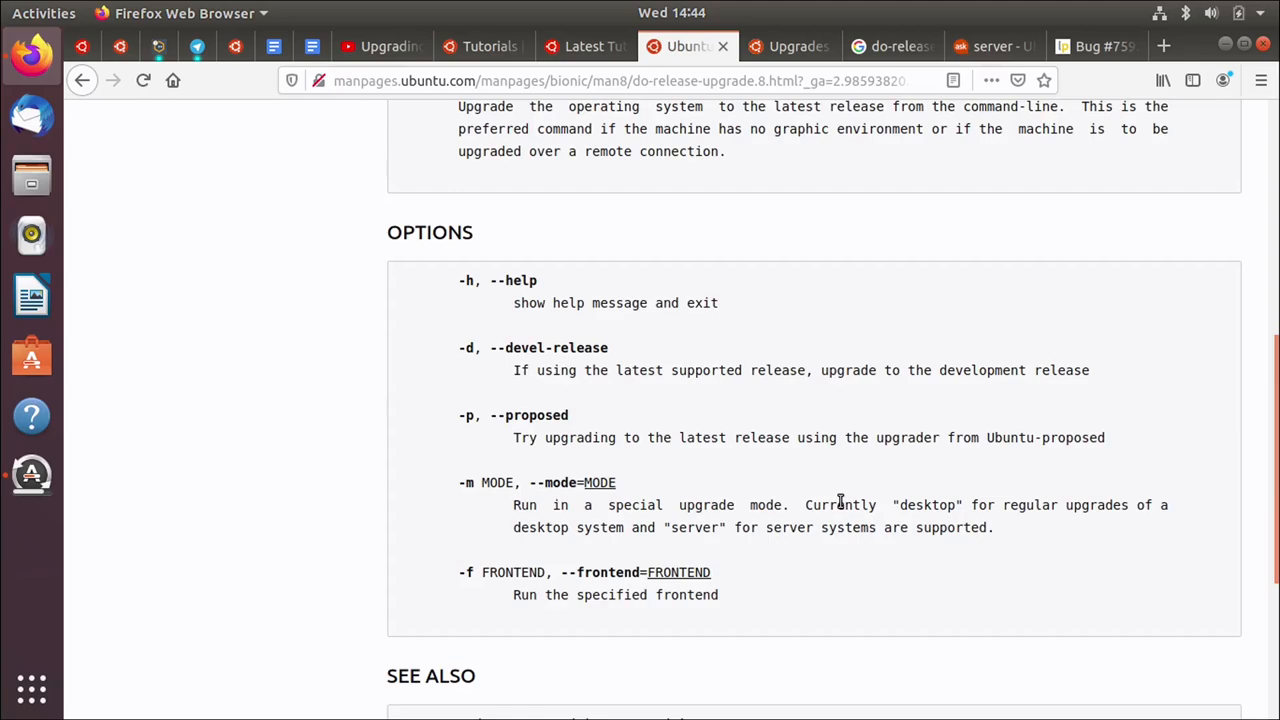
mouse_move(504, 346)
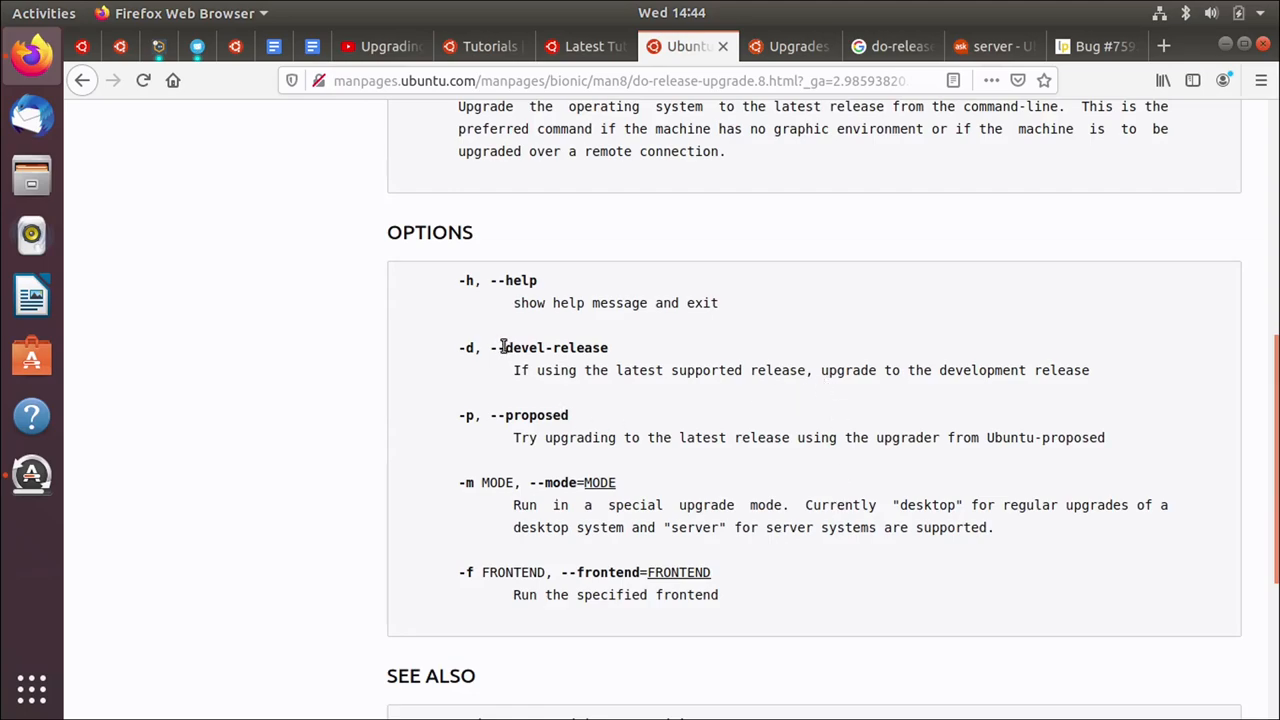
double_click(467, 347)
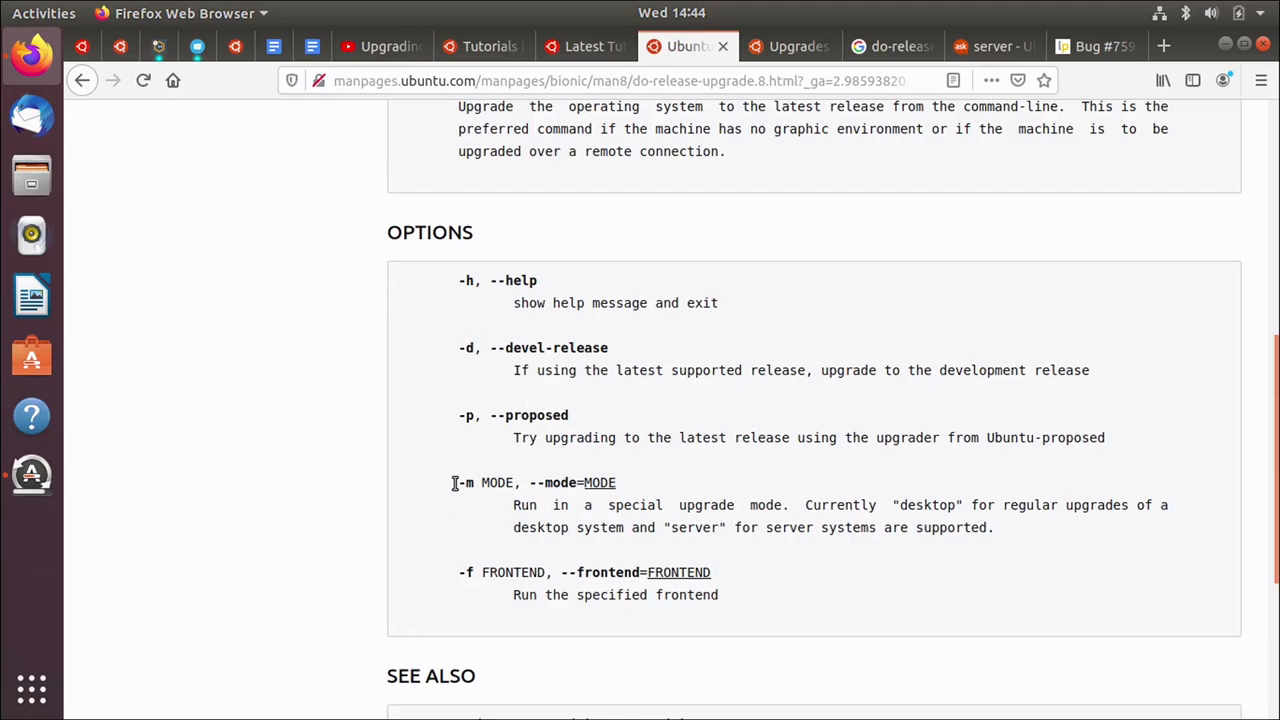
double_click(464, 482)
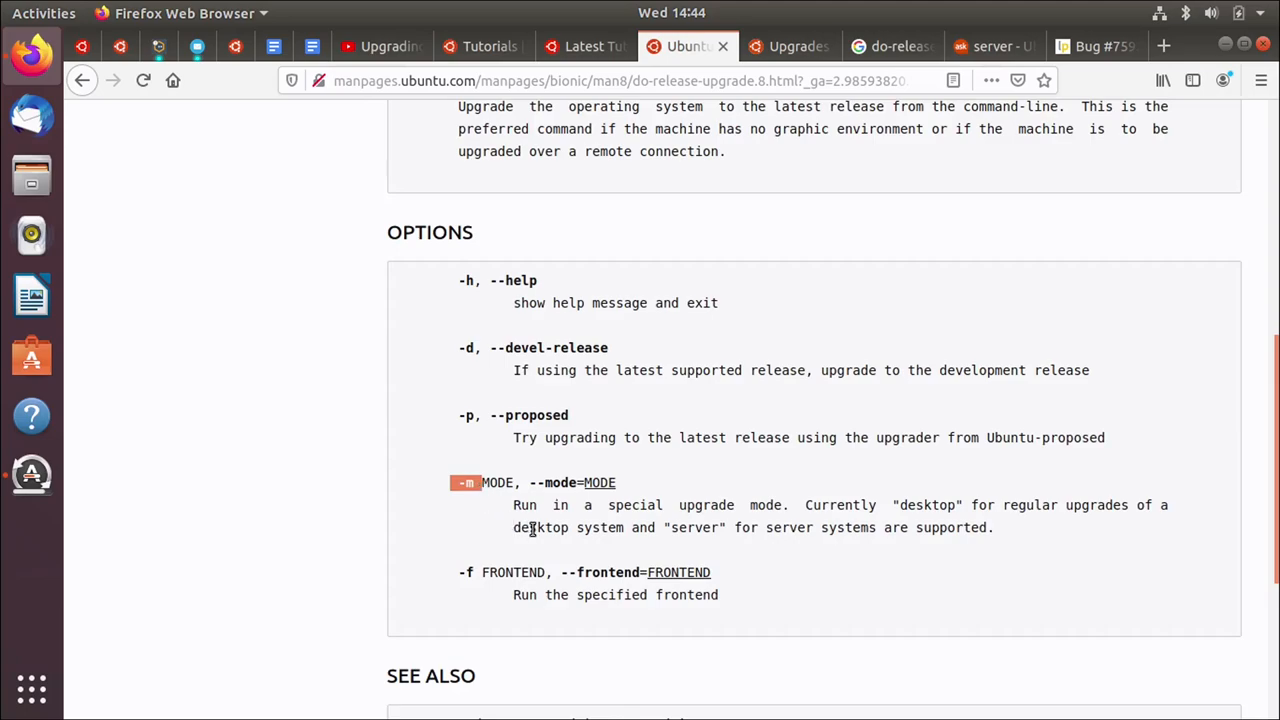
mouse_move(798, 504)
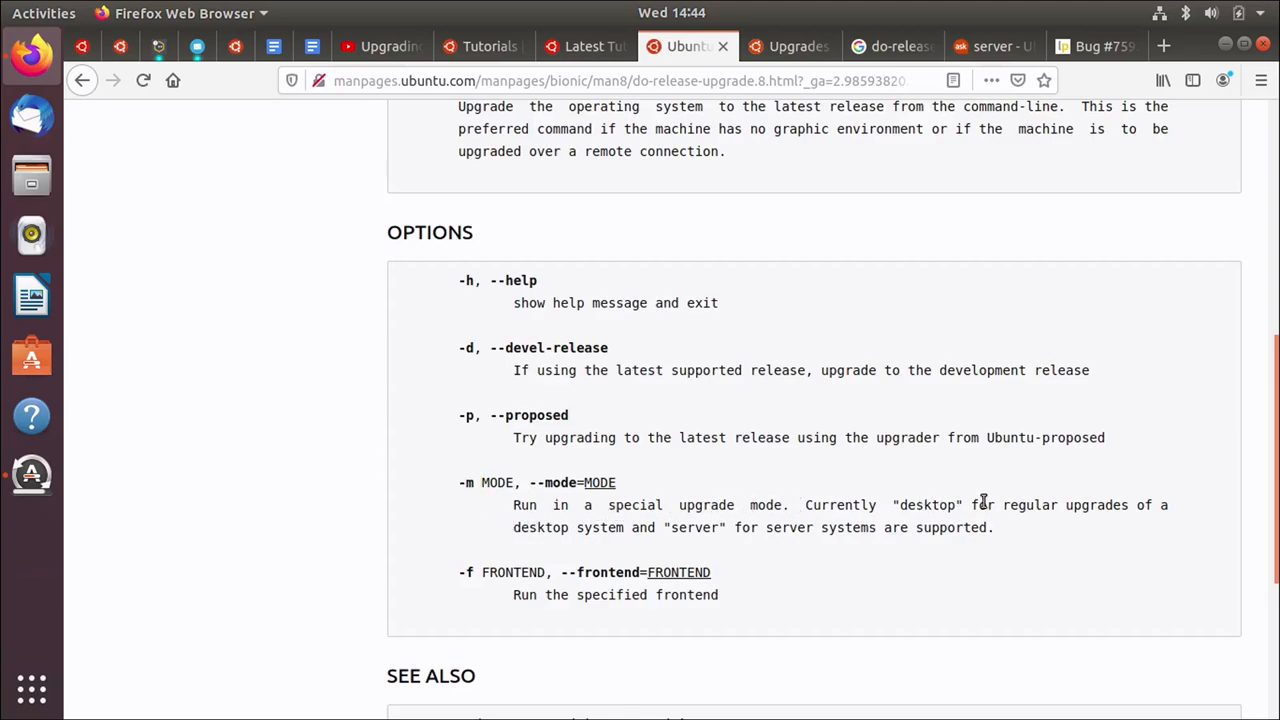
mouse_move(905, 533)
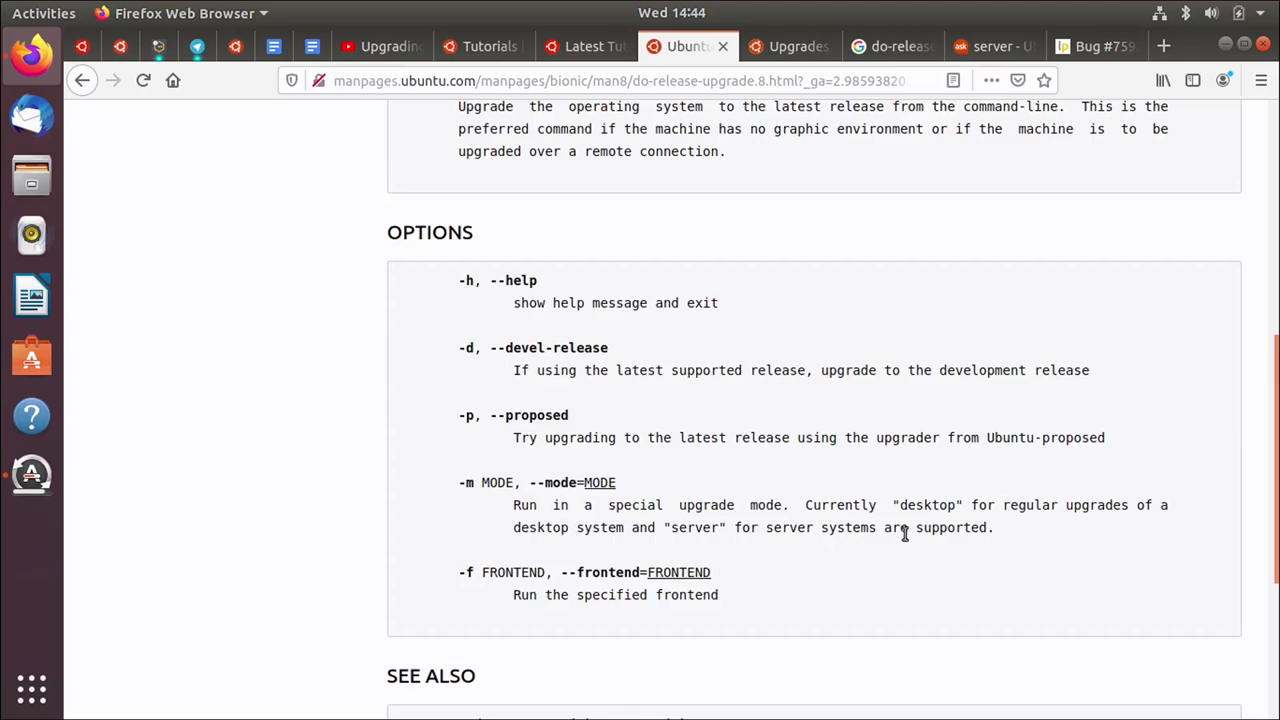
mouse_move(571, 502)
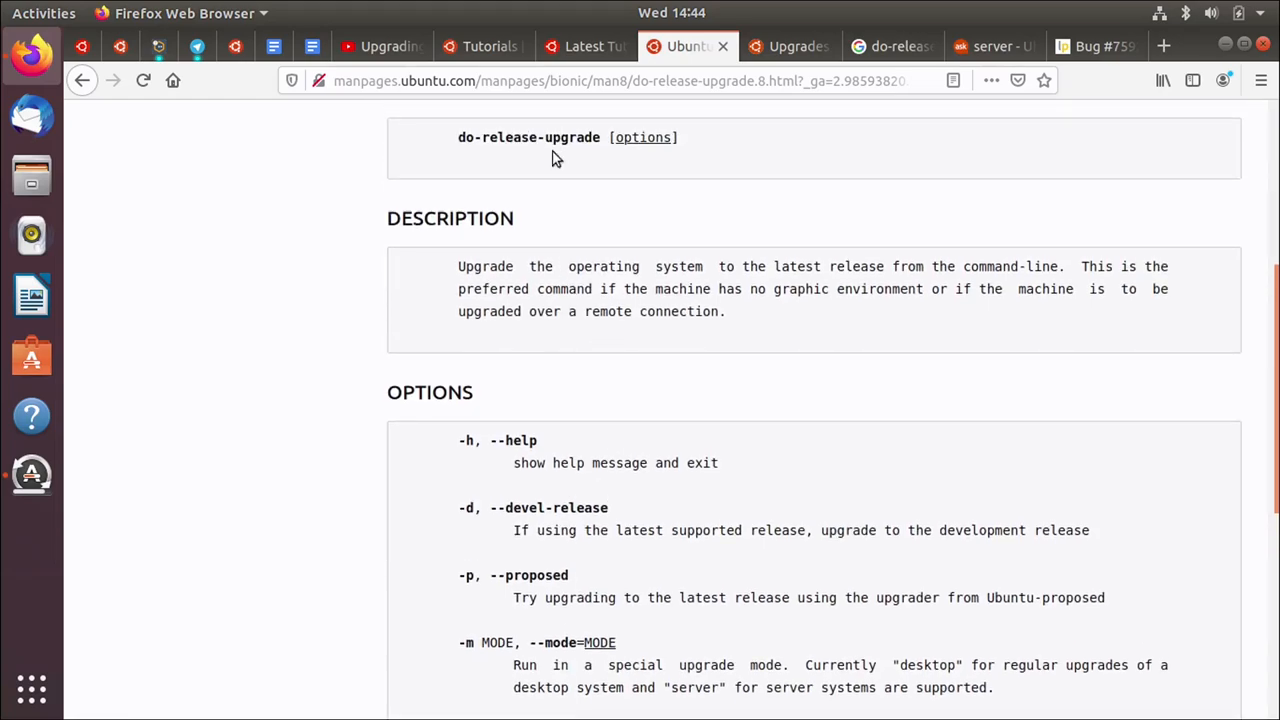
mouse_move(486, 514)
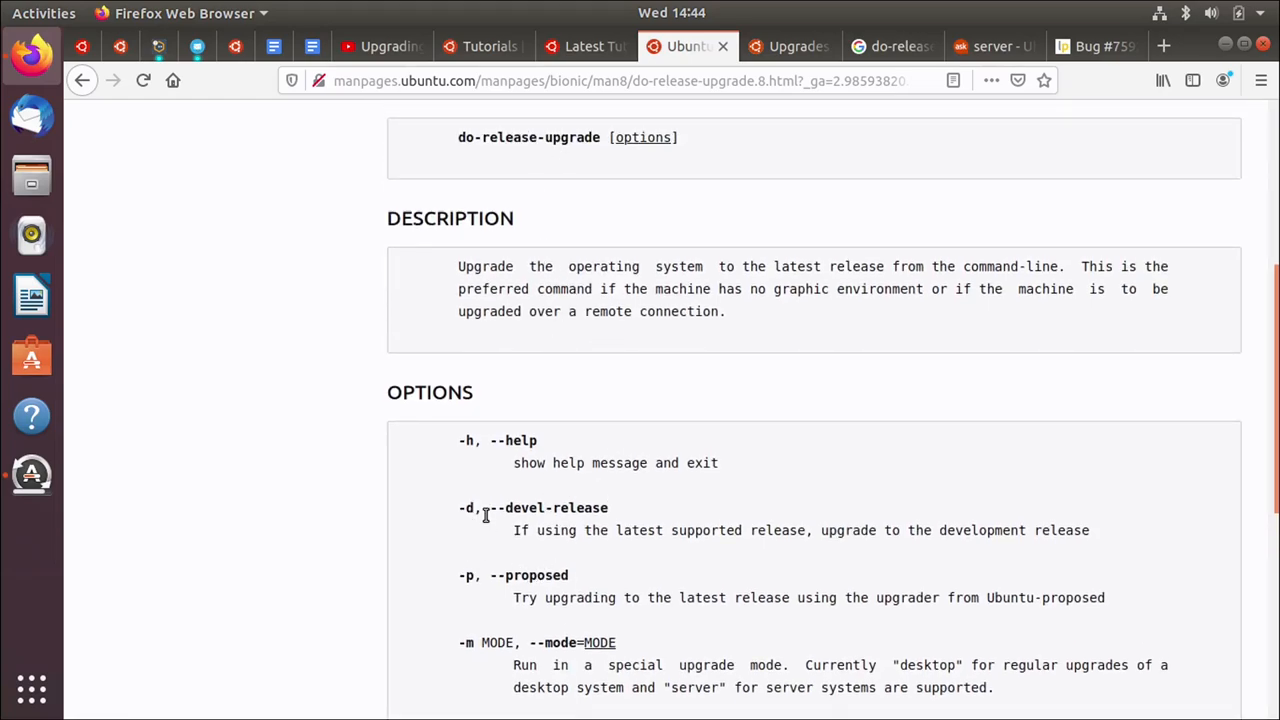
scroll("down", 3)
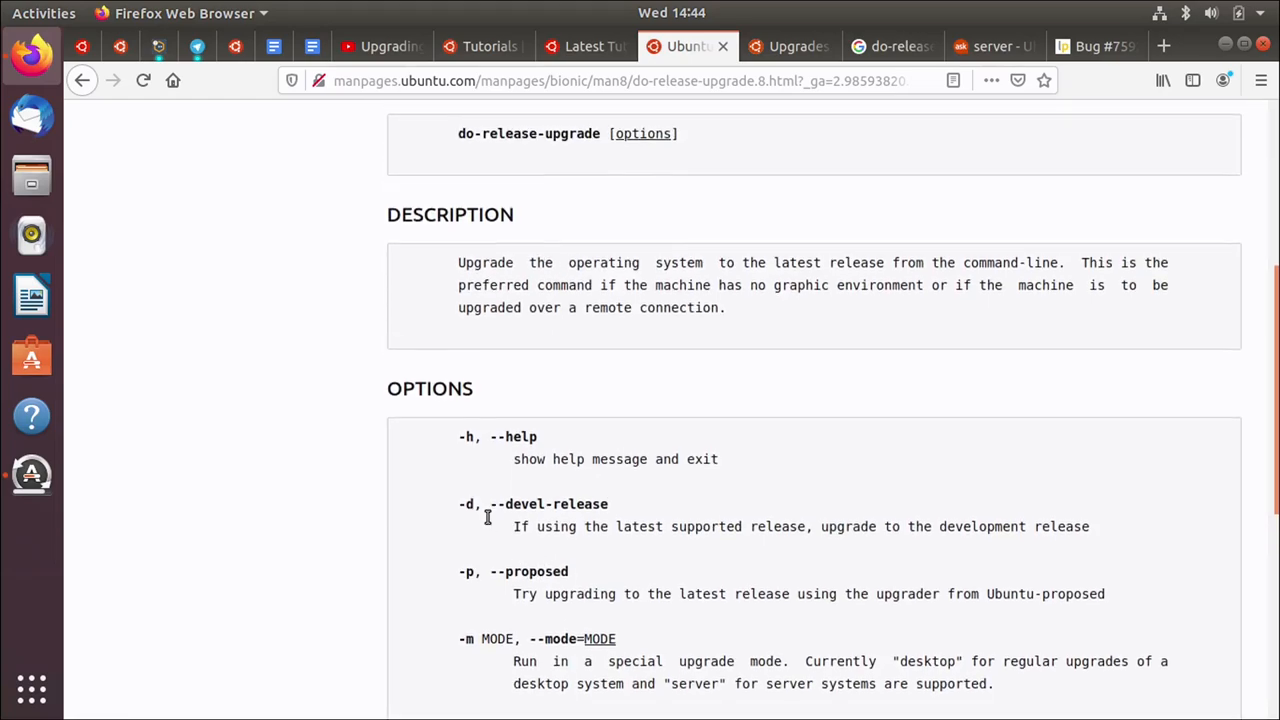
scroll("down", 3)
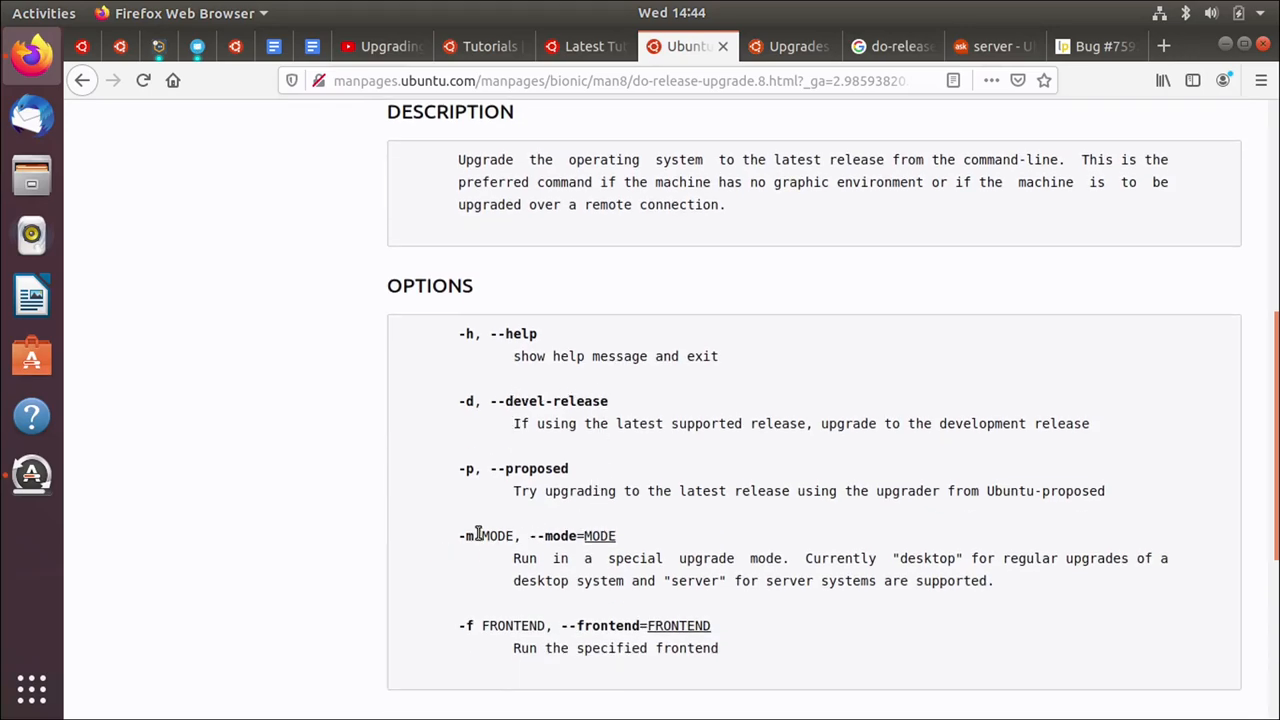
mouse_move(667, 565)
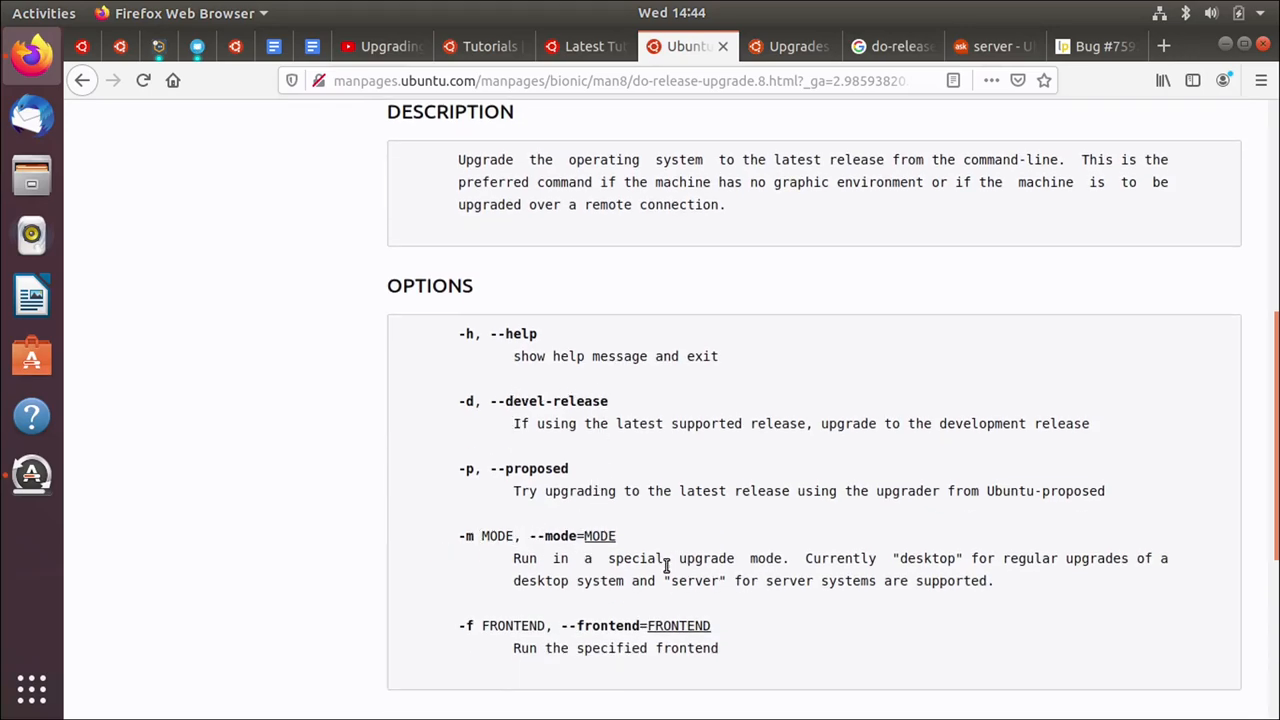
mouse_move(778, 331)
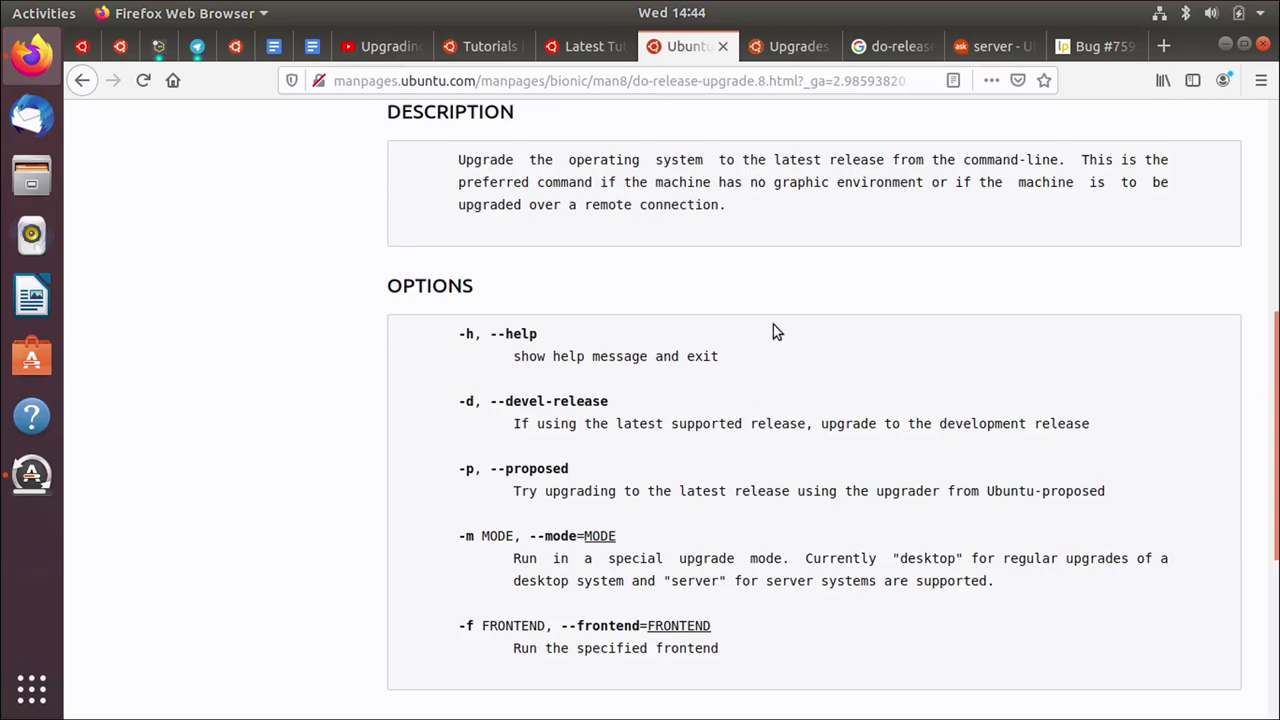
left_click(889, 46)
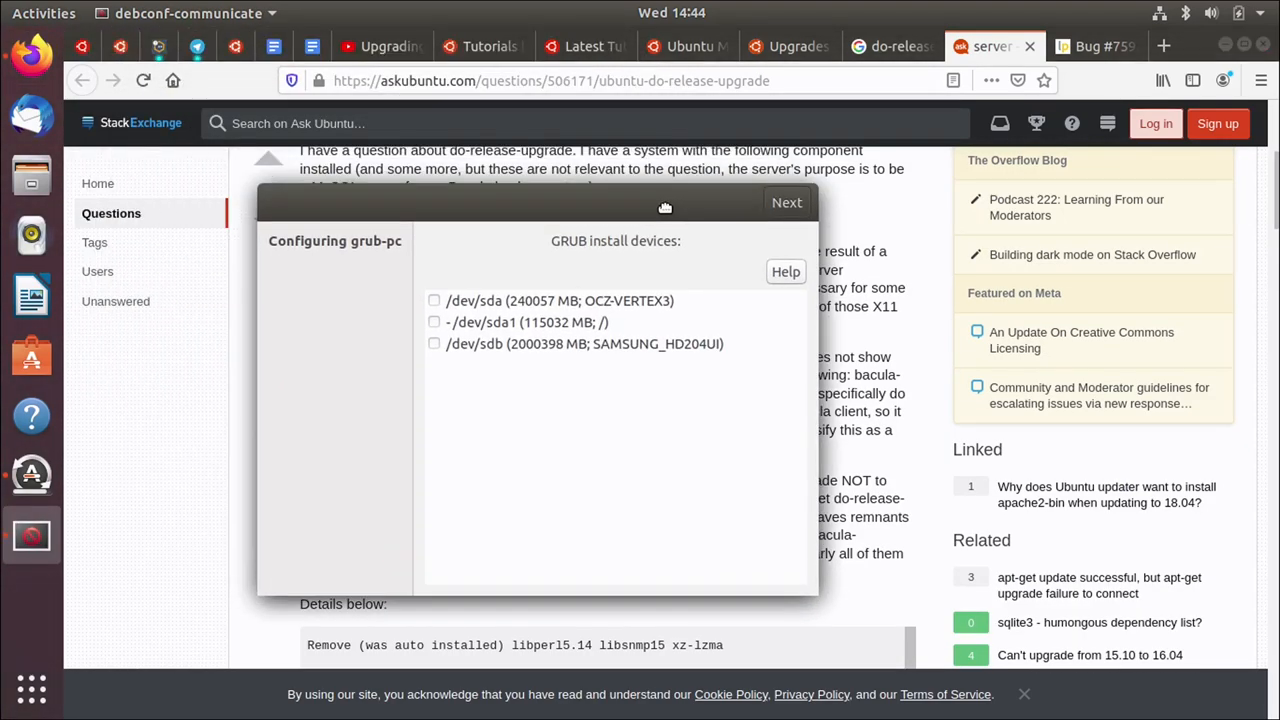
mouse_move(668, 212)
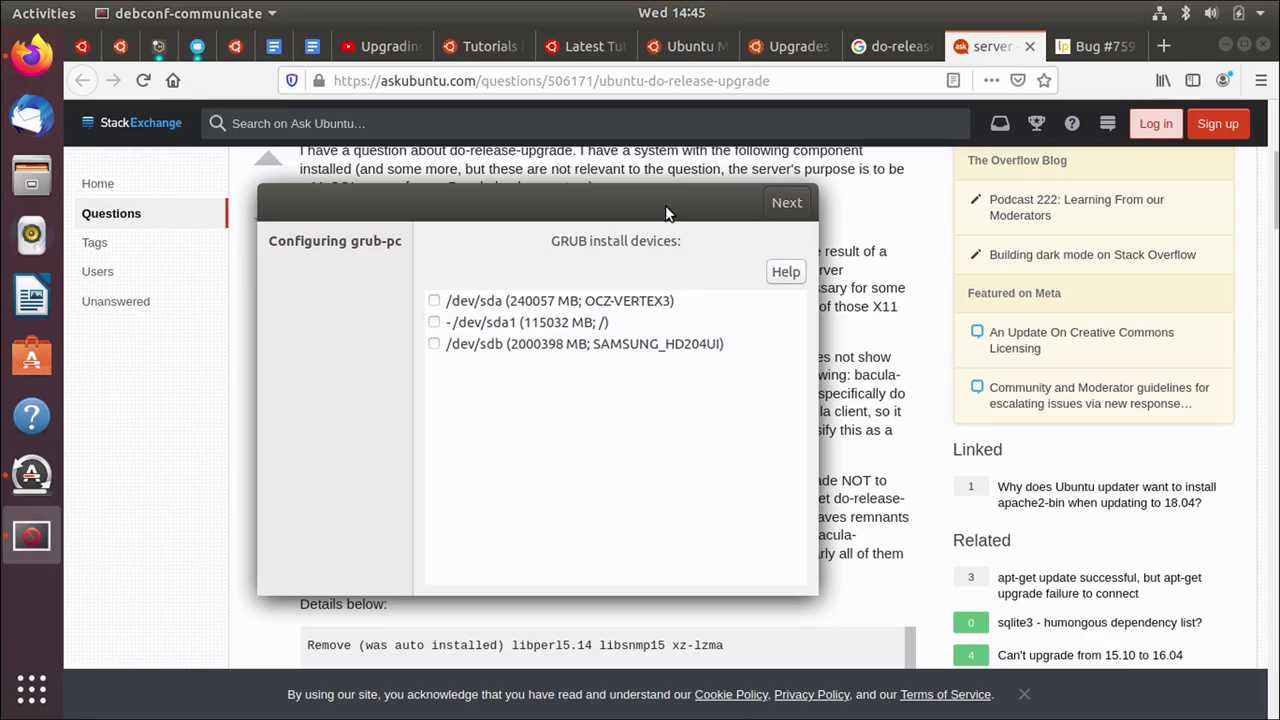
mouse_move(568, 273)
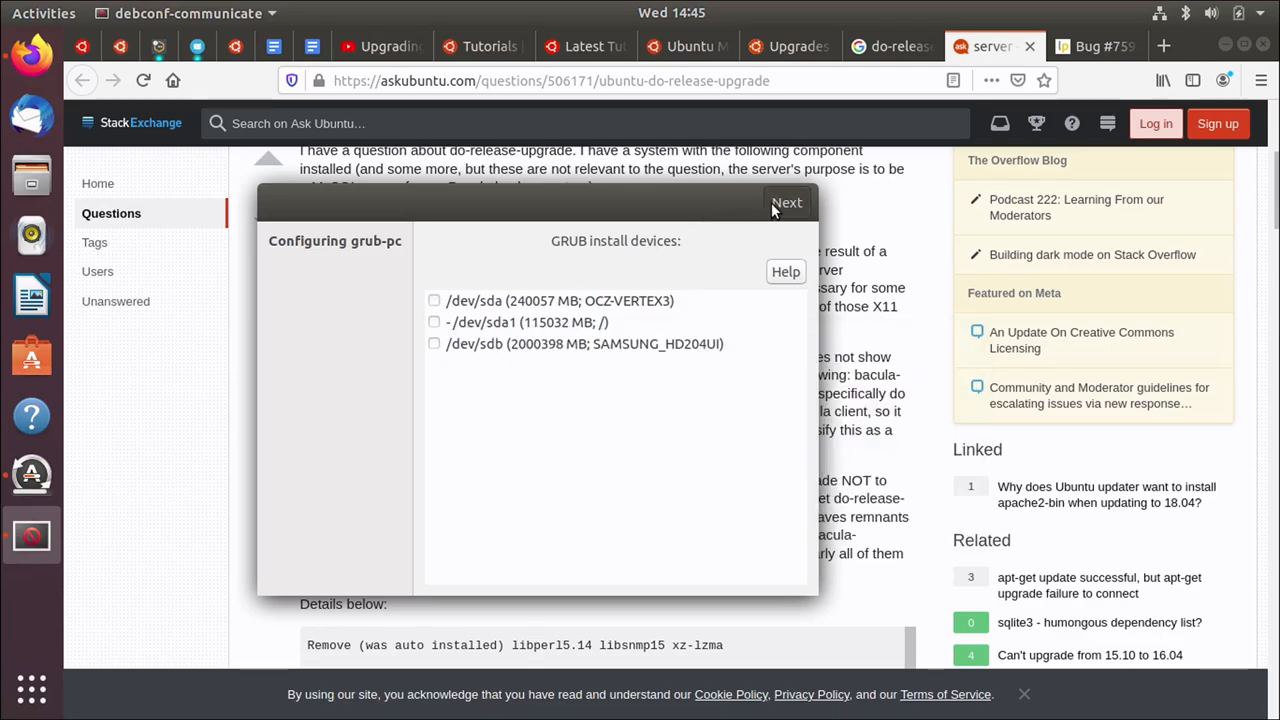
Step: Leave every GRUB install device unchecked and proceed to the next grub-pc question
left_click(787, 202)
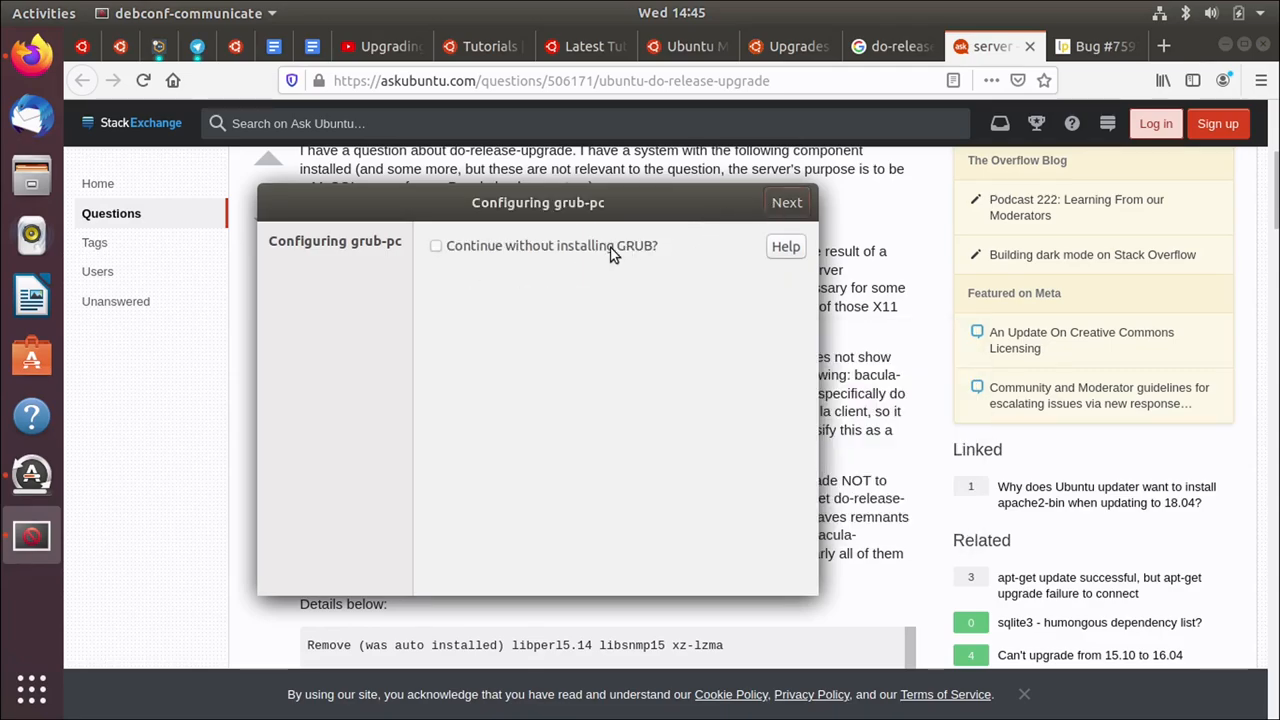
Step: Confirm continuing without GRUB, then read the Ask Ubuntu answer and select bug 759262
left_click(435, 245)
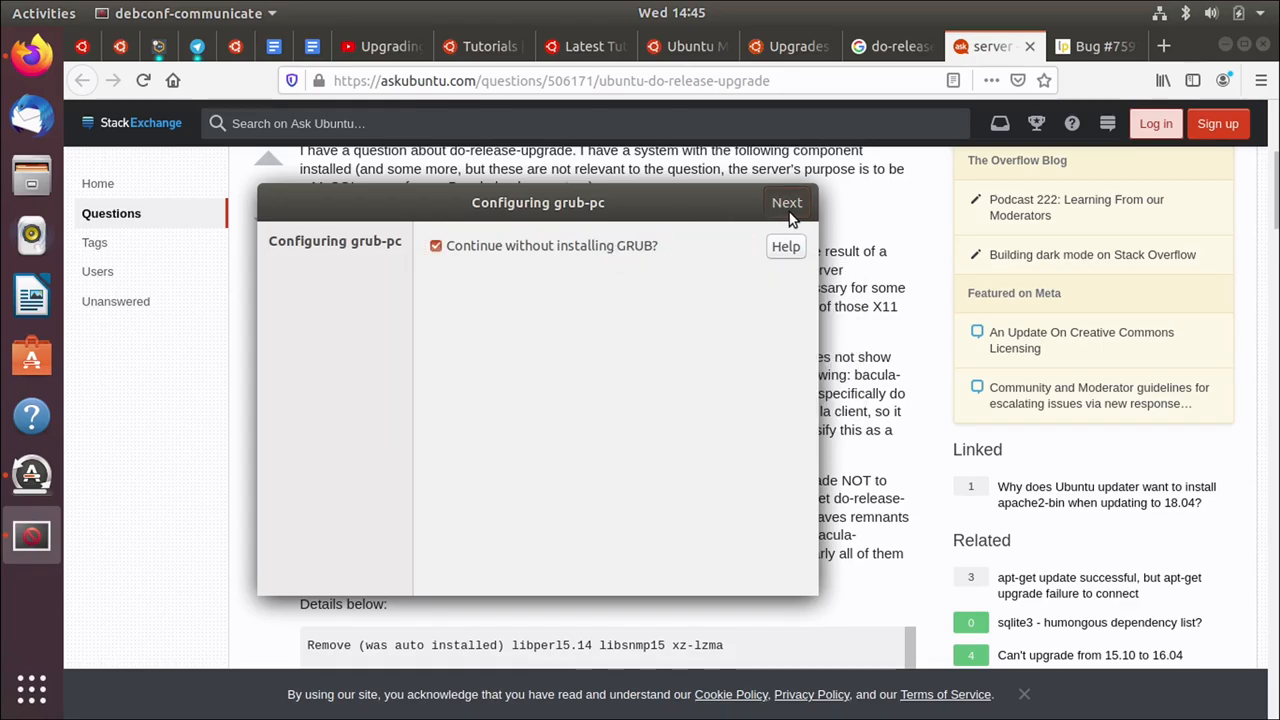
left_click(787, 203)
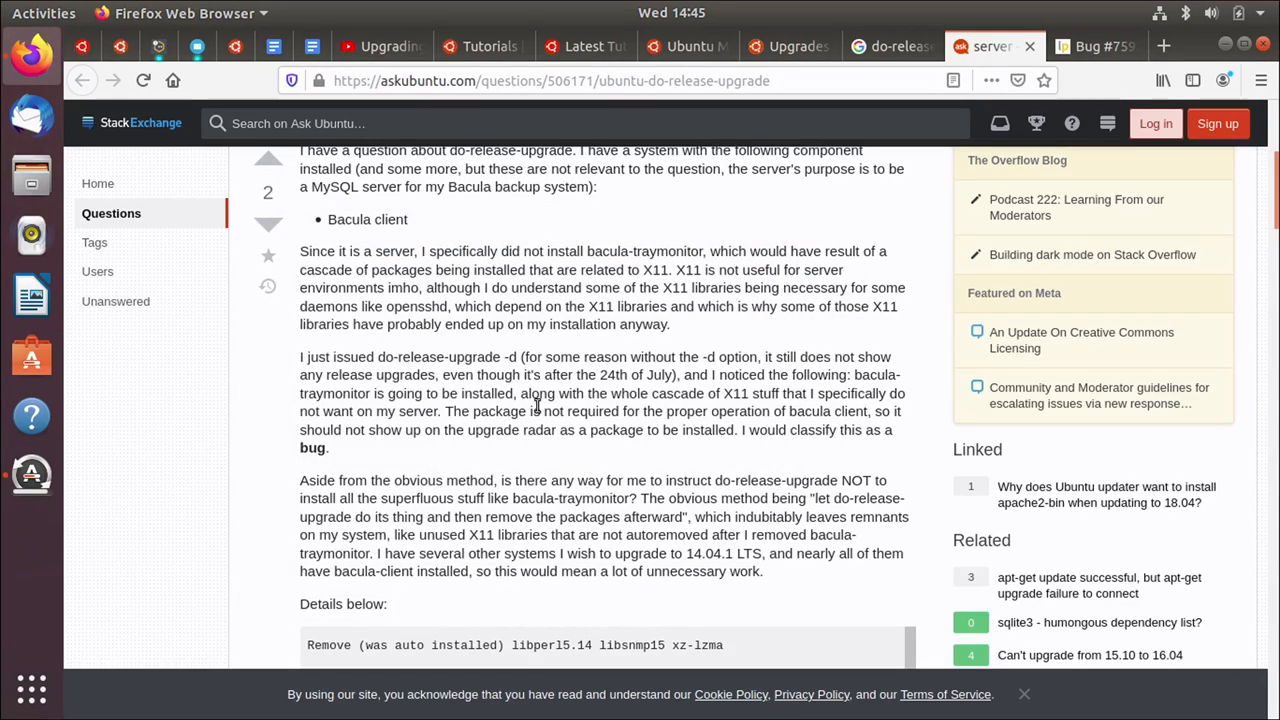
scroll("down", 3)
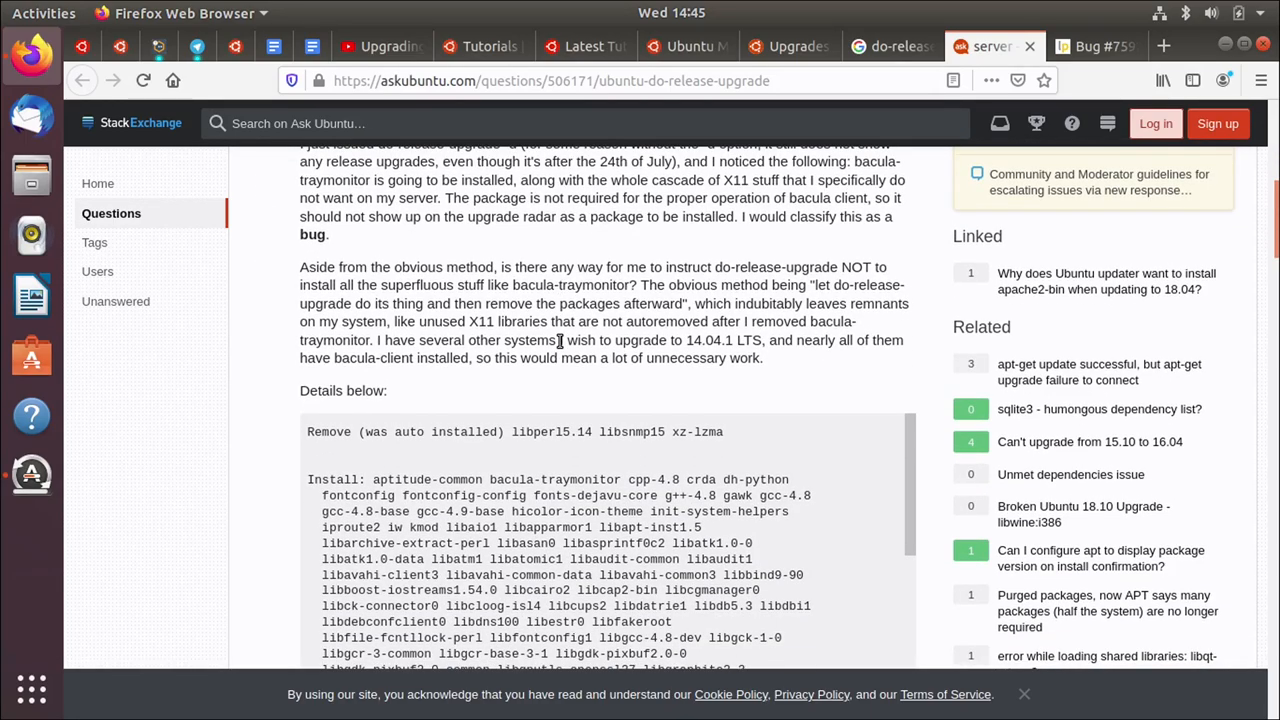
scroll("down", 3)
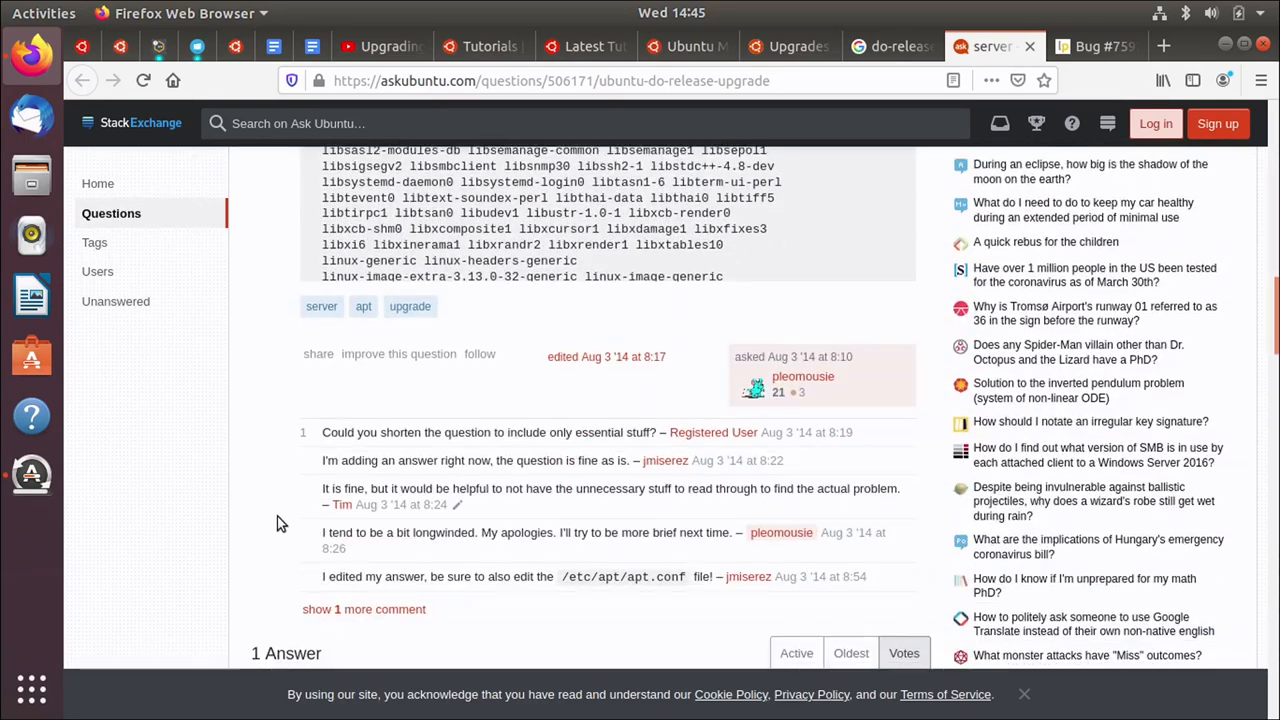
scroll("down", 3)
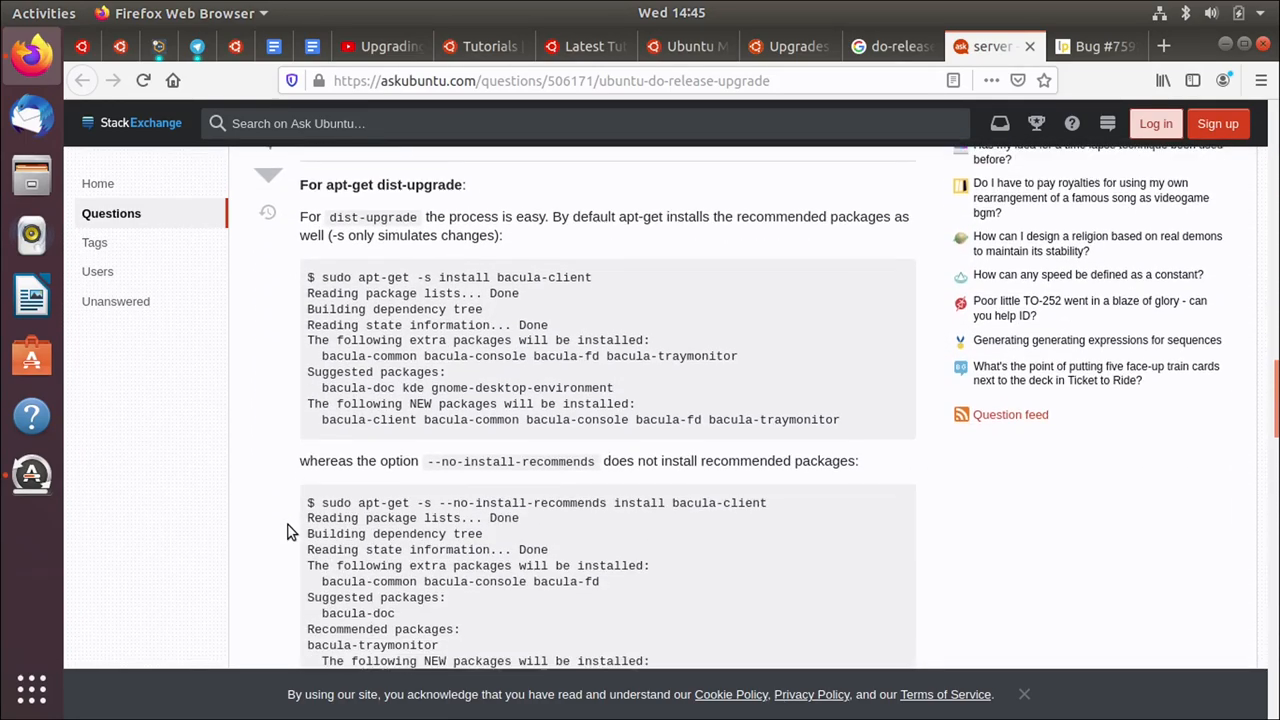
scroll("down", 3)
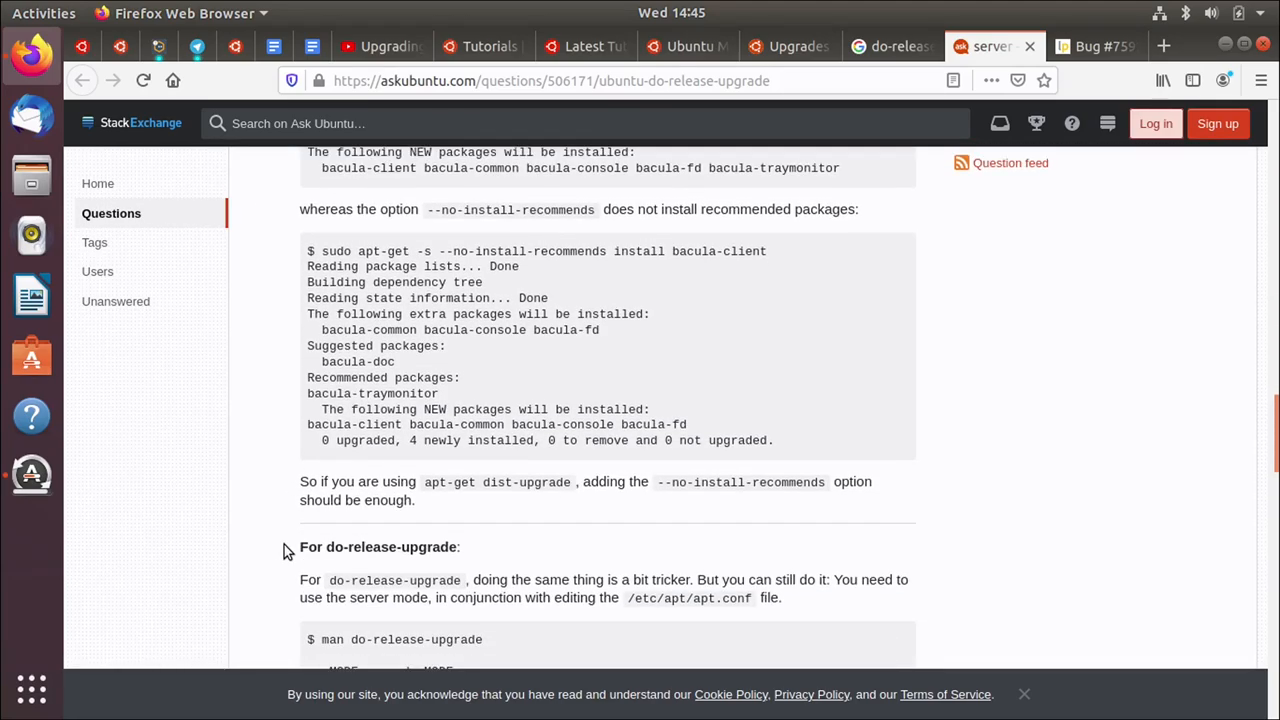
scroll("down", 3)
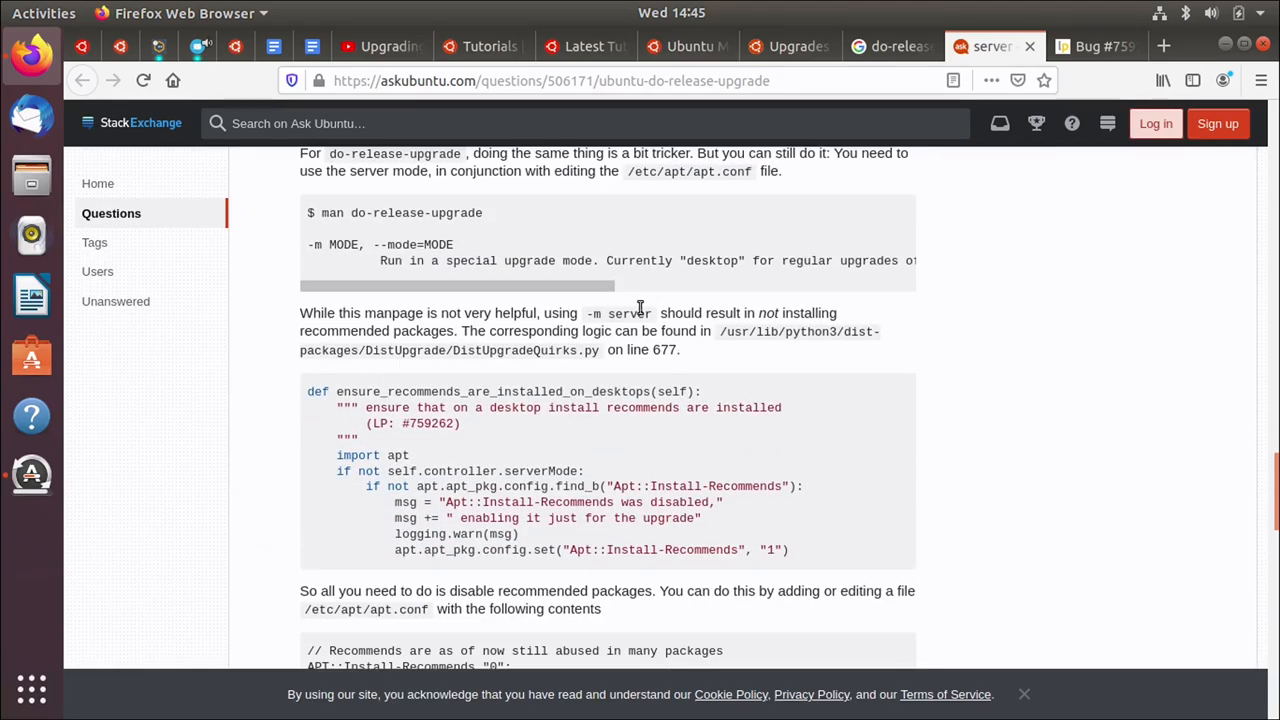
mouse_move(517, 318)
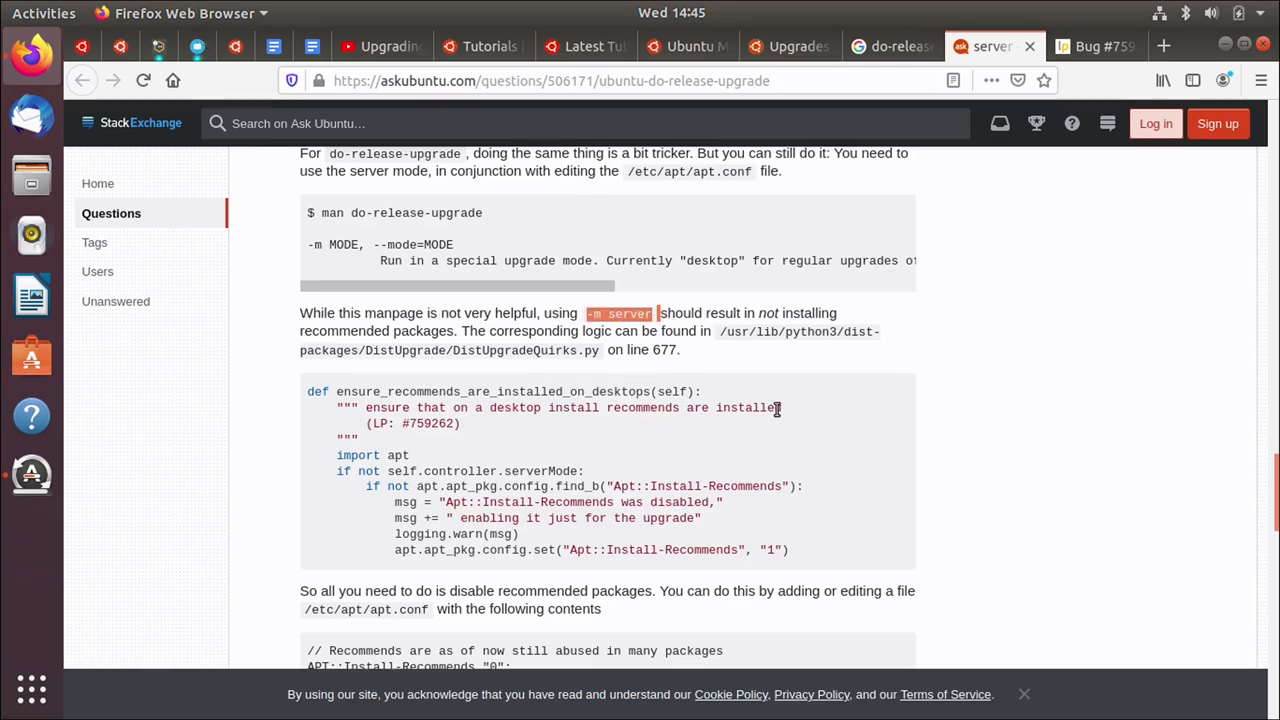
scroll("down", 3)
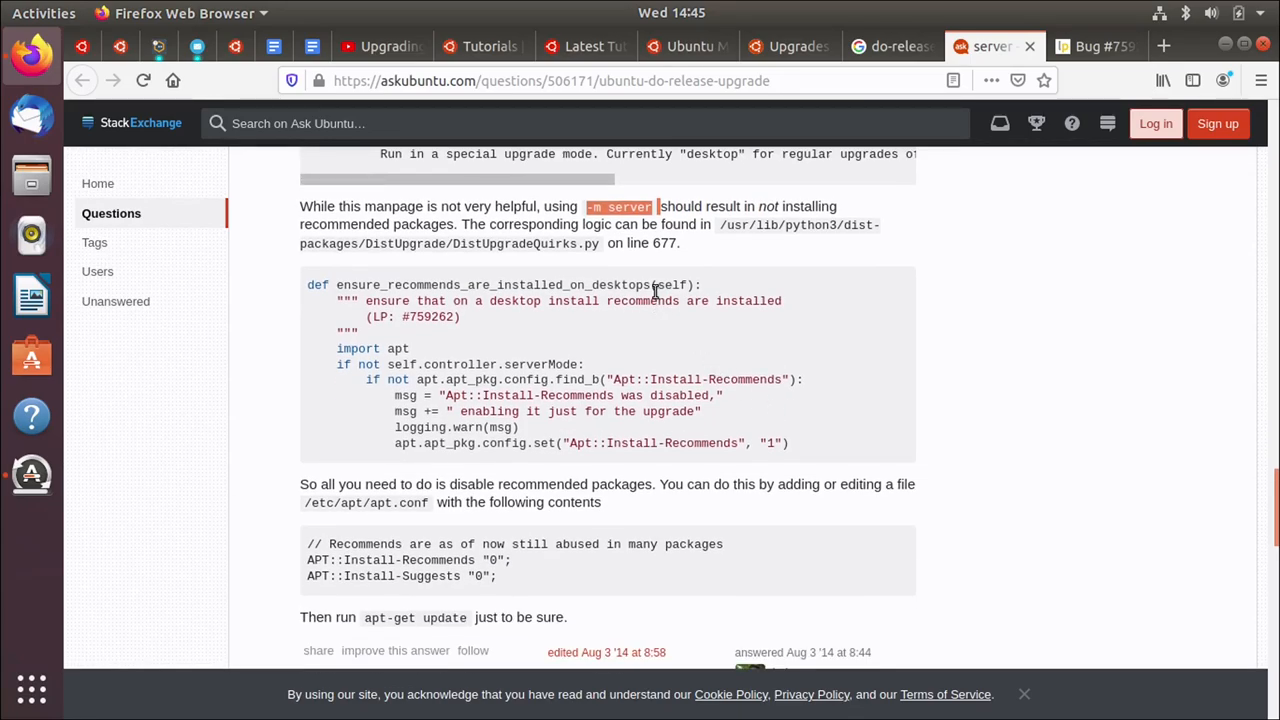
mouse_move(538, 280)
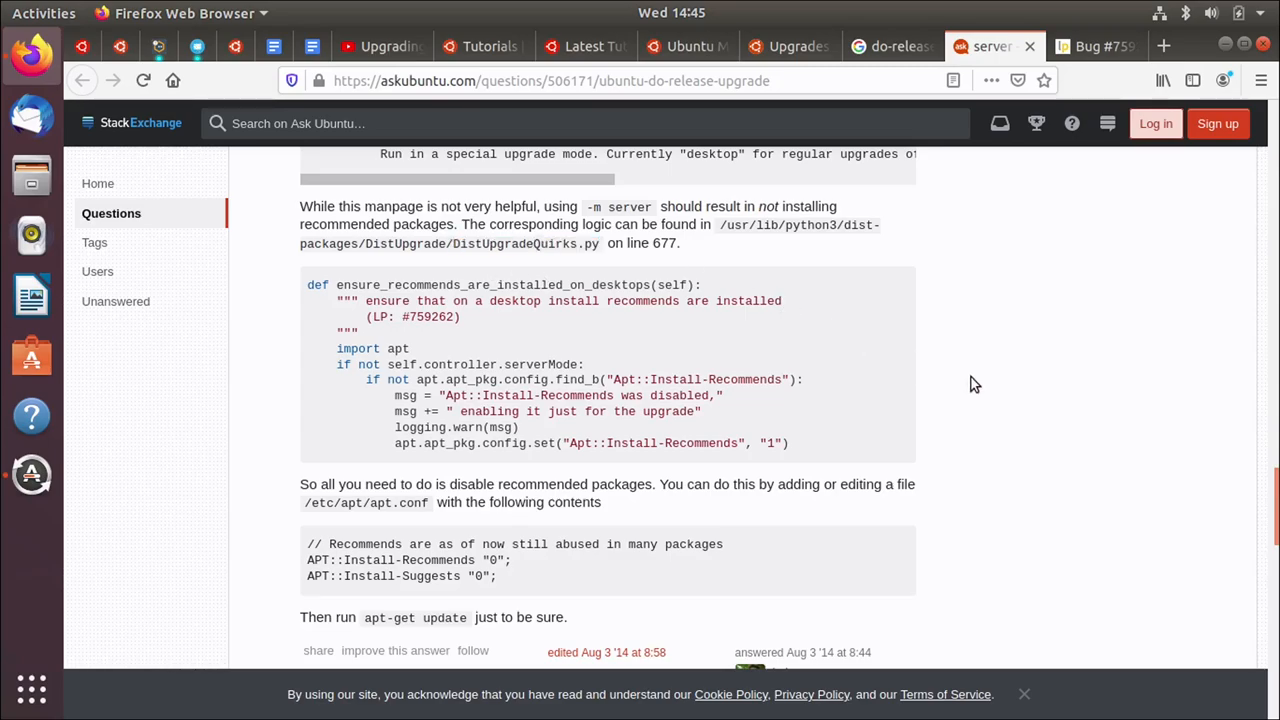
mouse_move(575, 322)
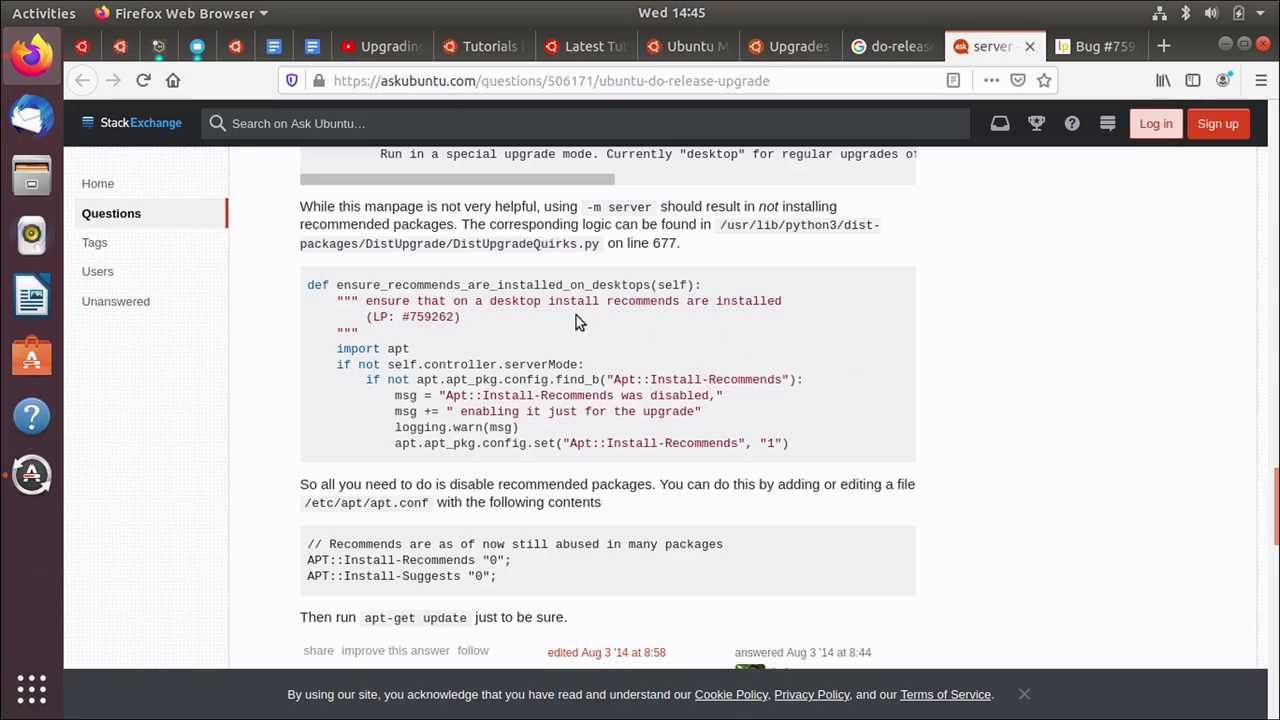
double_click(432, 317)
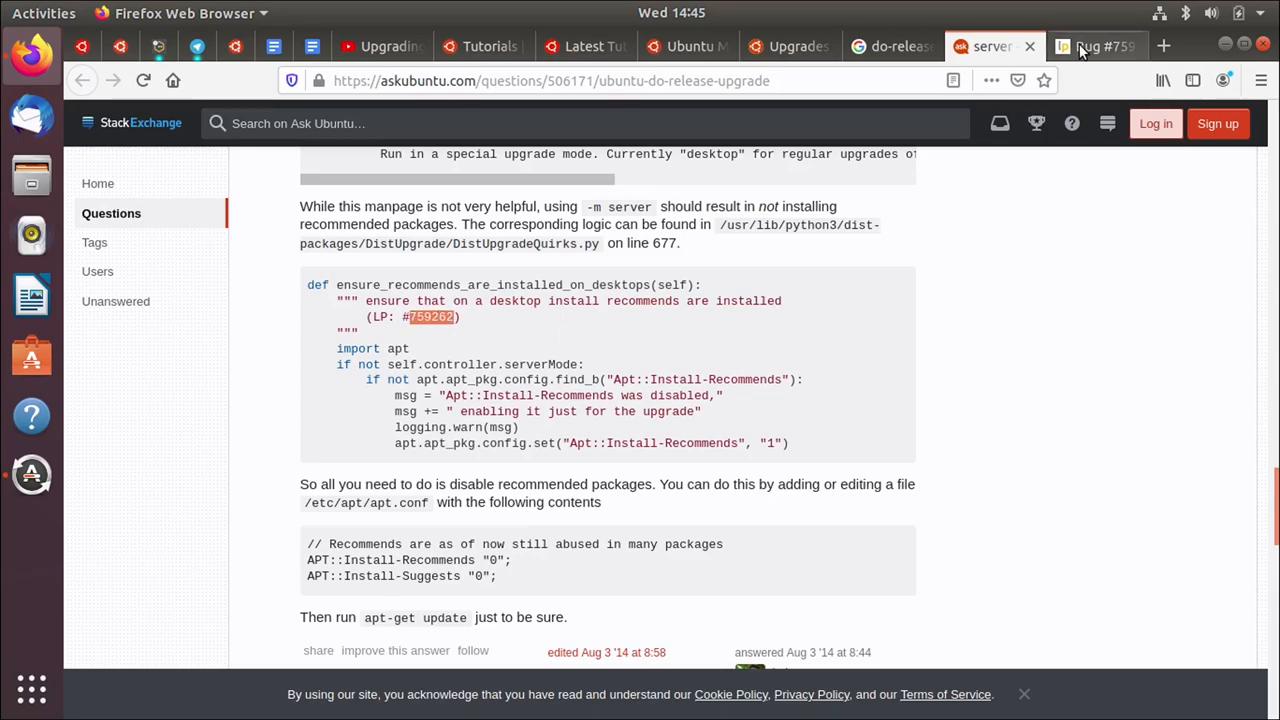
Step: Read Launchpad bug #759262, then return to the do-release-upgrade manpage tab
left_click(1095, 46)
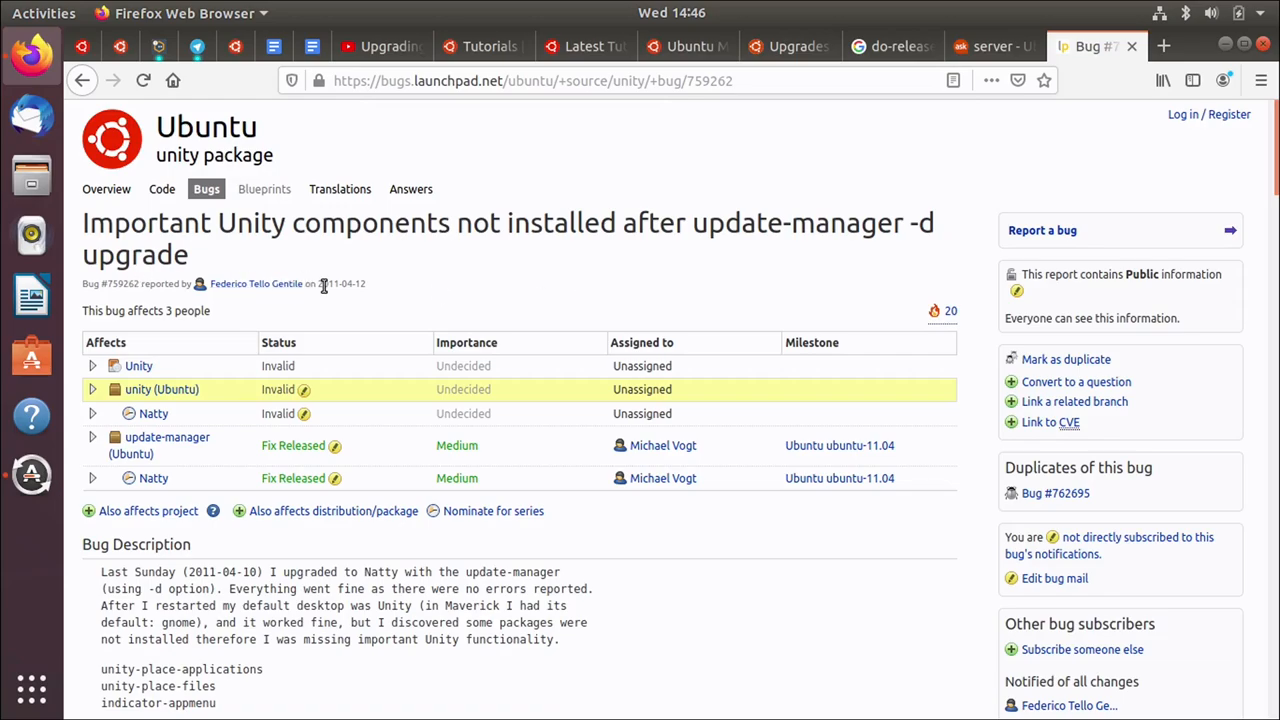
mouse_move(518, 278)
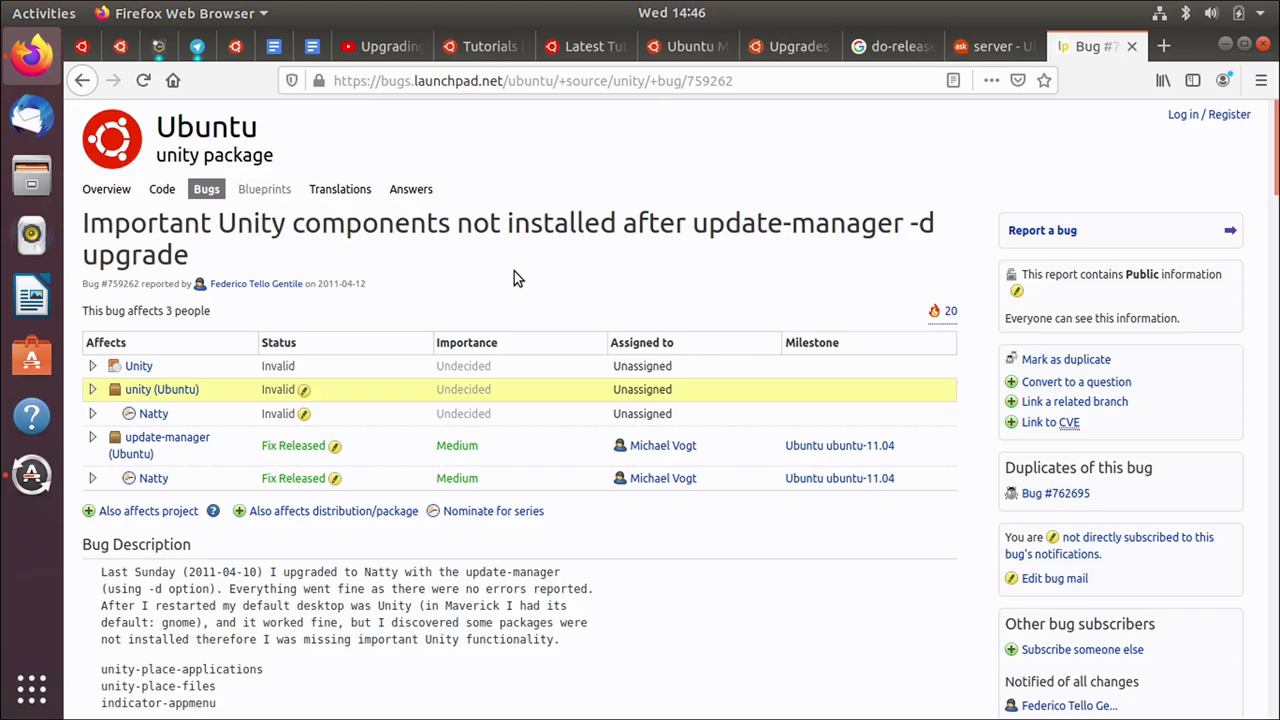
scroll("down", 3)
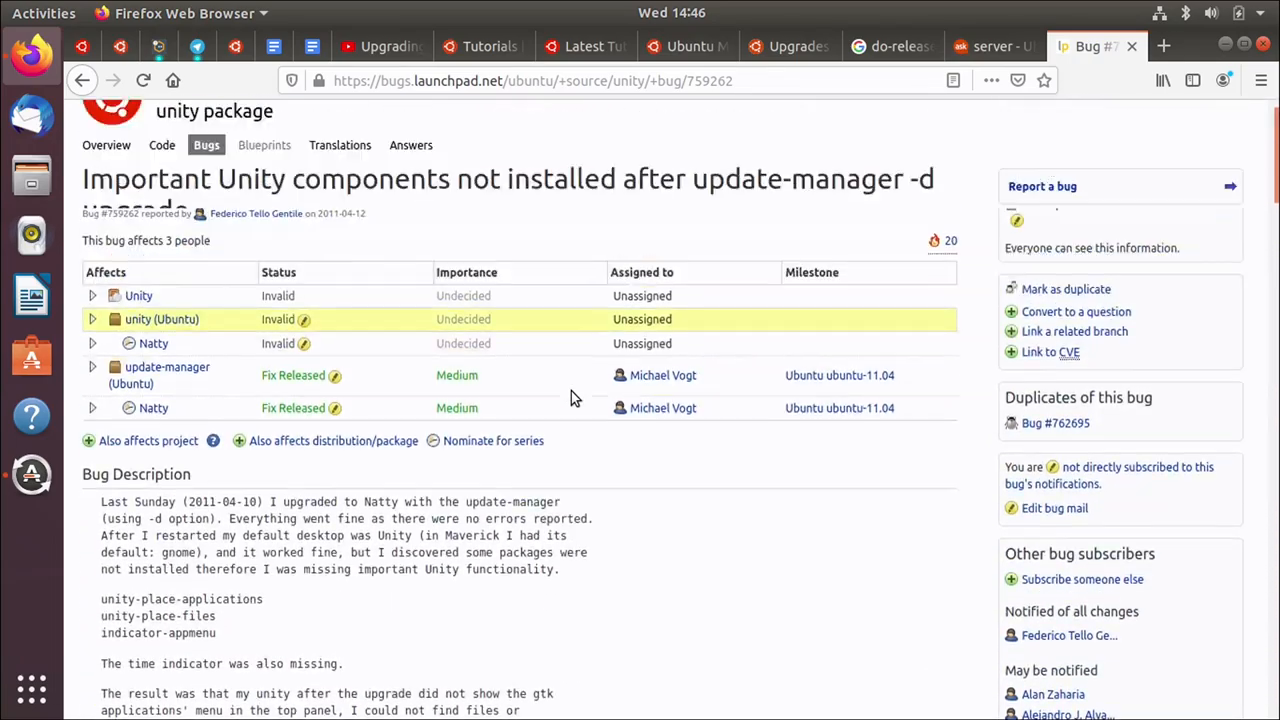
left_click(990, 46)
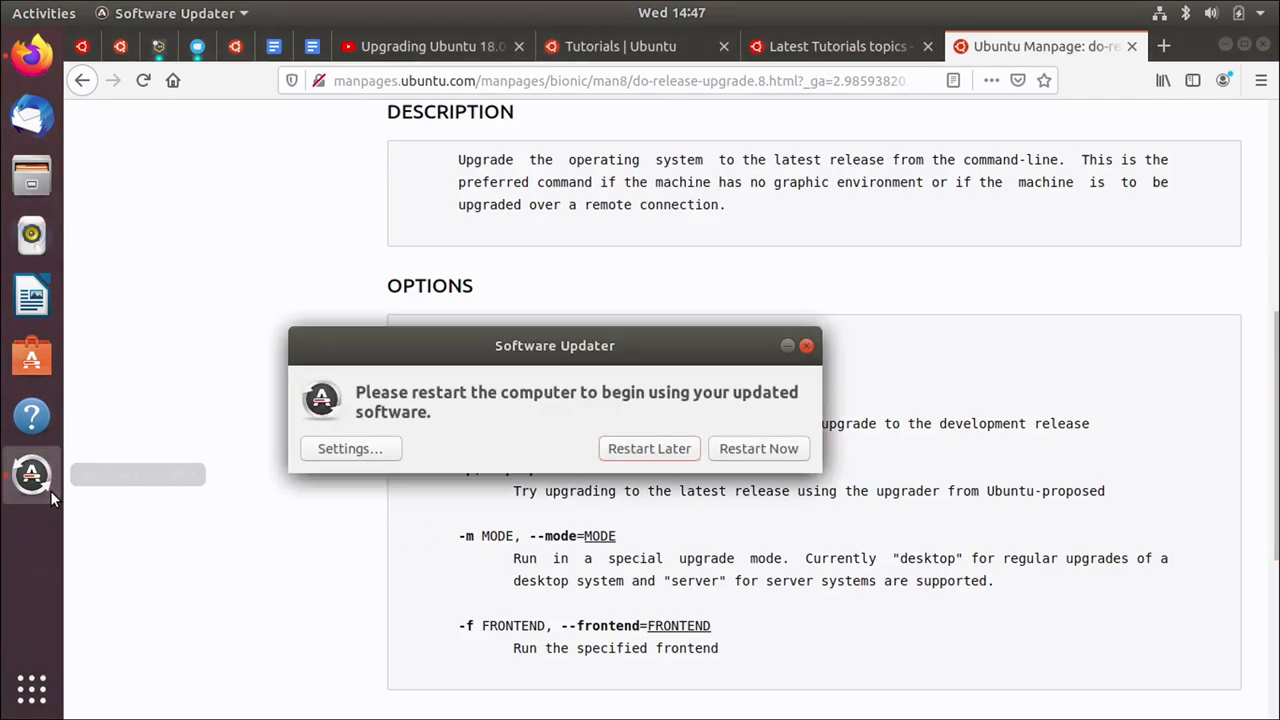
mouse_move(445, 477)
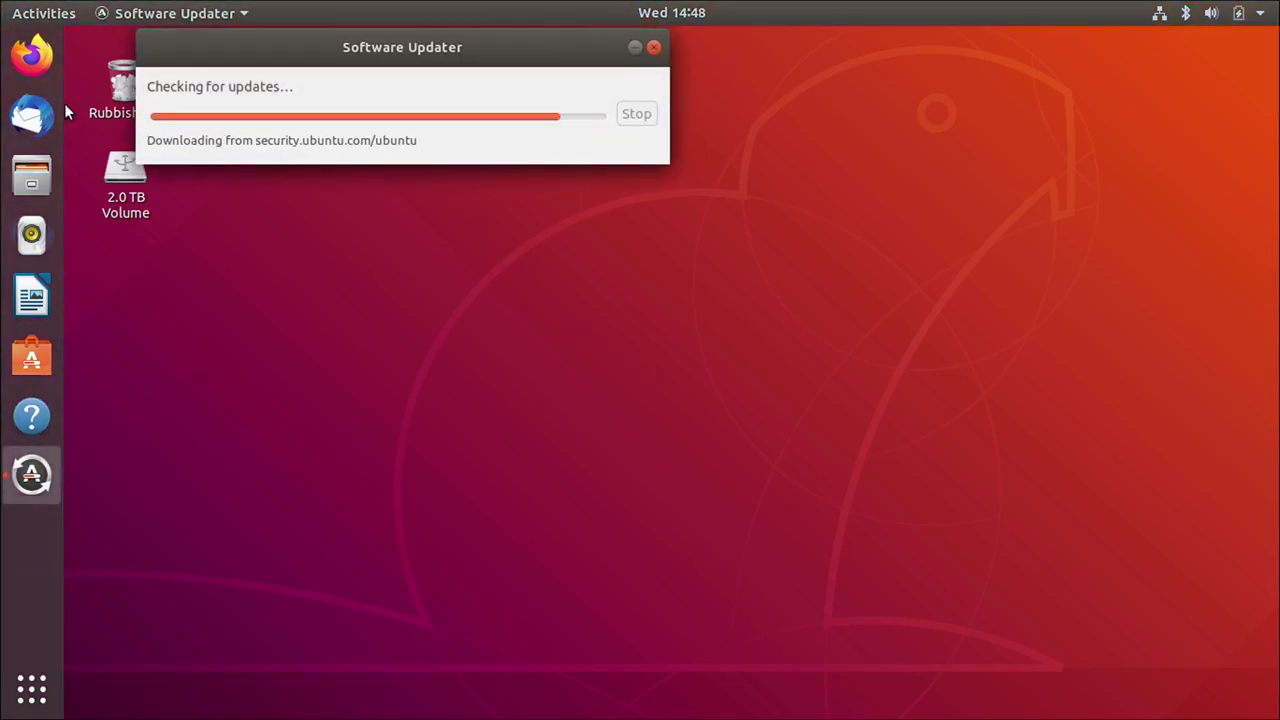
Step: Dismiss Software Updater's notice that the software is up to date
left_click(31, 55)
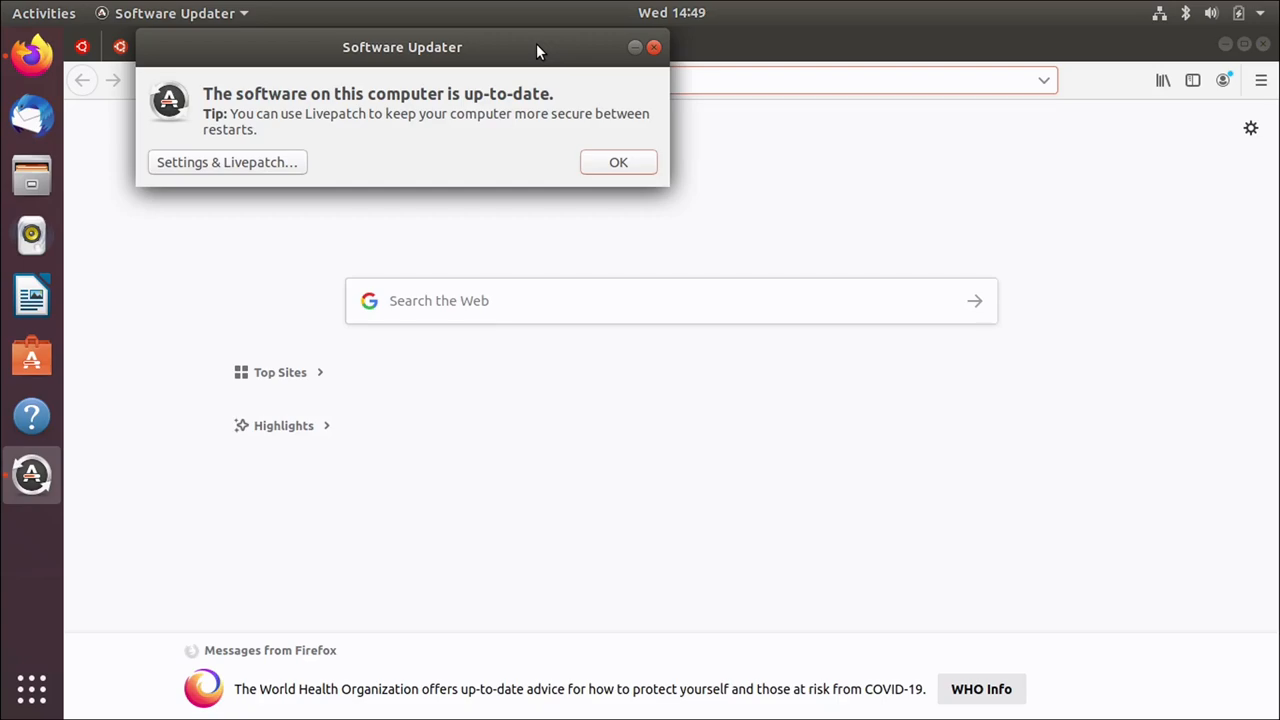
left_click(618, 162)
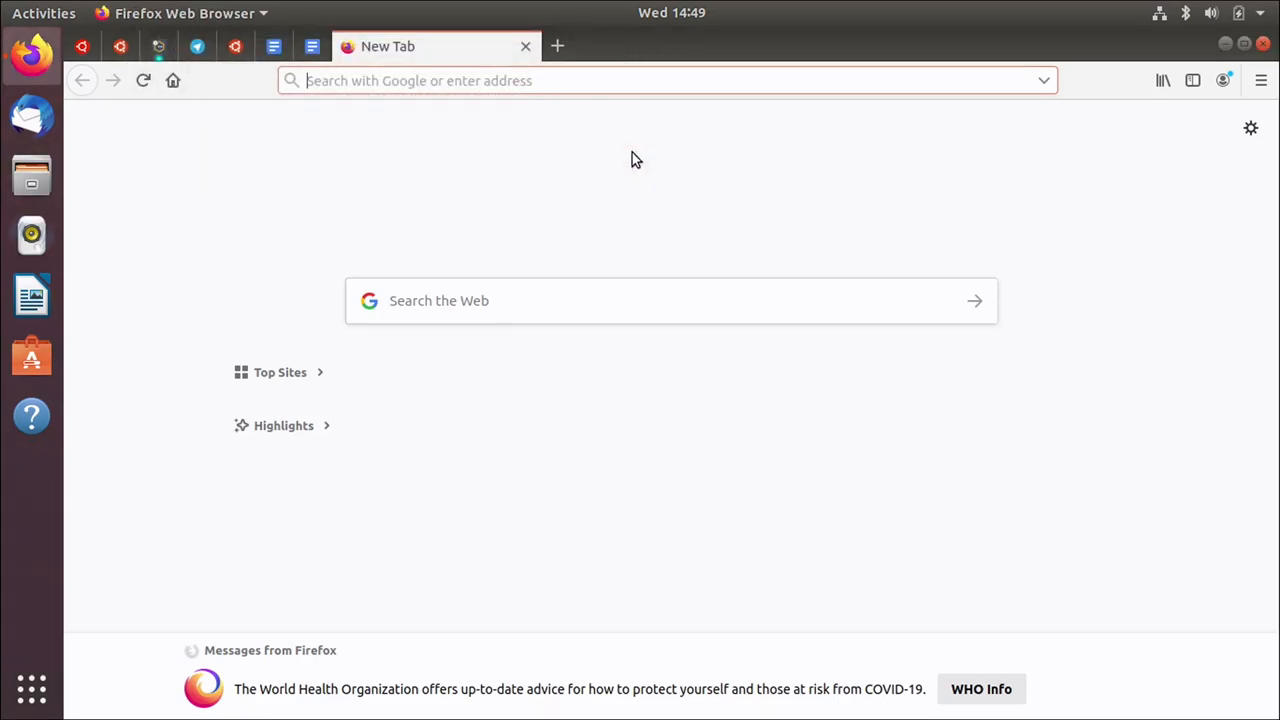
mouse_move(628, 161)
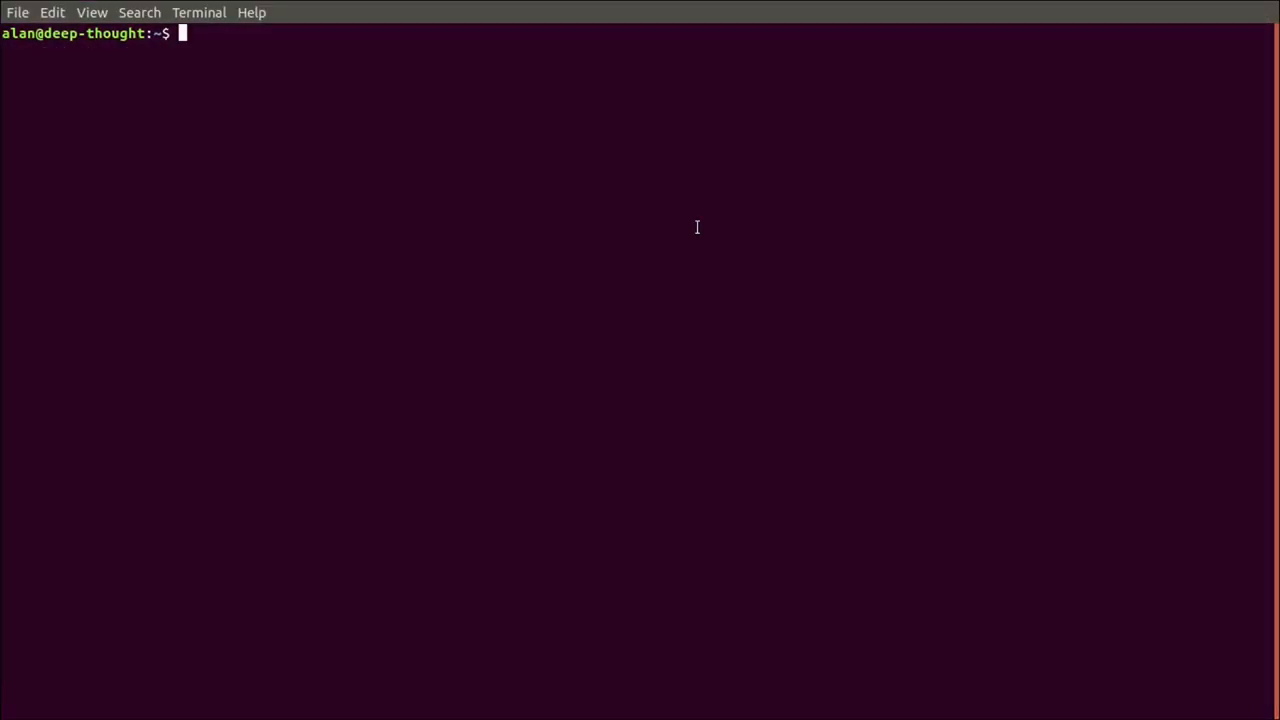
mouse_move(252, 79)
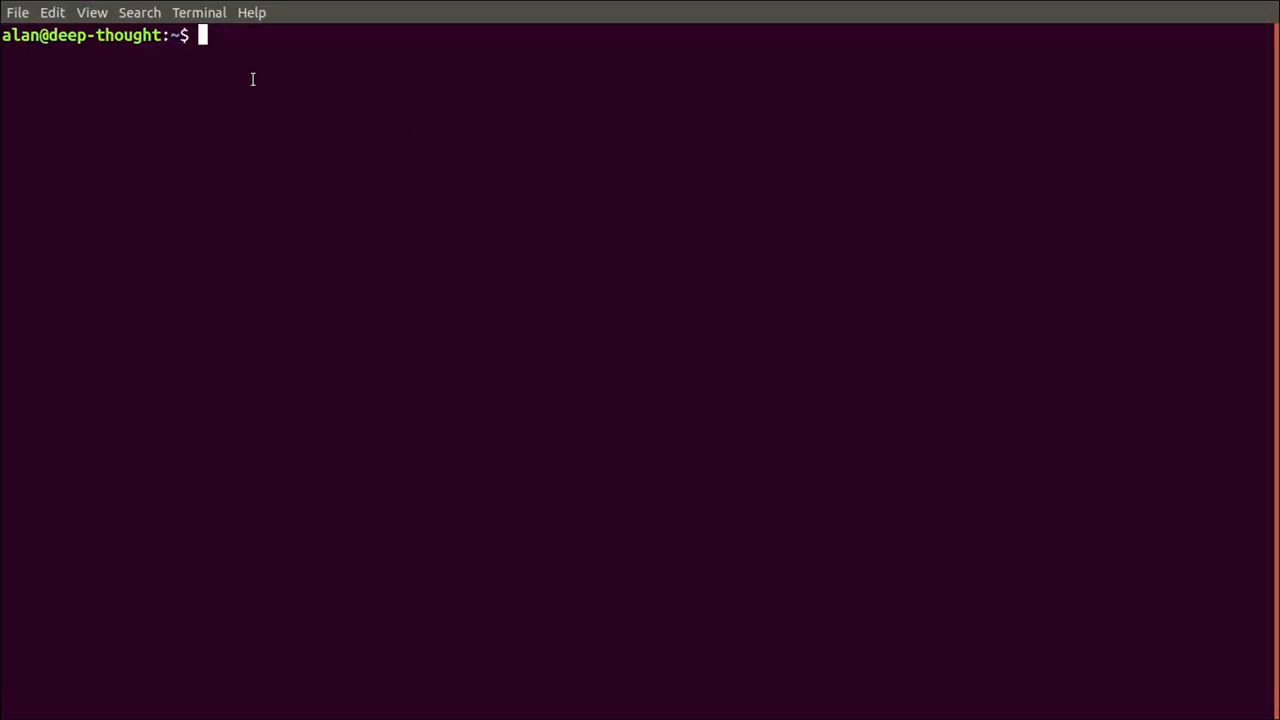
Step: Run 'sudo do-release-upgrade -d -m desktop' to reach the 1424-package upgrade summary
left_click(91, 12)
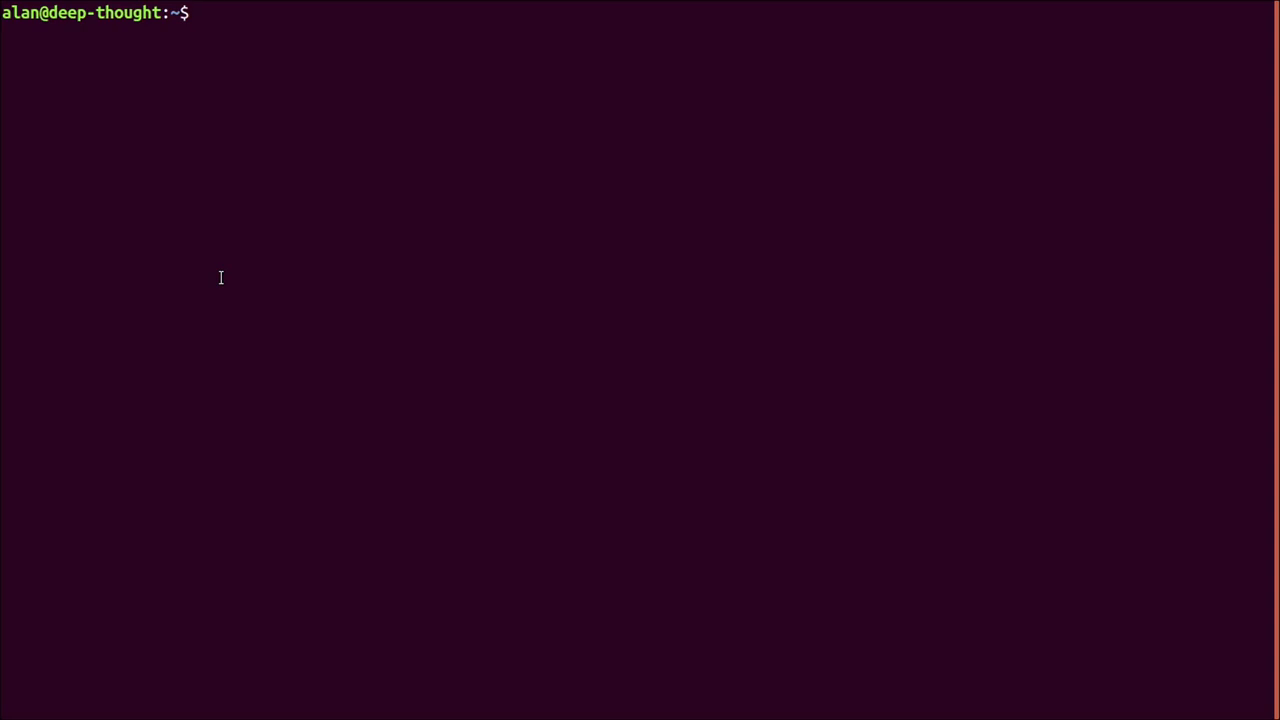
type("sudo do-relea")
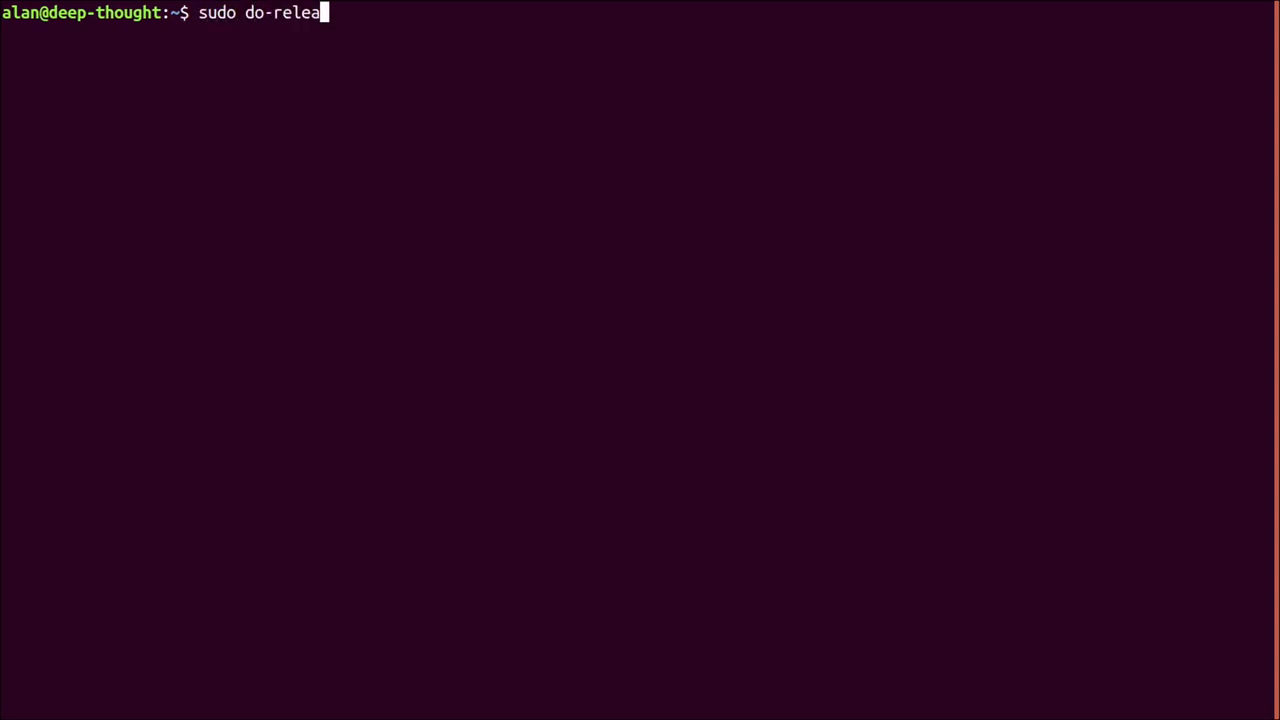
type("se-upgrade -d")
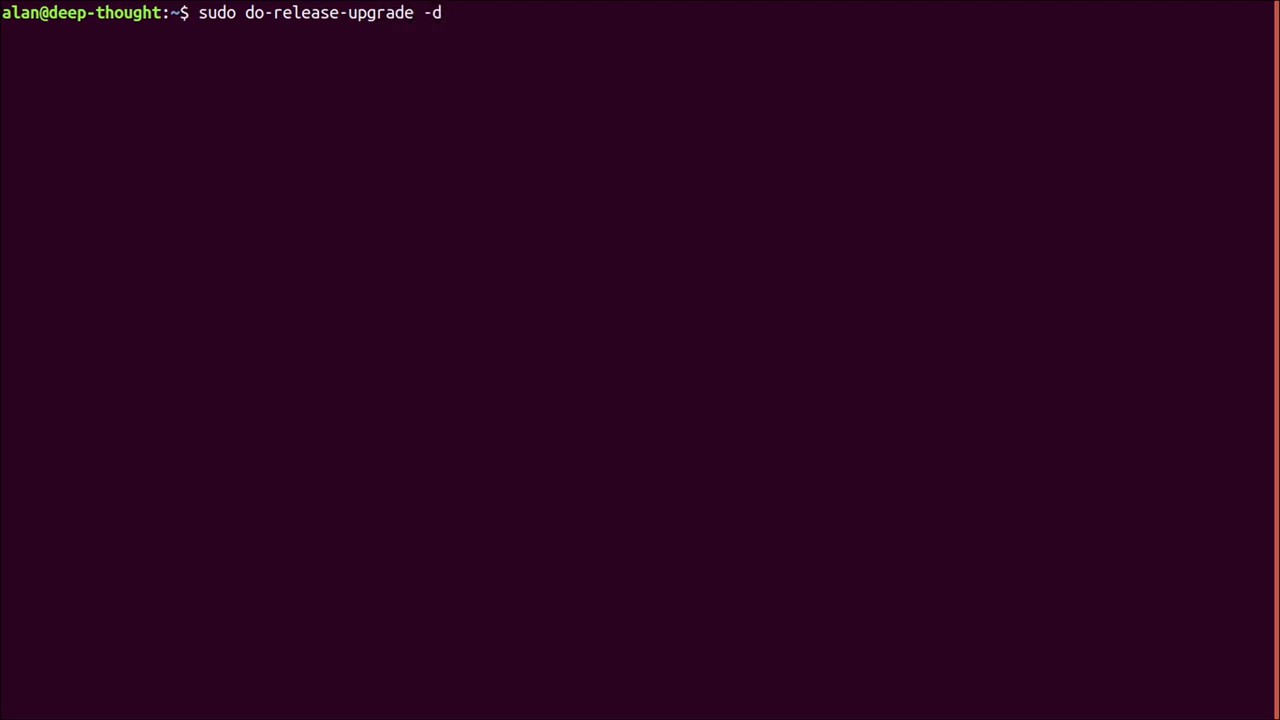
type("-m desktop")
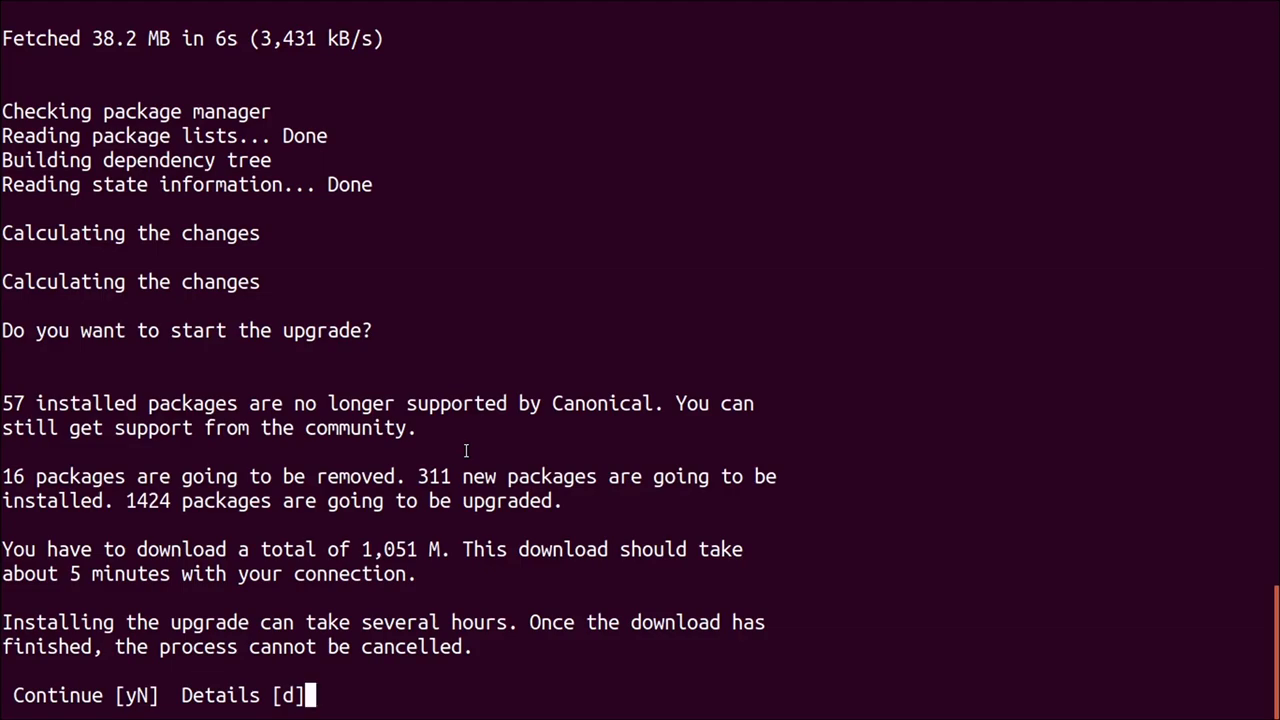
Step: Confirm the upgrade with y and continue past the lock screen notice
type("y")
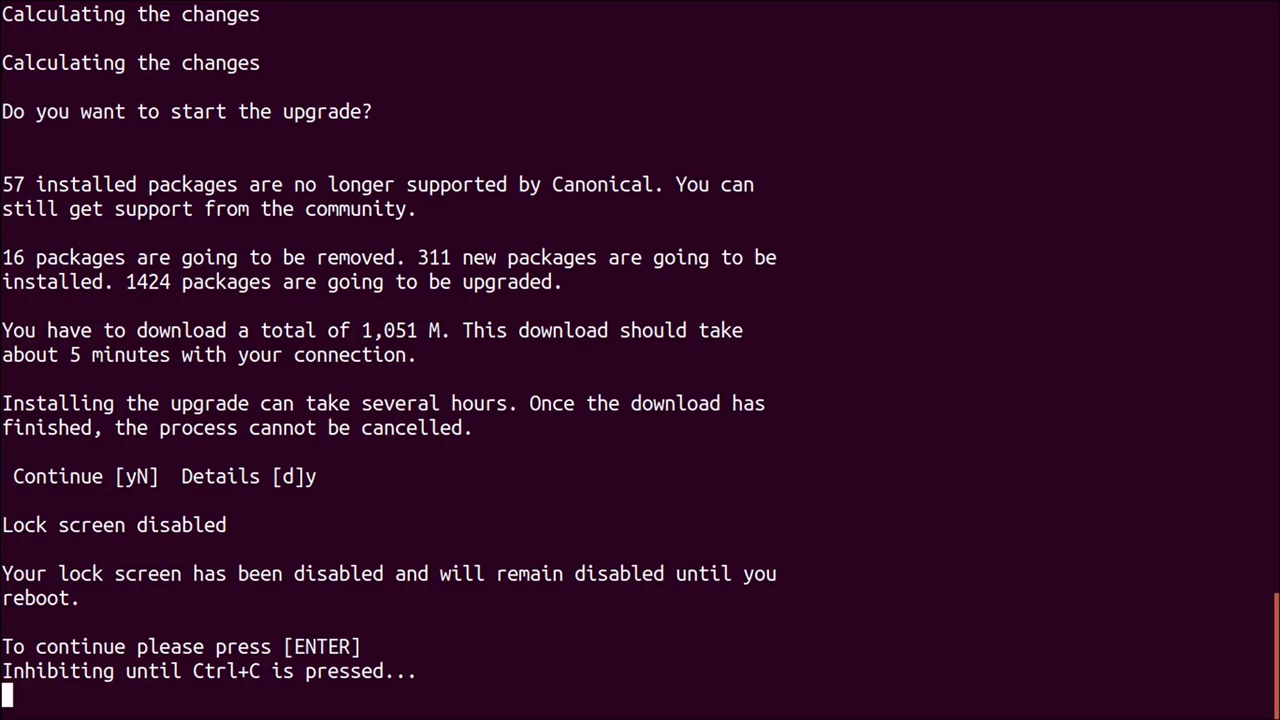
key("enter")
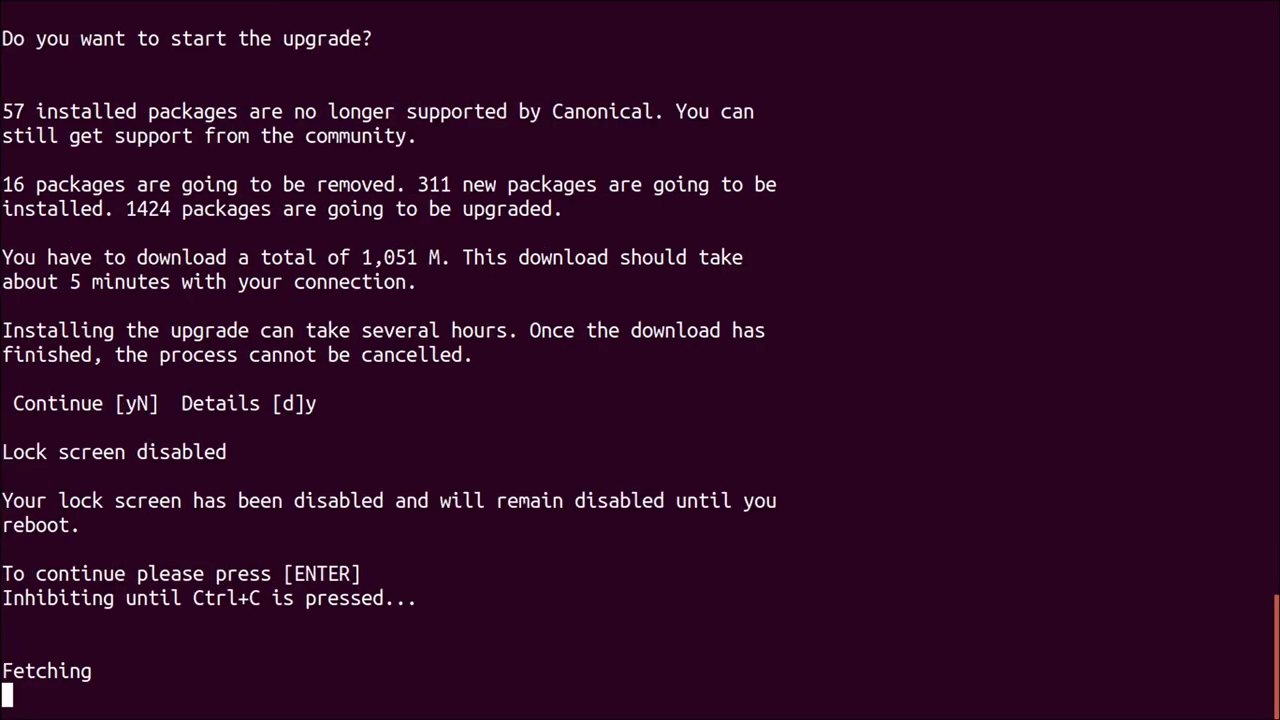
Step: Approve removing the 65 obsolete packages and follow output to the upgrade-complete restart prompt
key("Return")
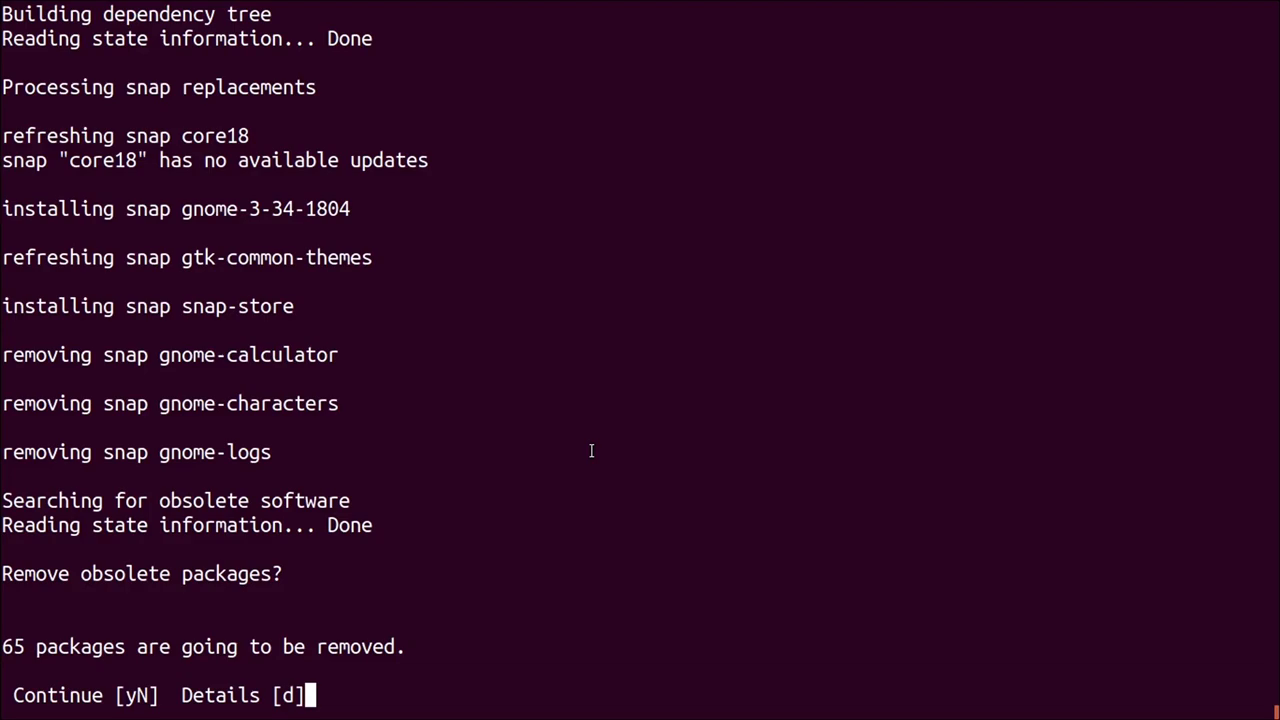
type("y")
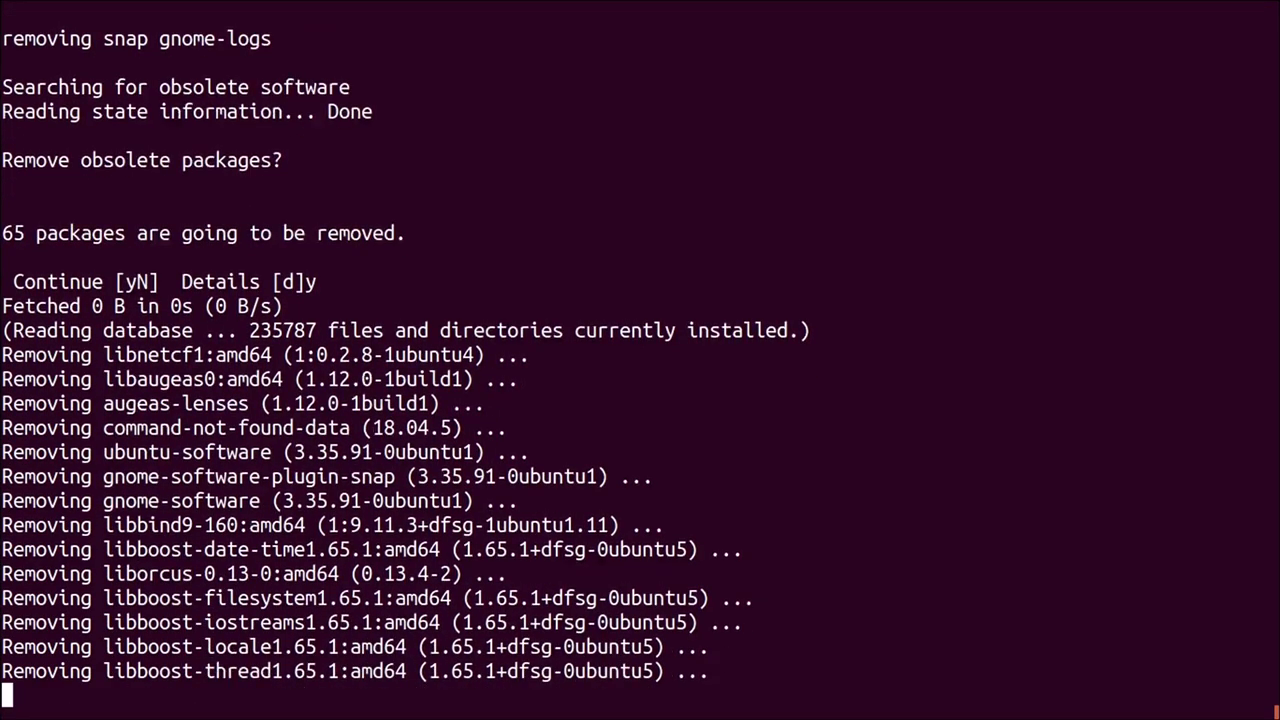
scroll("down", 3)
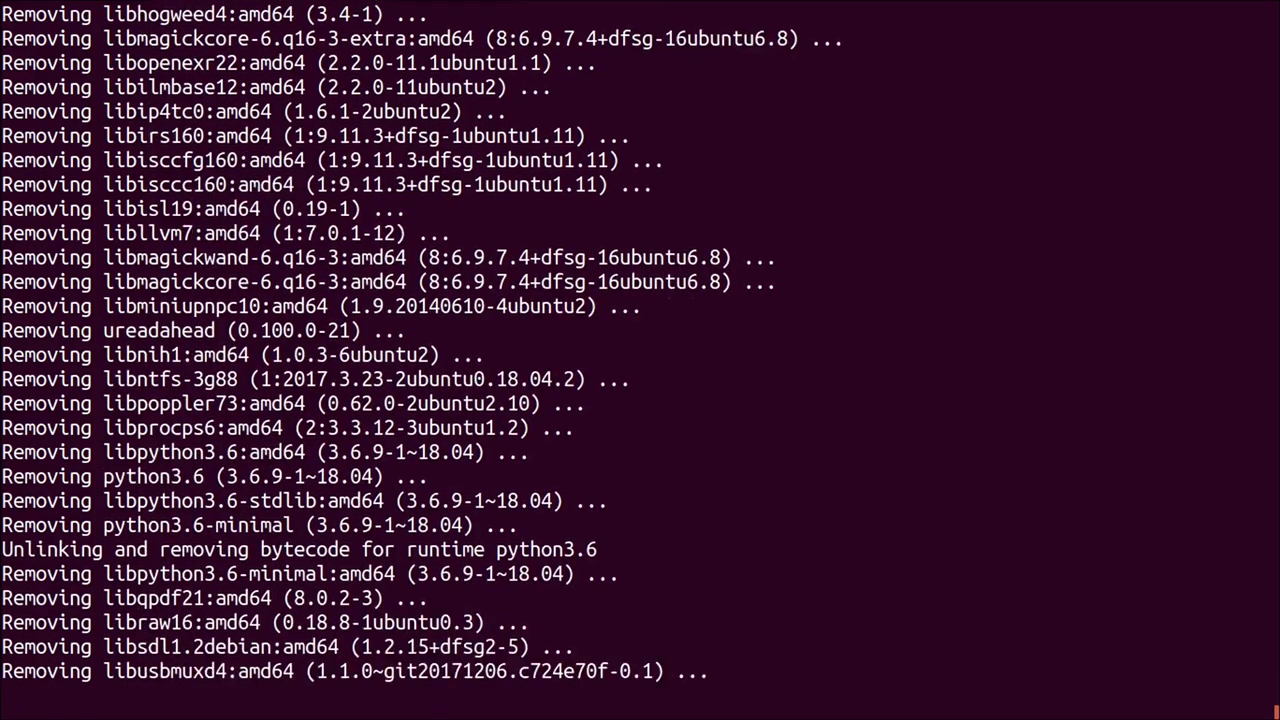
scroll("down", 3)
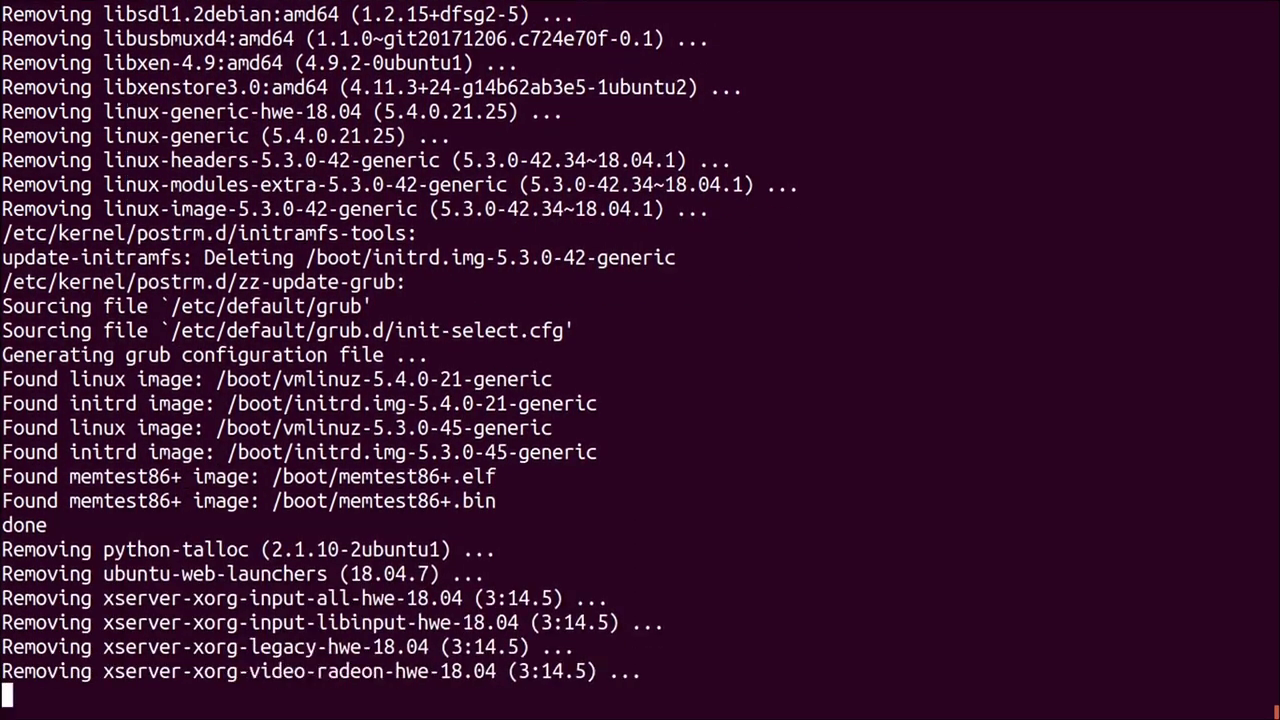
scroll("down", 3)
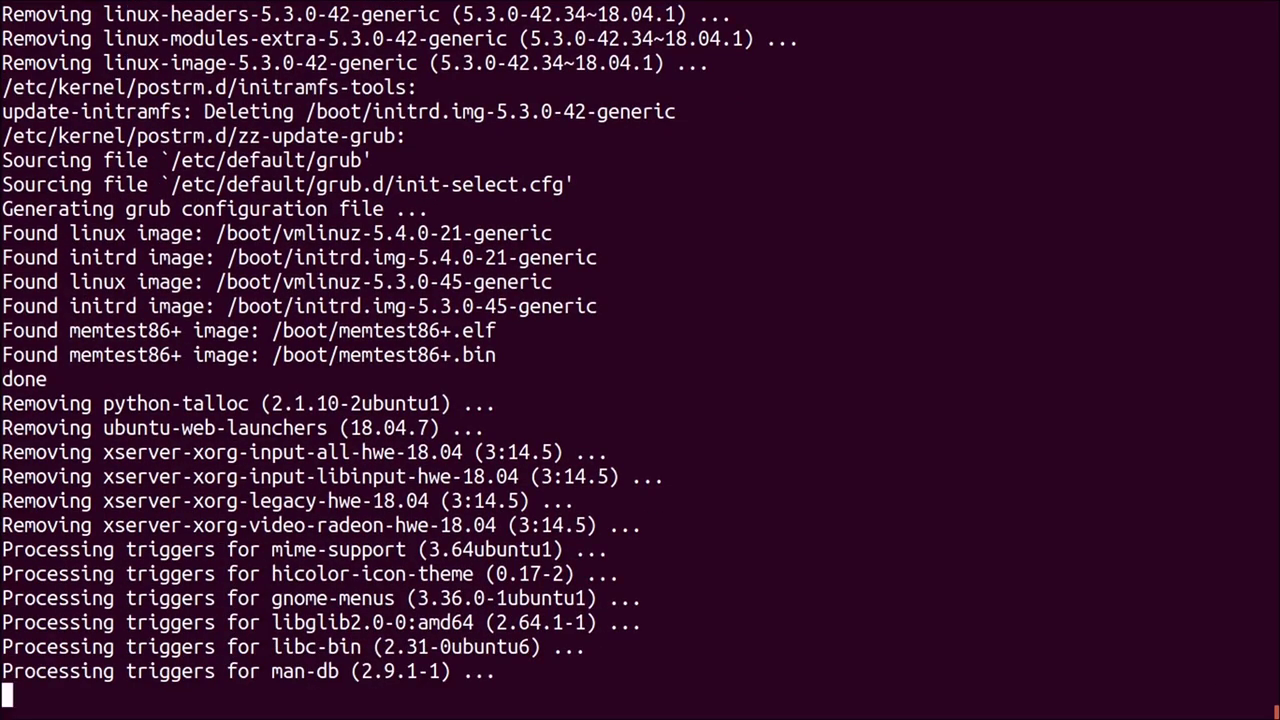
scroll("down", 3)
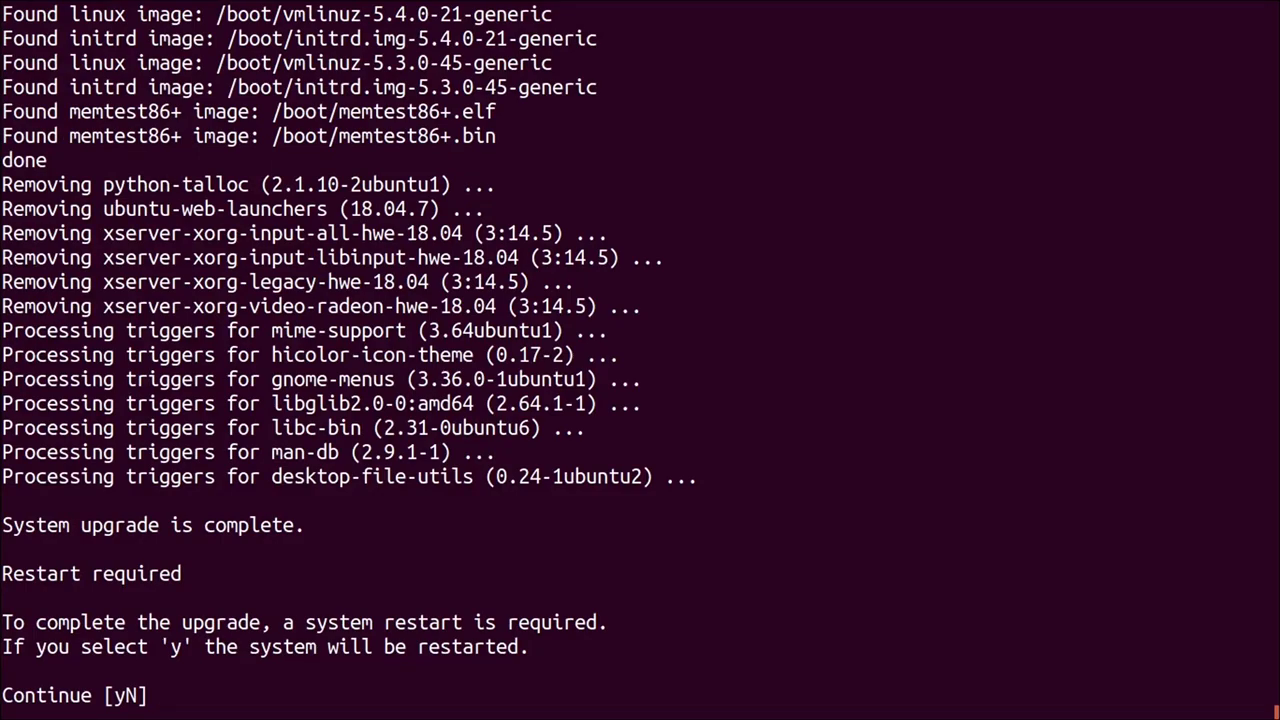
type("y")
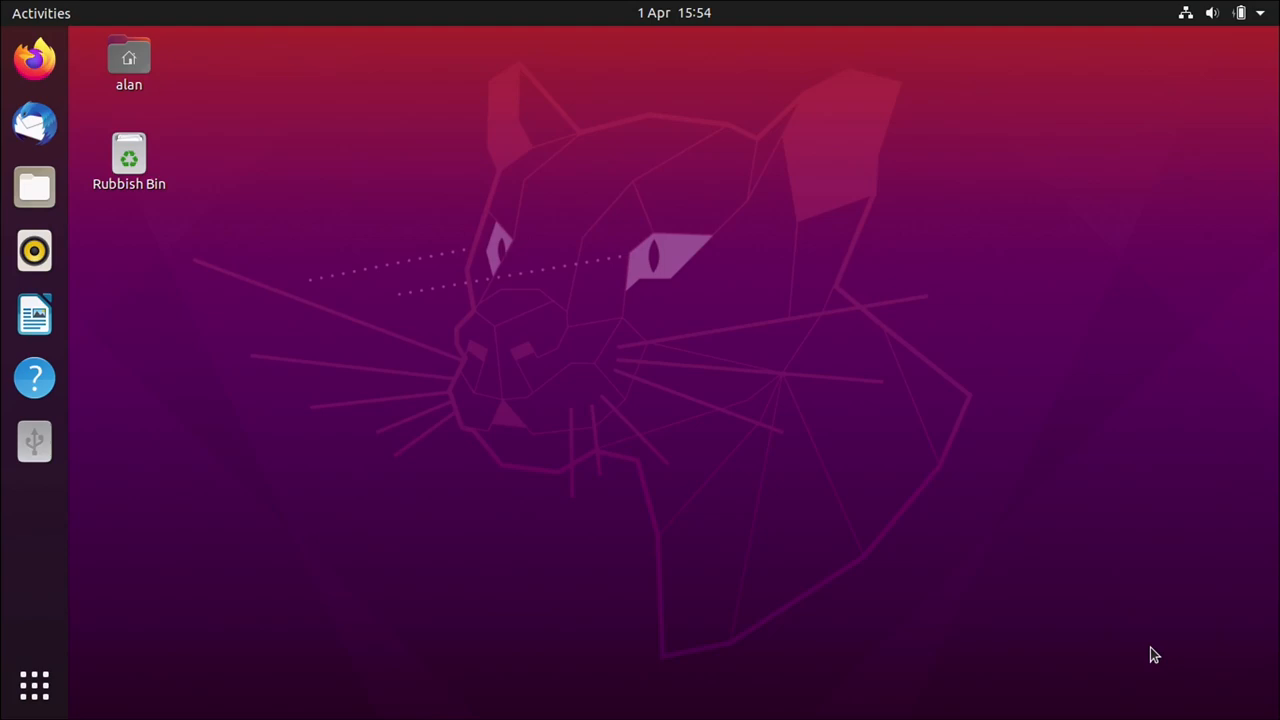
Step: Open Settings from the system menu, read OS Name 'Ubuntu Focal Fossa' maximised, then close it
left_click(1238, 13)
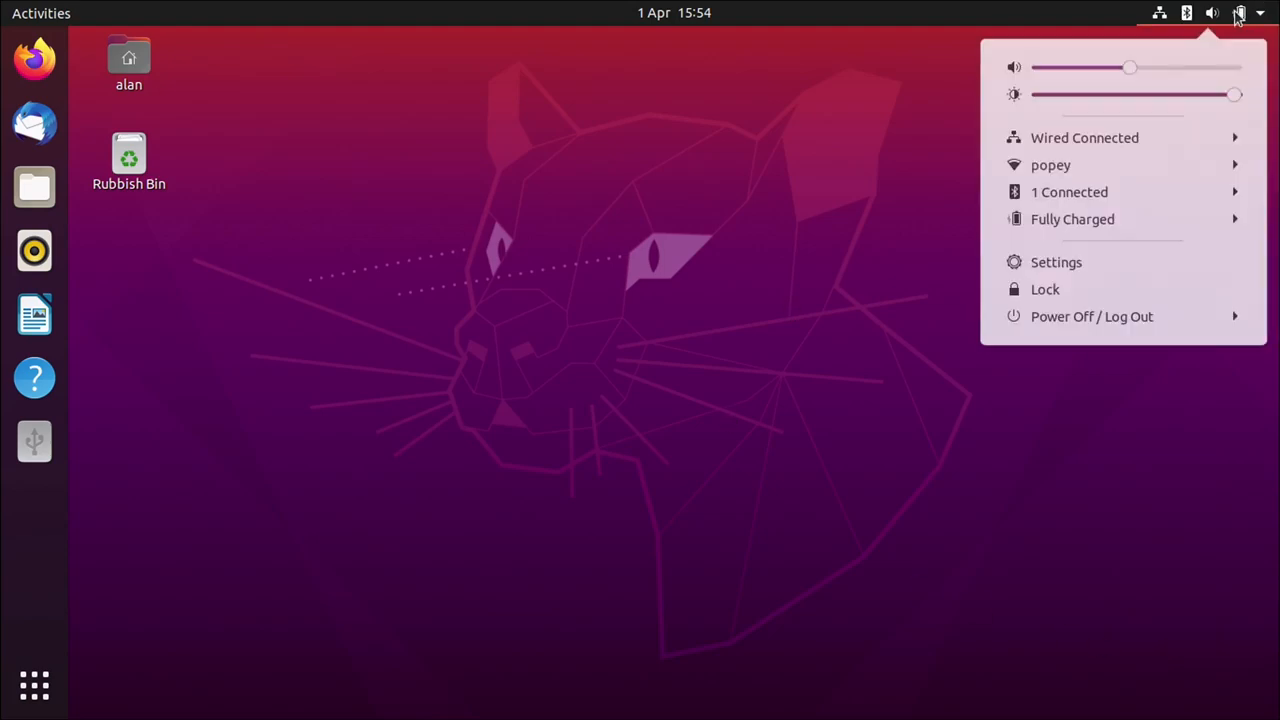
left_click(1056, 262)
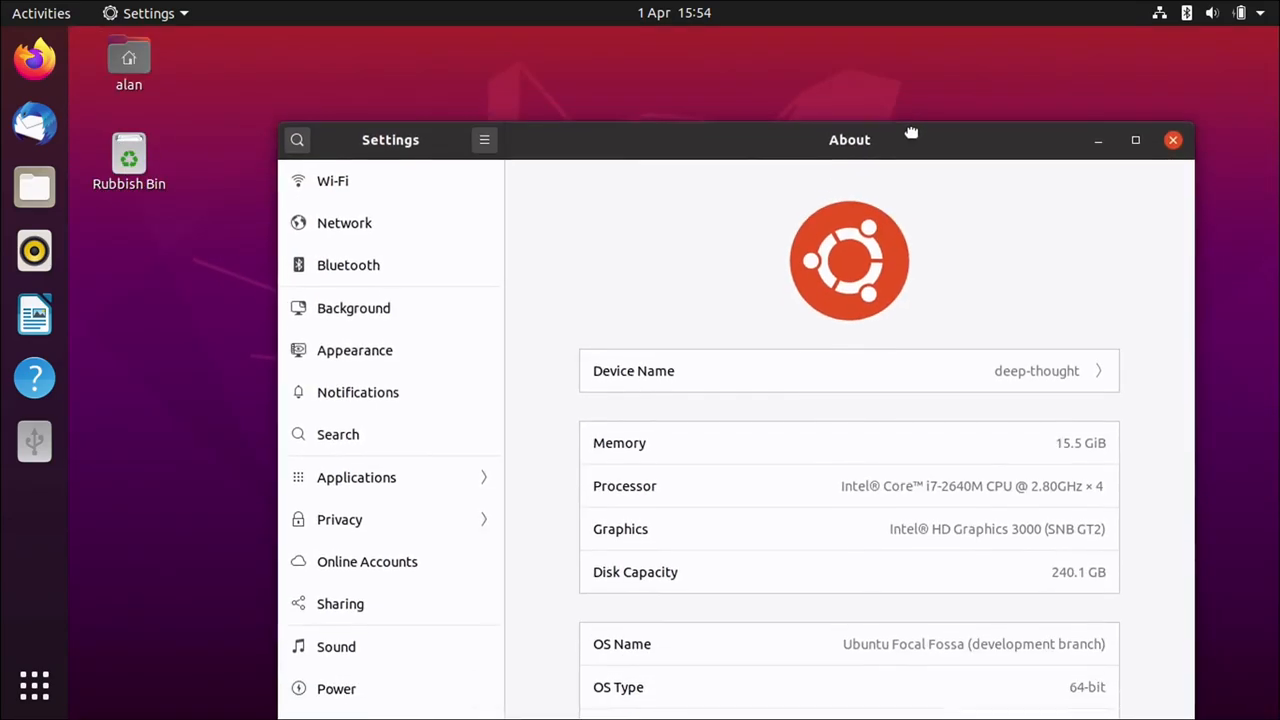
left_click(1135, 139)
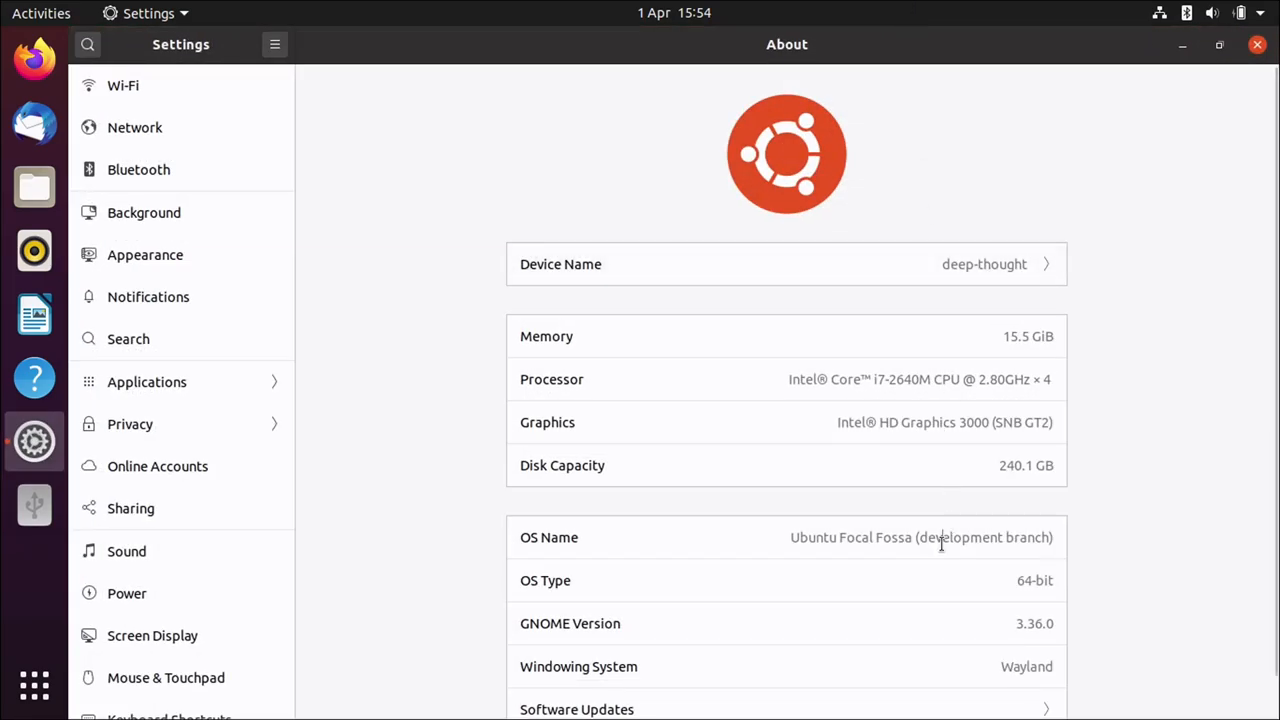
mouse_move(1085, 530)
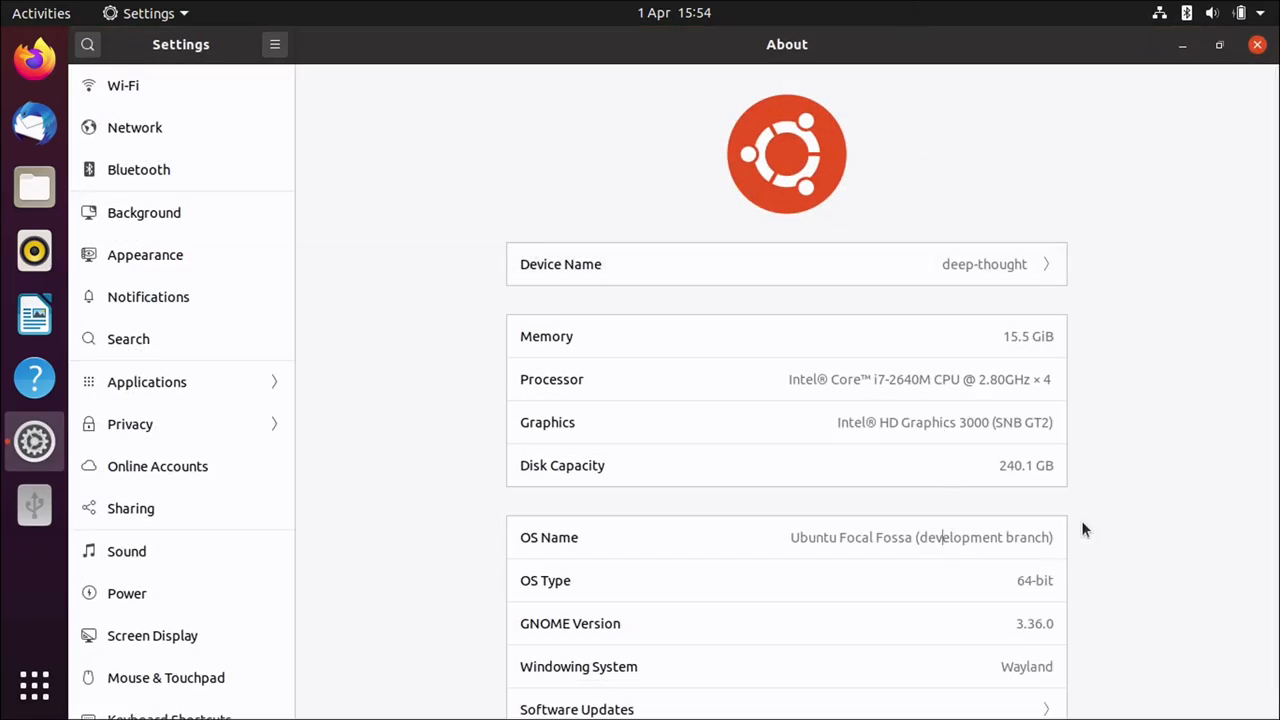
left_click(1257, 44)
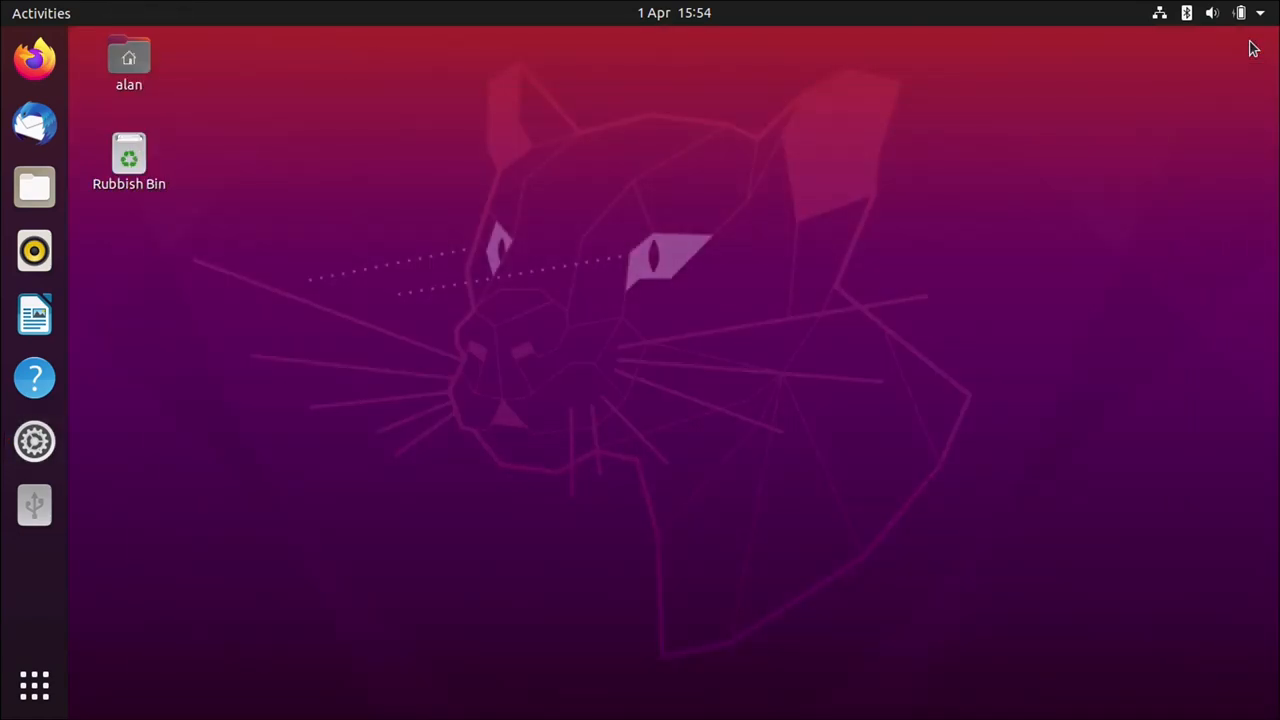